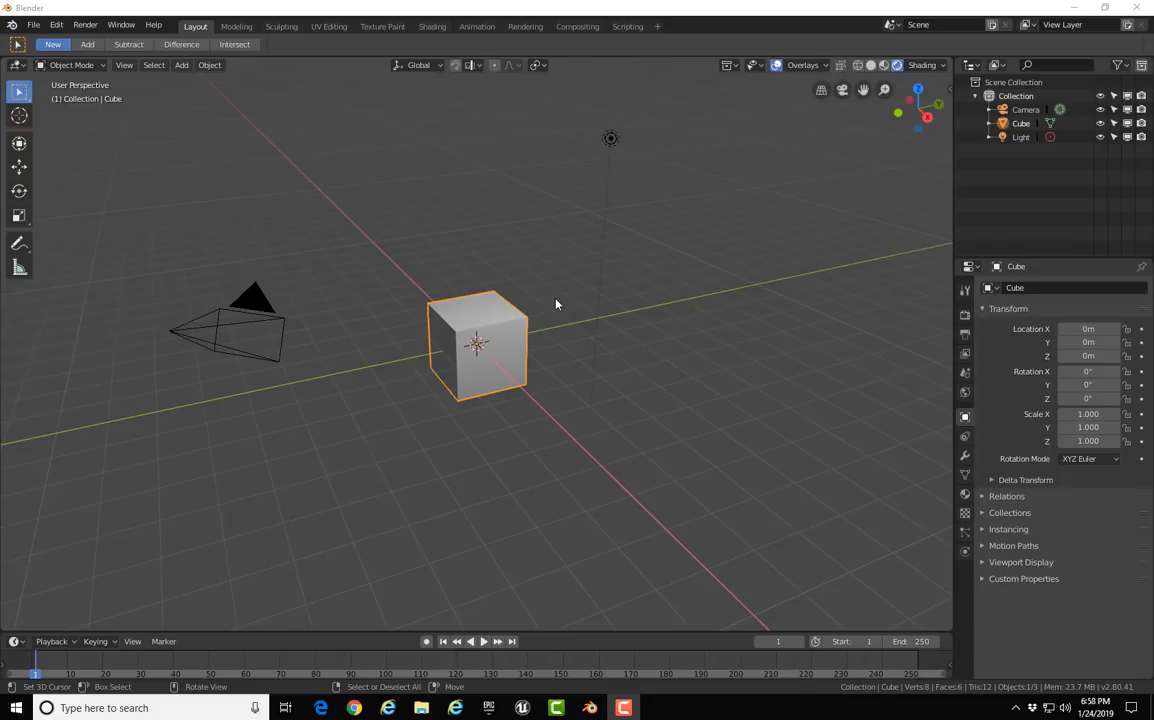
{"action": "mouse_move", "coordinate": [518, 334]}
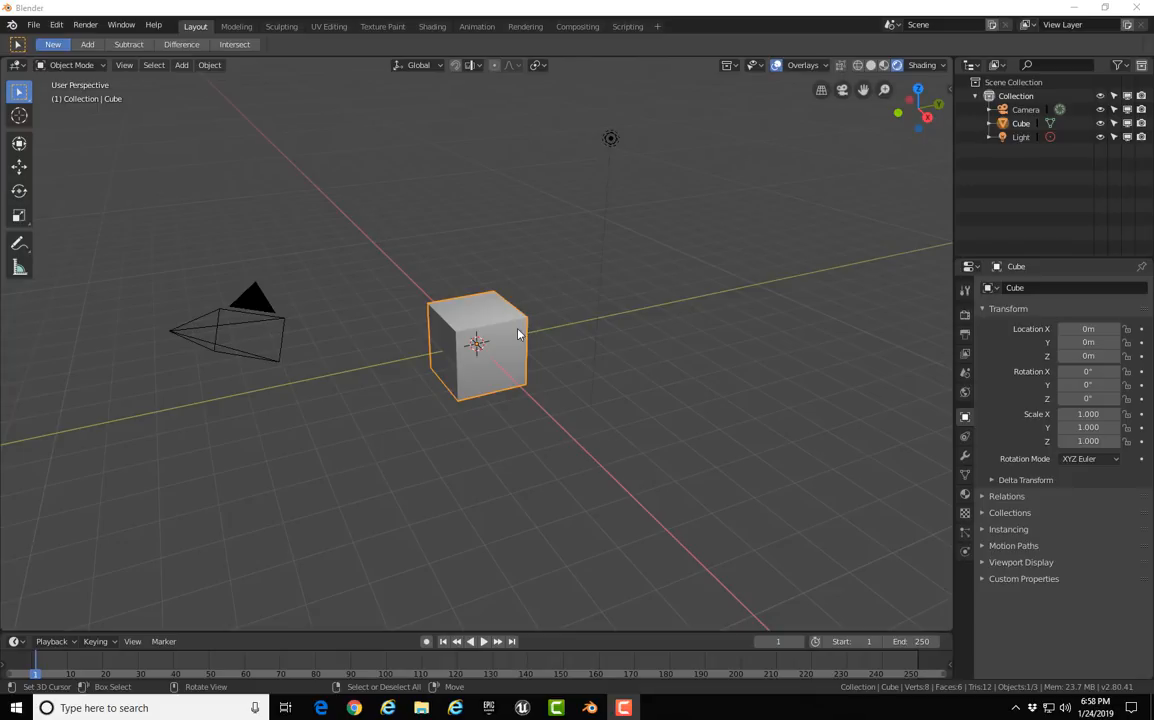
{"action": "mouse_move", "coordinate": [563, 488]}
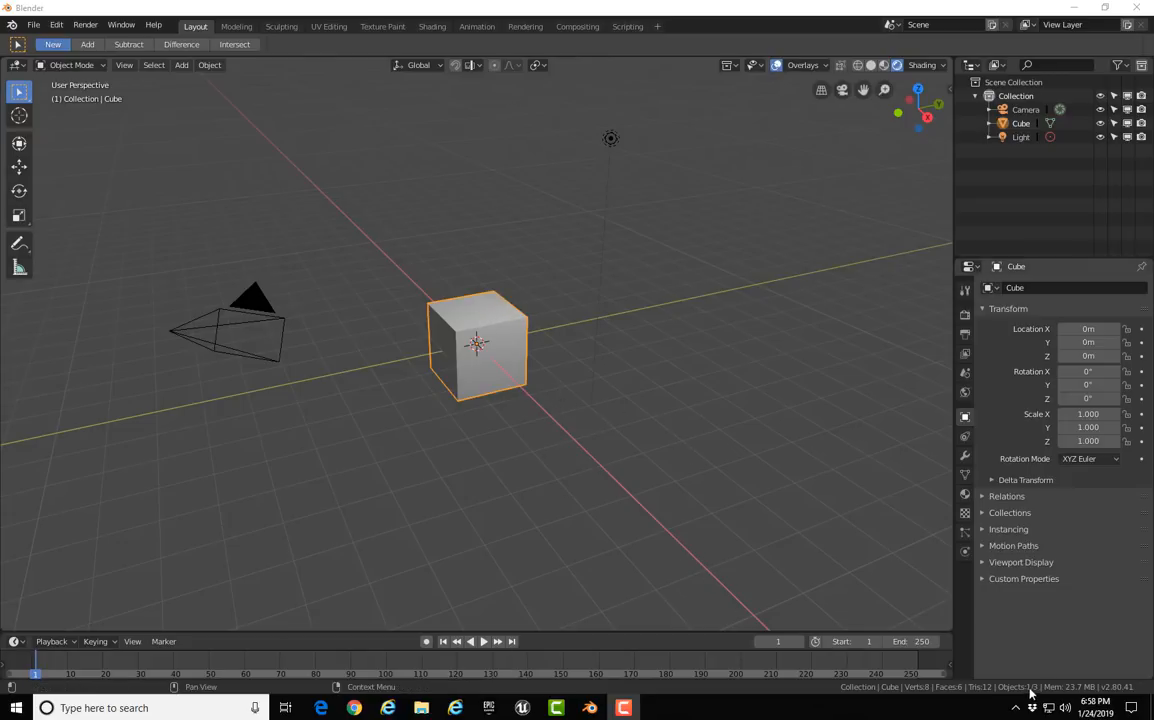
{"action": "mouse_move", "coordinate": [586, 501]}
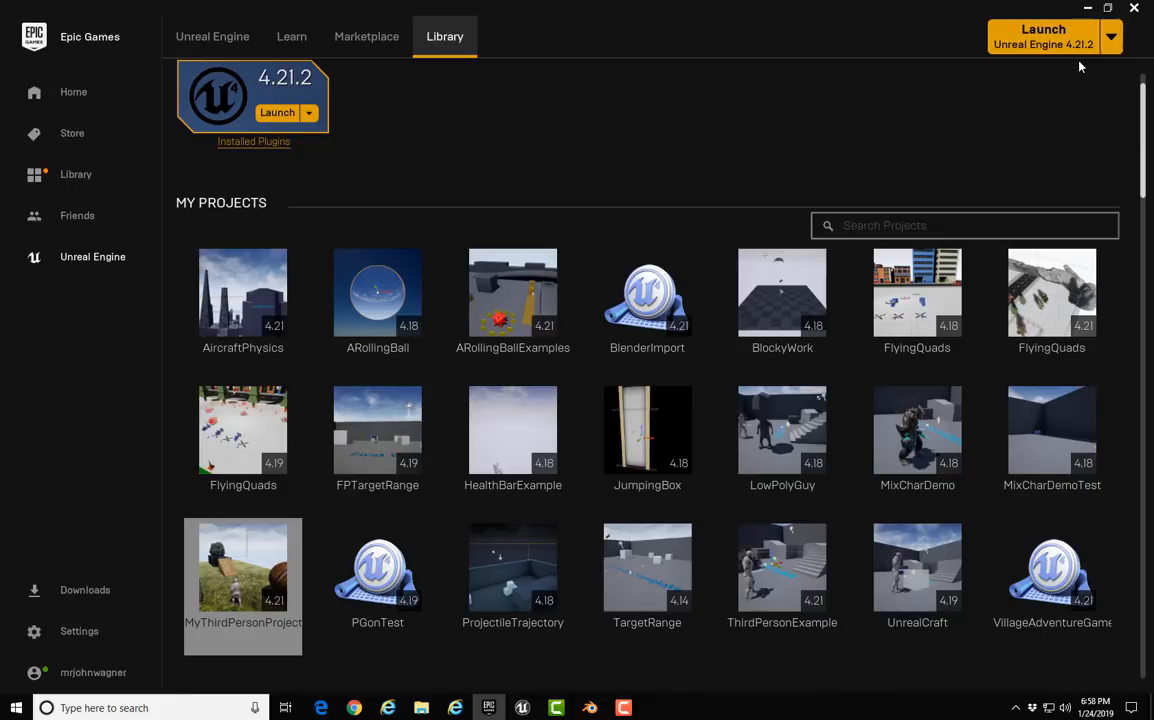
{"action": "mouse_move", "coordinate": [867, 154]}
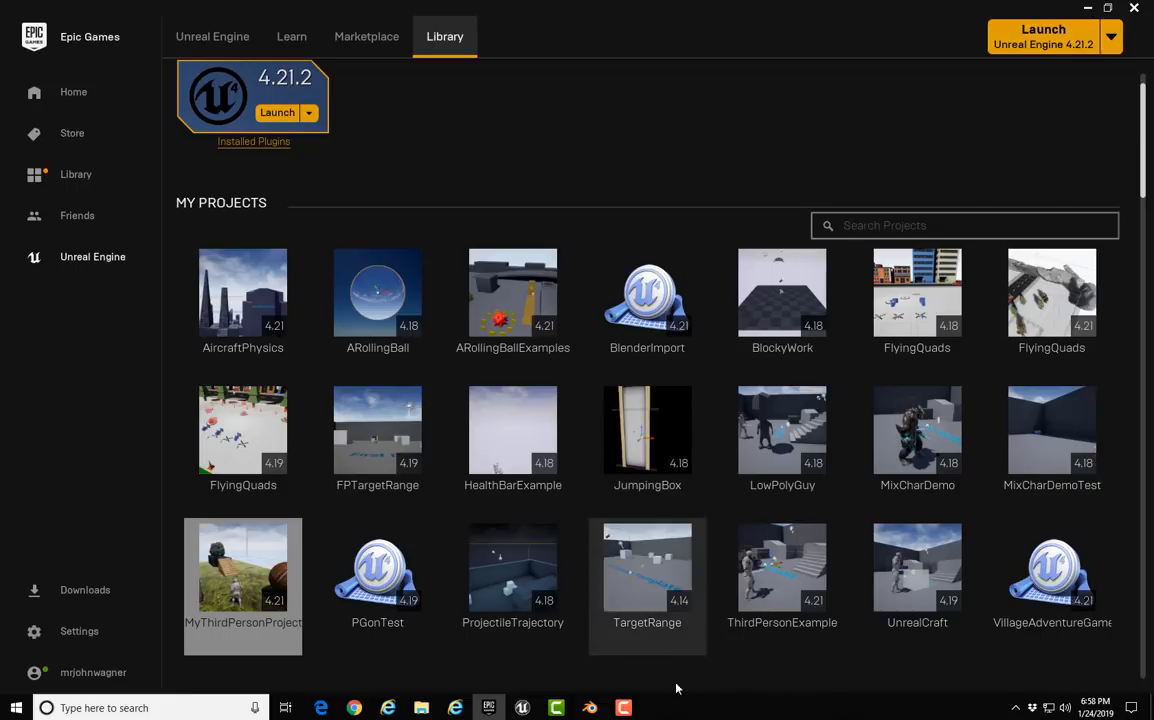
- Switch from the Epic Games Launcher back to the Blender scene
{"action": "left_click", "coordinate": [589, 708]}
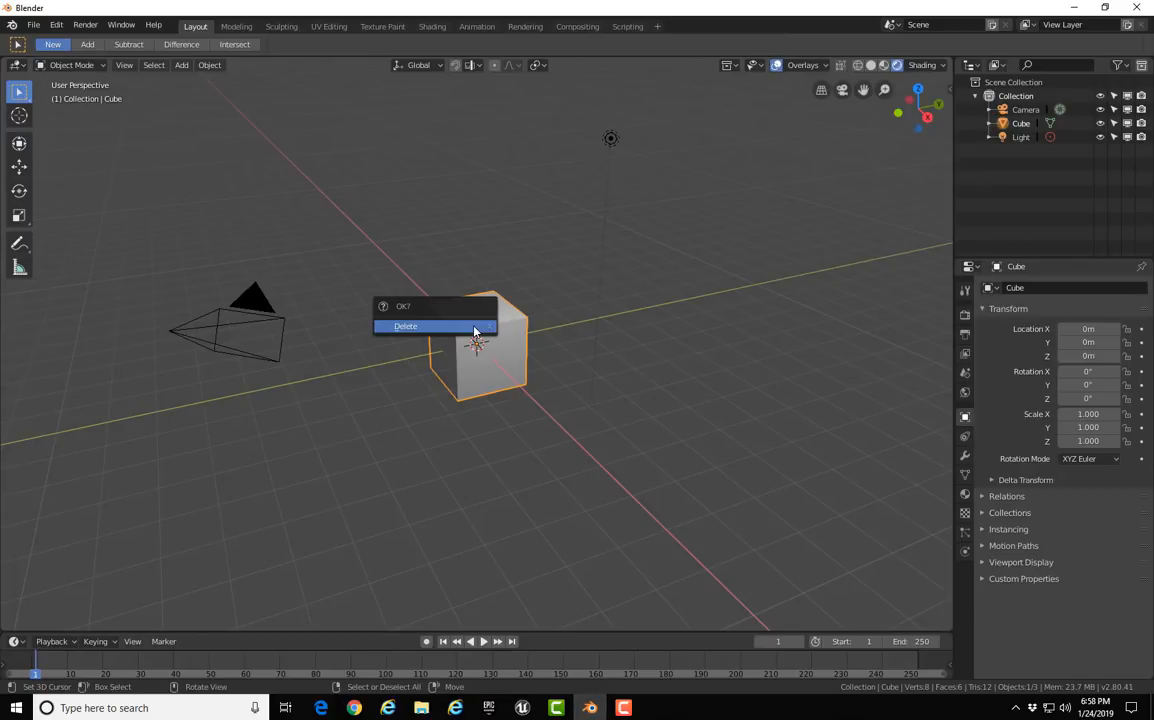
- Delete the default cube, add a Suzanne Monkey mesh, and select the Move tool
{"action": "left_click", "coordinate": [405, 326]}
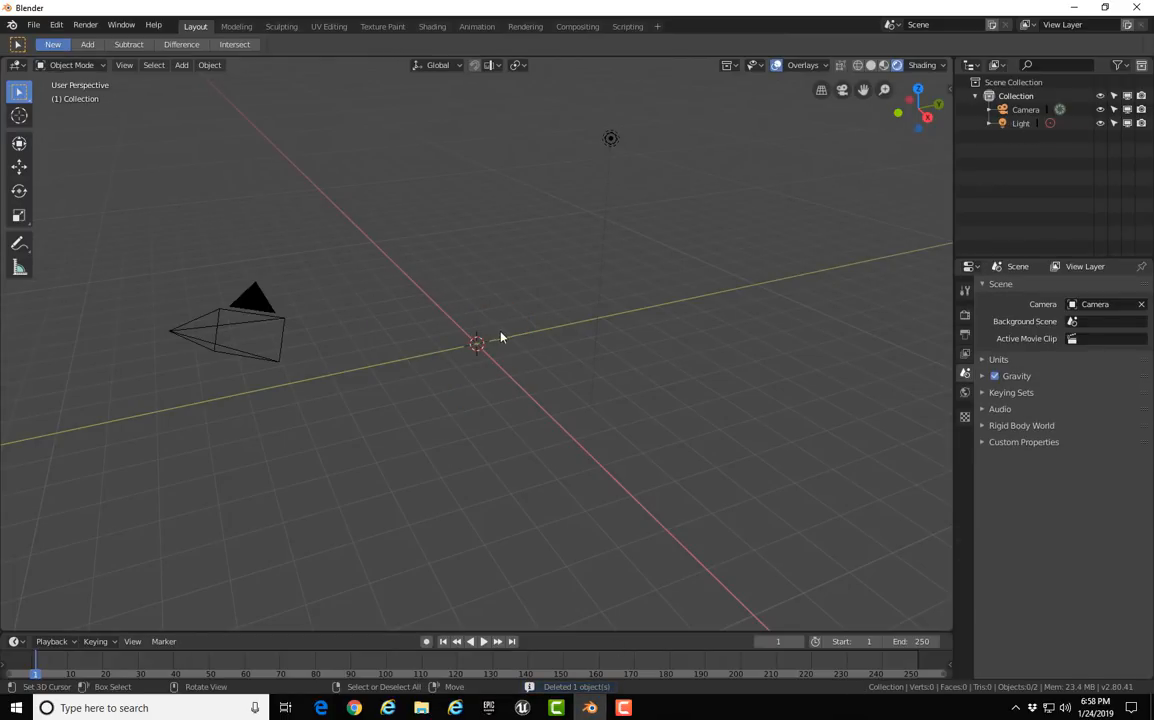
{"action": "left_click", "coordinate": [181, 65]}
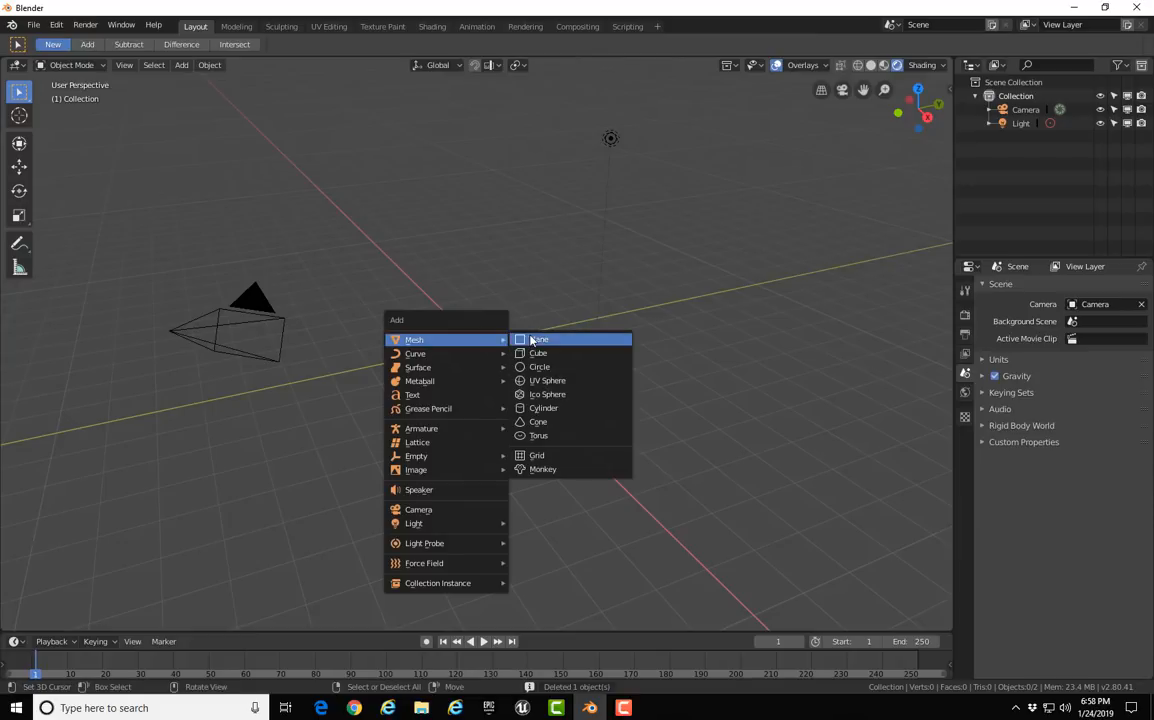
{"action": "left_click", "coordinate": [542, 469]}
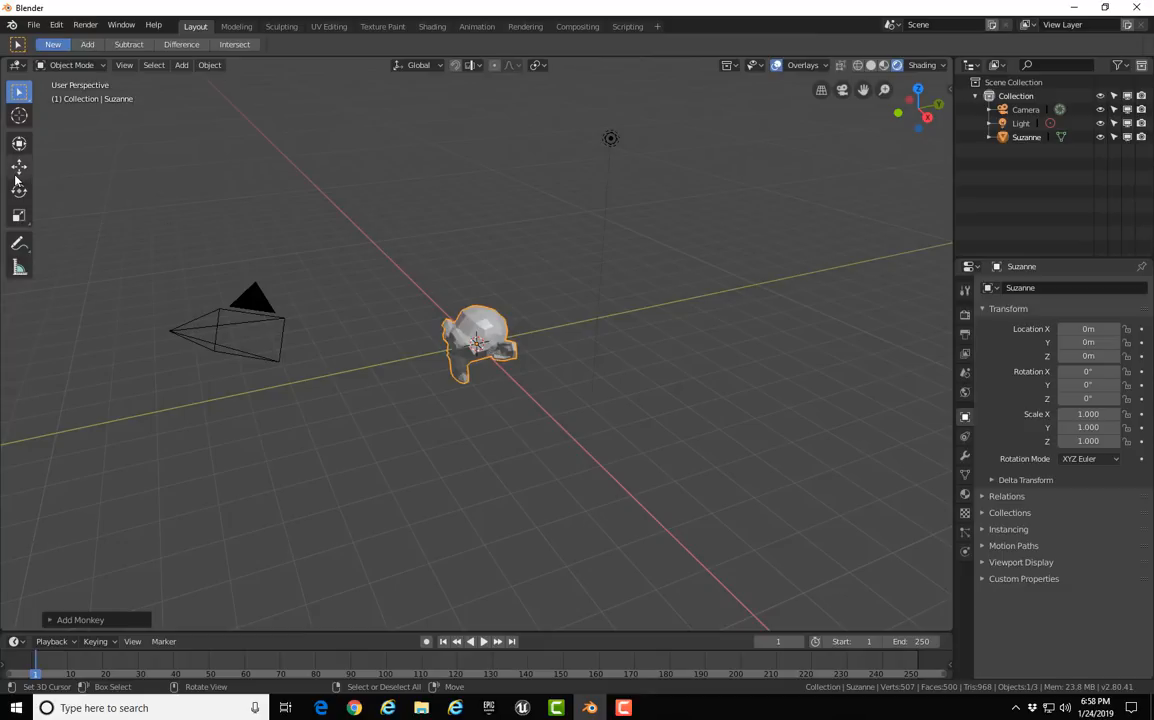
{"action": "left_click", "coordinate": [18, 167]}
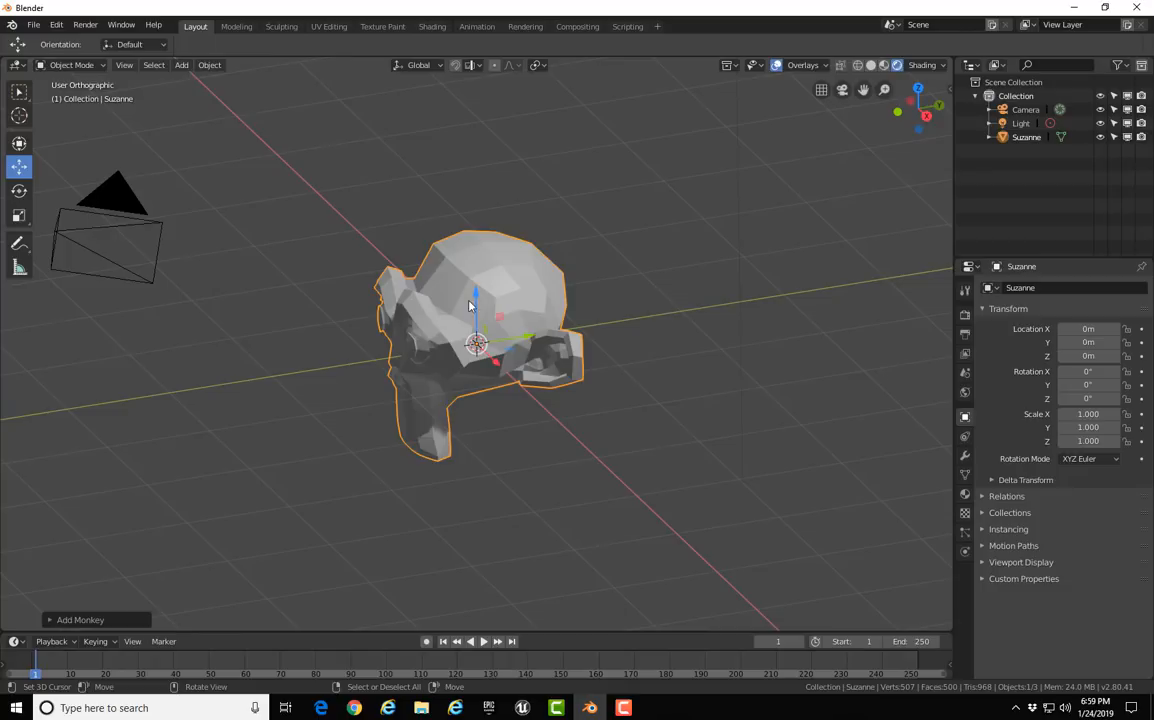
{"action": "mouse_move", "coordinate": [485, 302]}
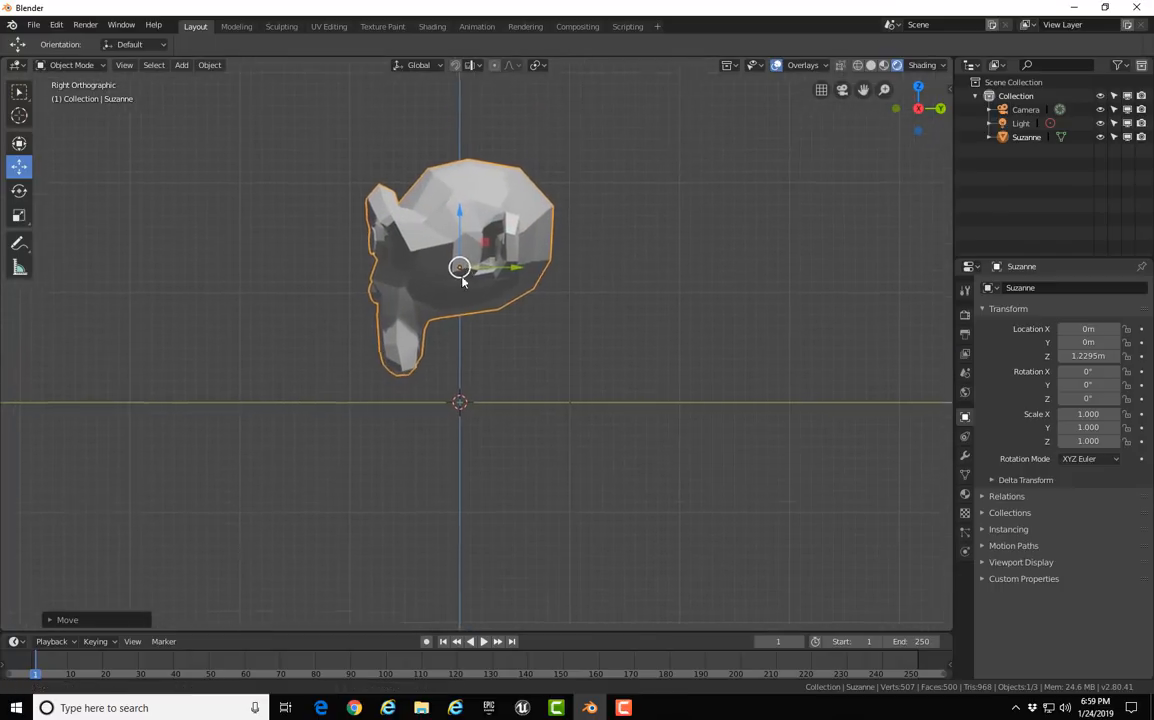
- Tilt Suzanne back about 35 degrees on X and move it onto the ground
{"action": "key", "text": "r"}
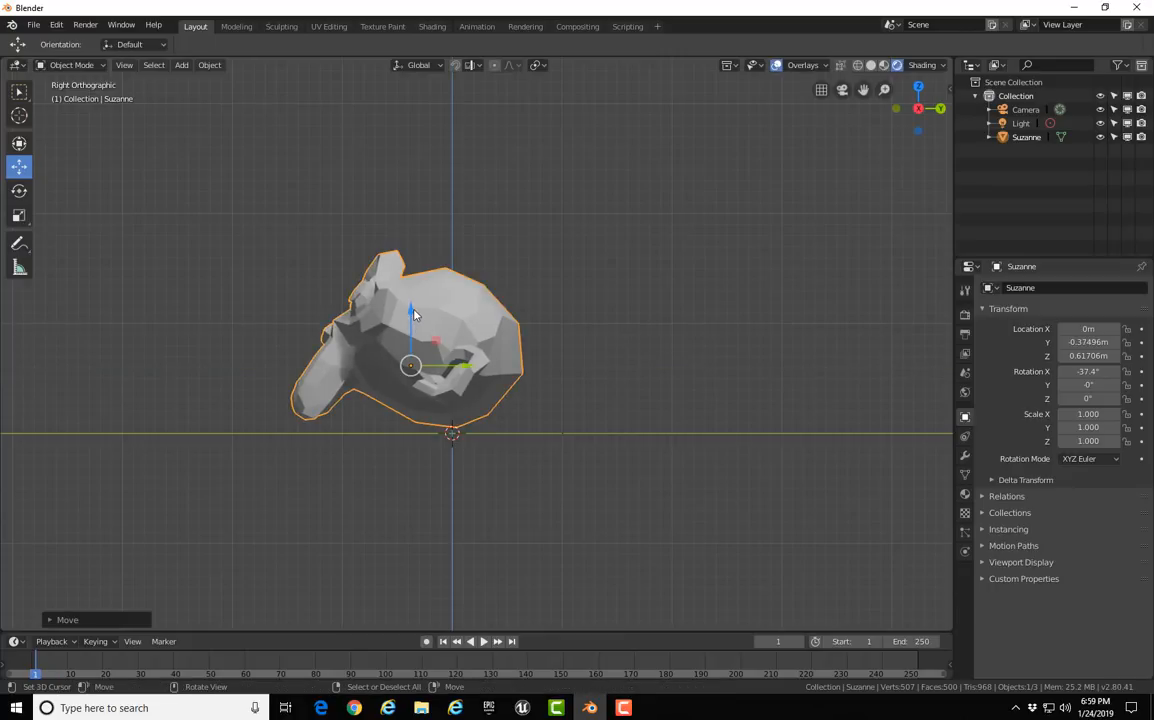
{"action": "left_click_drag", "start_coordinate": [412, 315], "coordinate": [363, 388]}
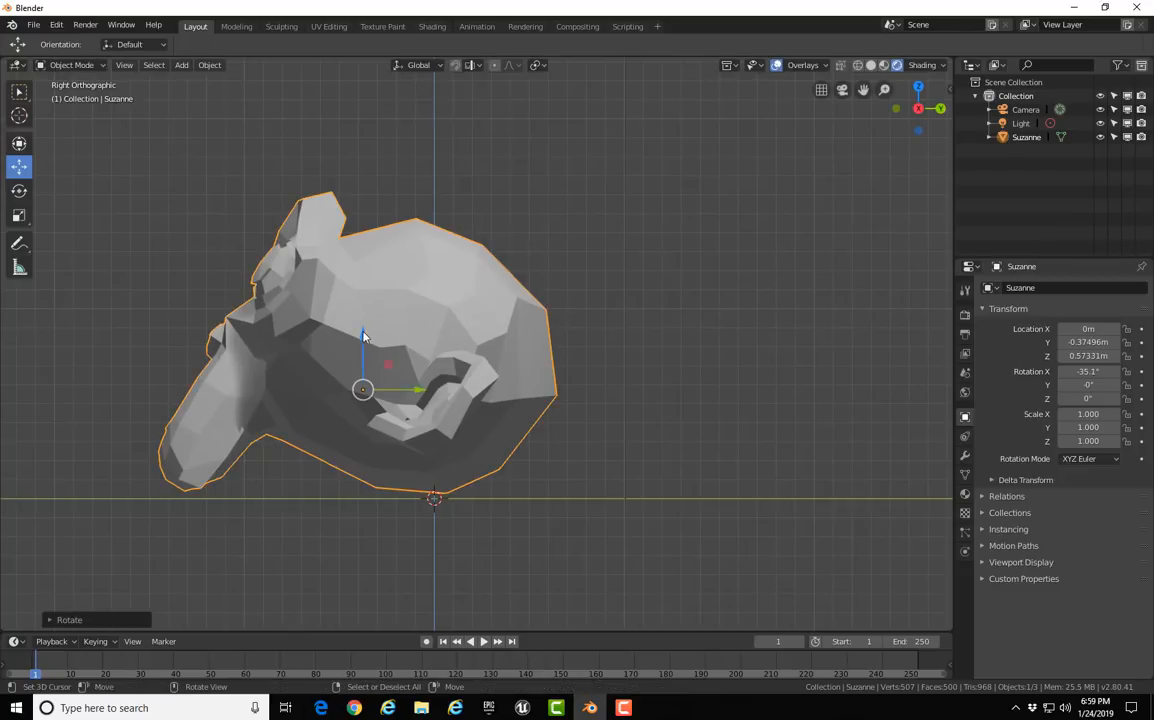
{"action": "key", "text": "g"}
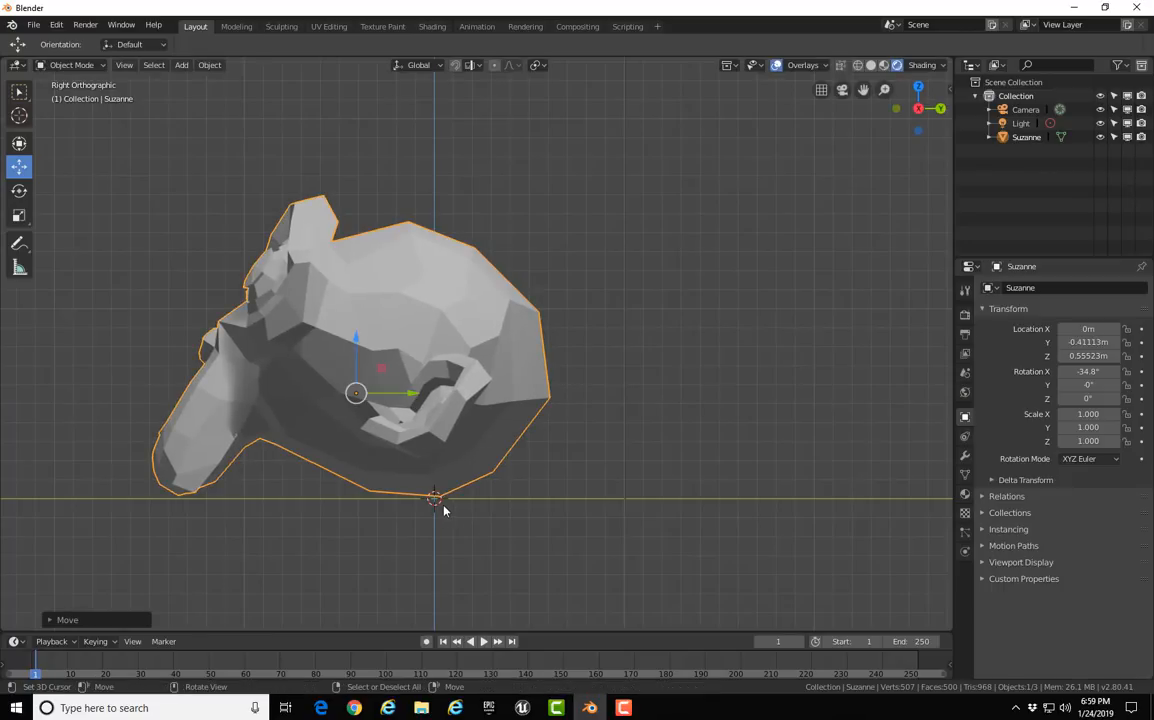
{"action": "mouse_move", "coordinate": [460, 381]}
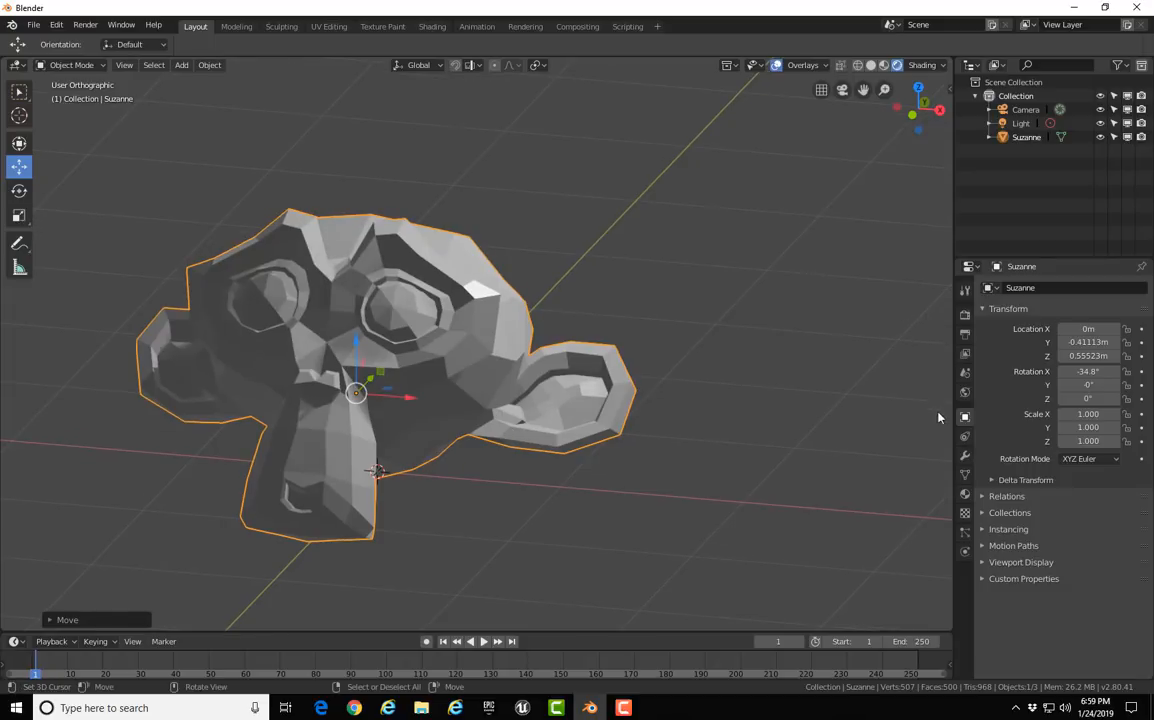
{"action": "mouse_move", "coordinate": [922, 430]}
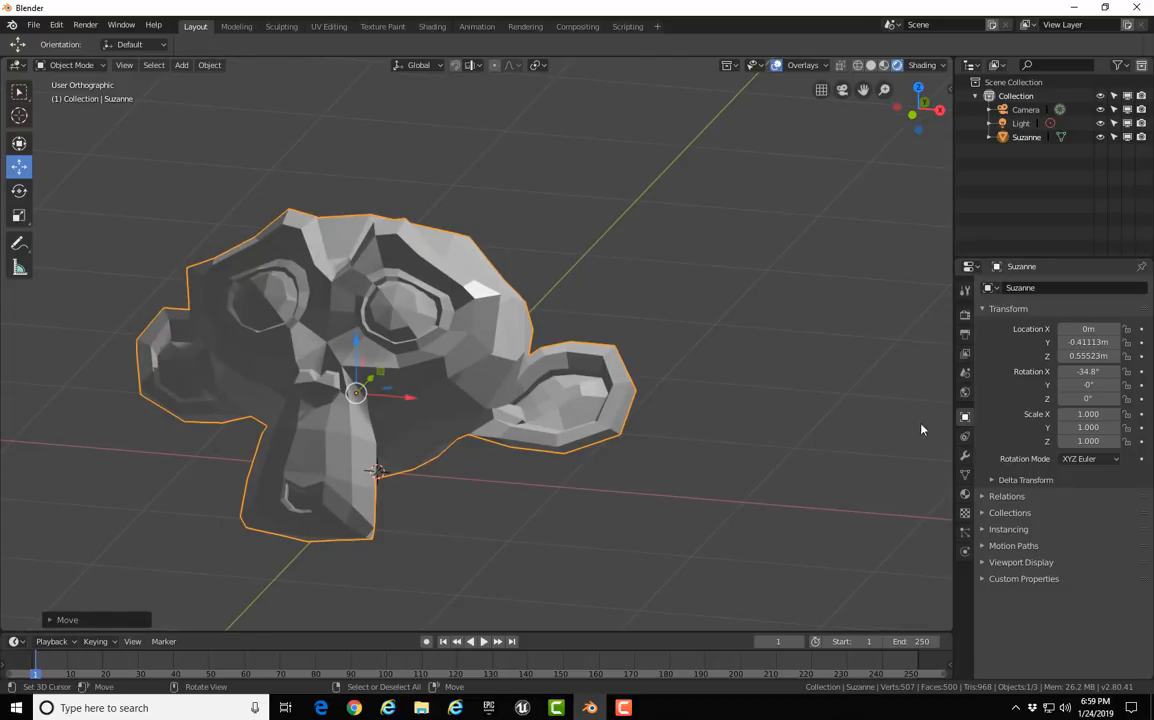
- Create a new material for Suzanne and name it RedMonkeyMat
{"action": "left_click", "coordinate": [965, 497]}
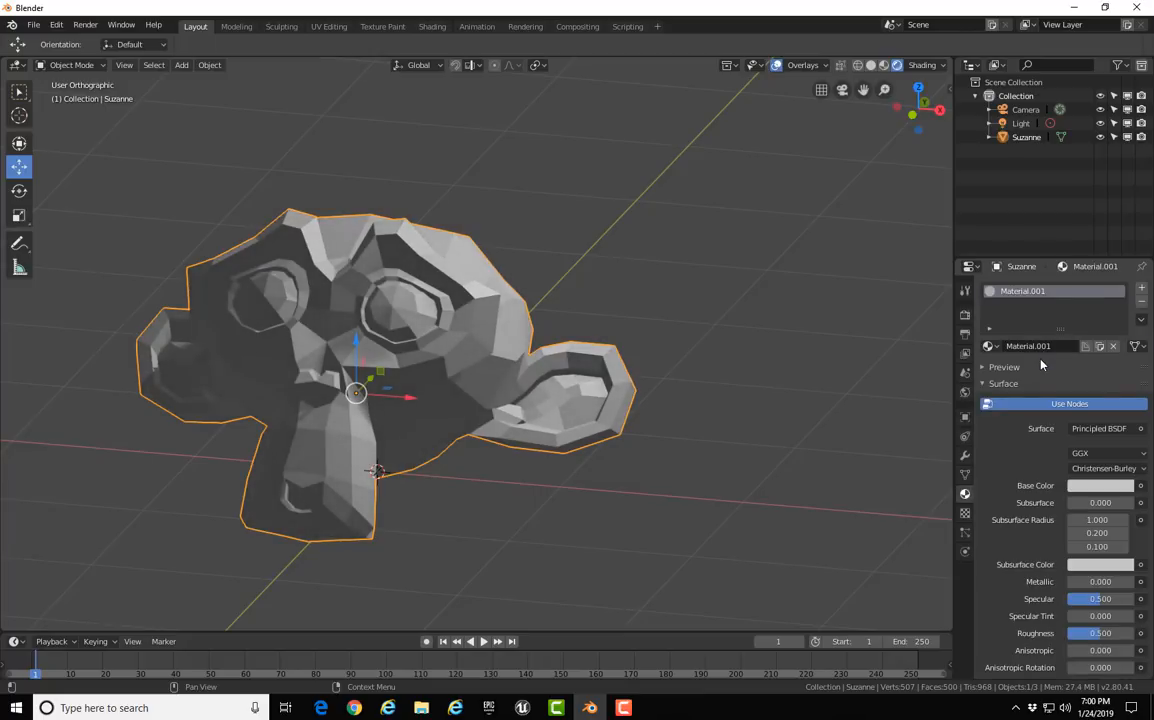
{"action": "double_click", "coordinate": [1040, 346]}
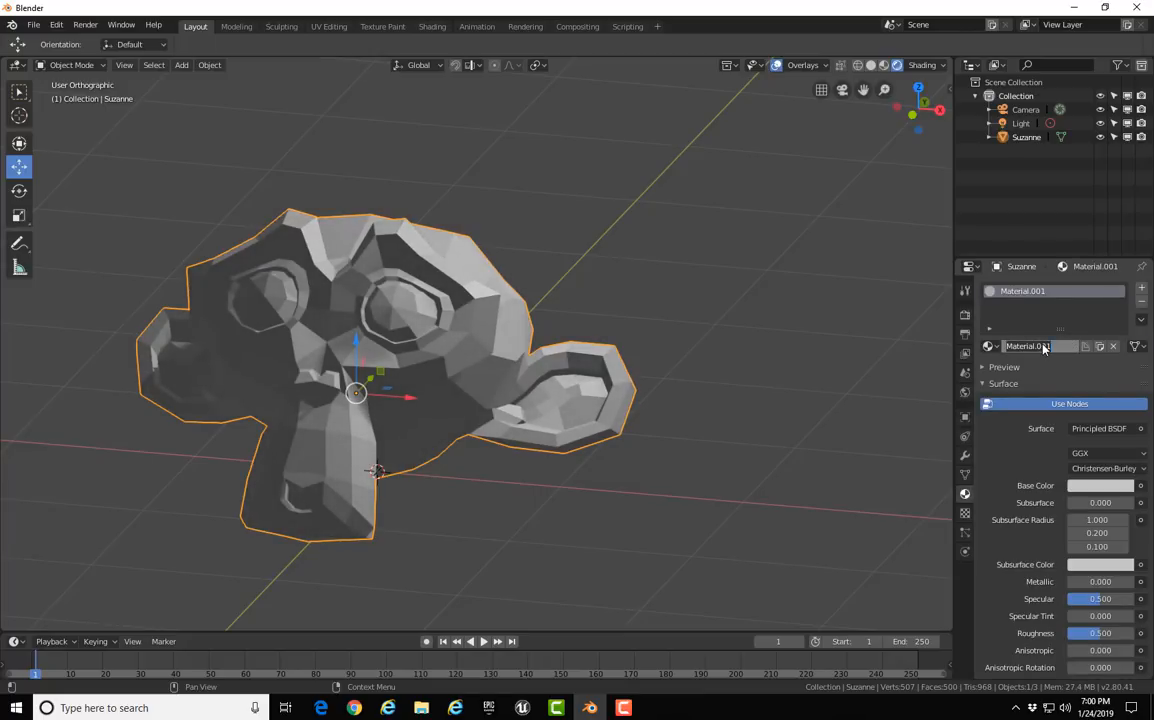
{"action": "type", "text": "MonkeyMat"}
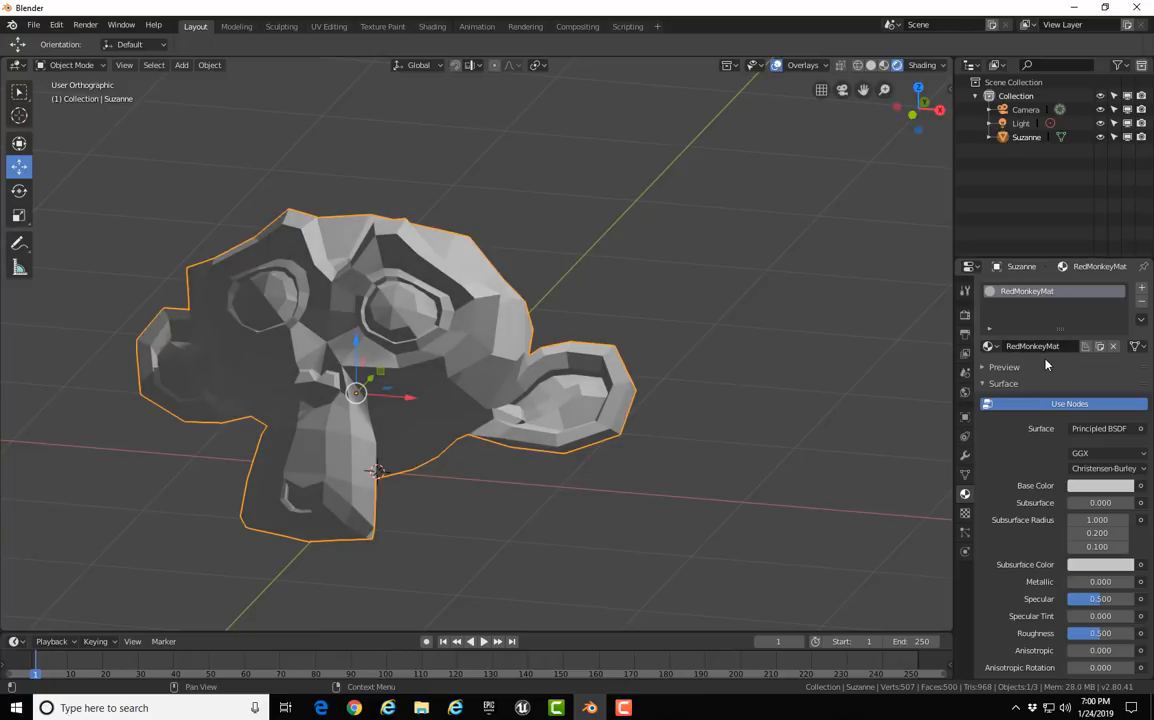
{"action": "key", "text": "z"}
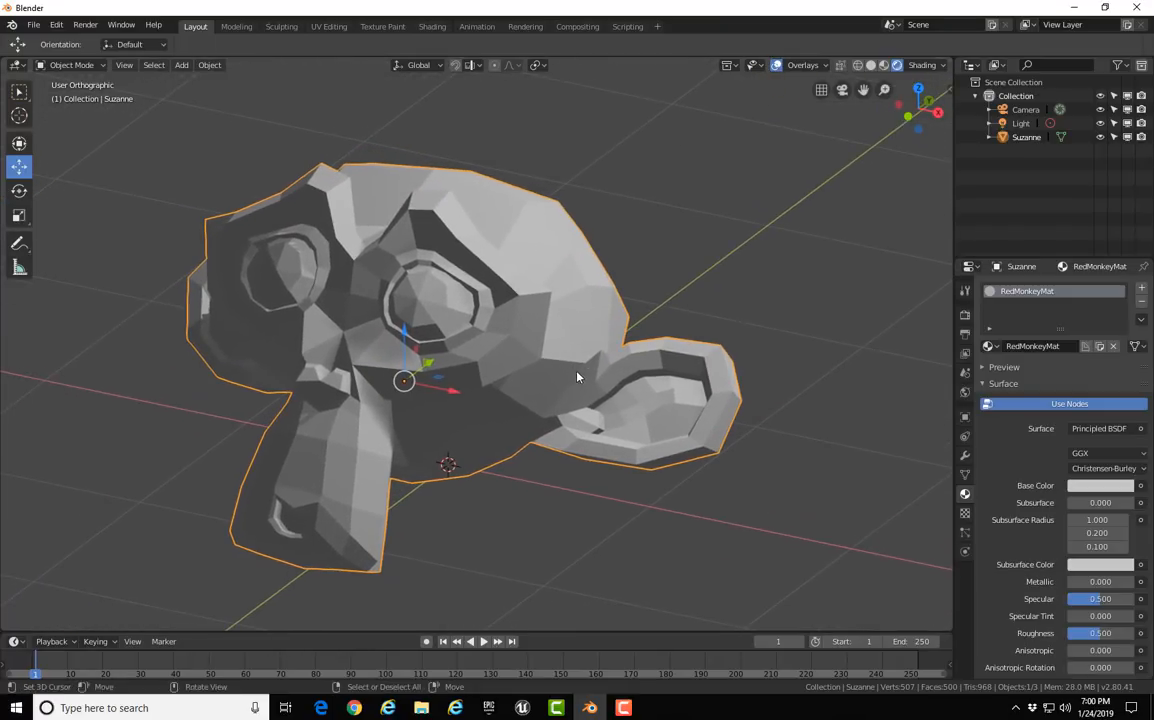
- Set RedMonkeyMat's base color to red
{"action": "left_click_drag", "start_coordinate": [577, 377], "coordinate": [828, 449]}
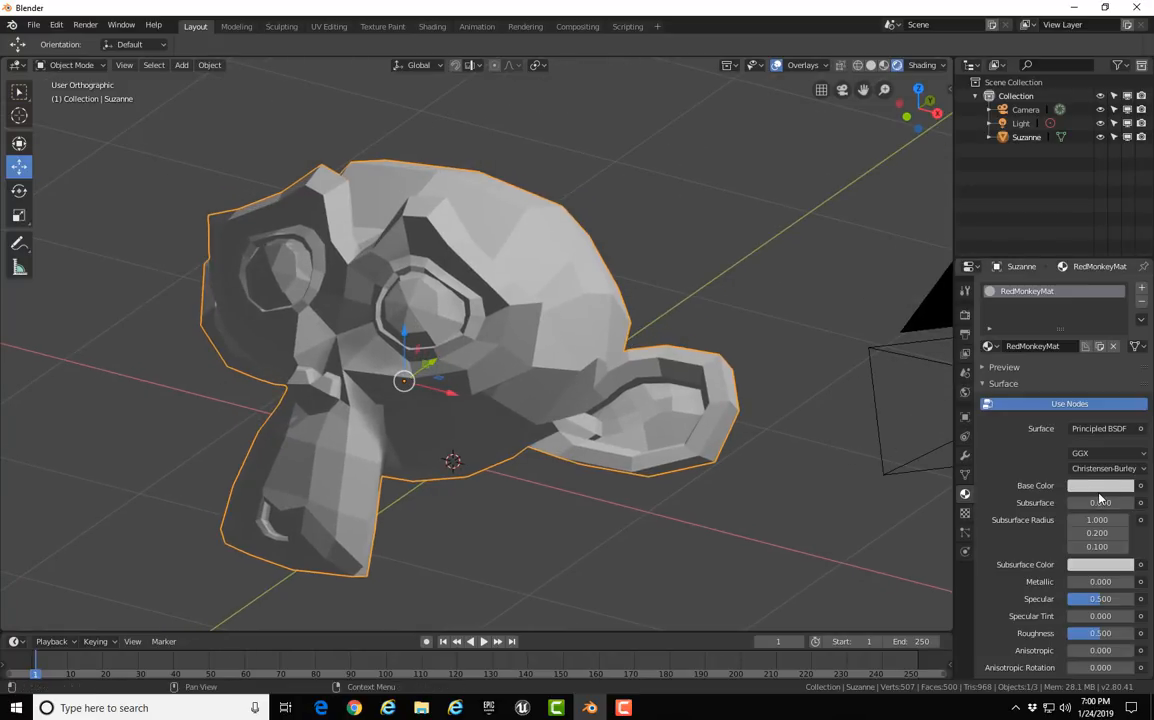
{"action": "left_click", "coordinate": [1100, 485]}
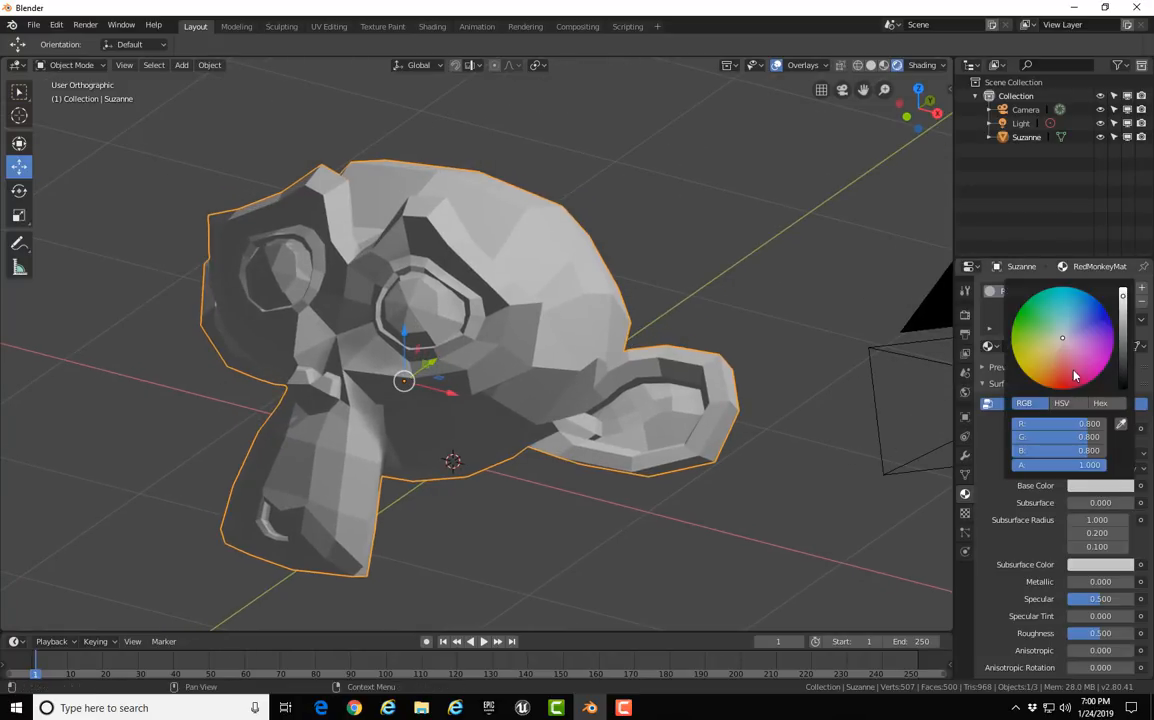
{"action": "left_click", "coordinate": [1087, 310]}
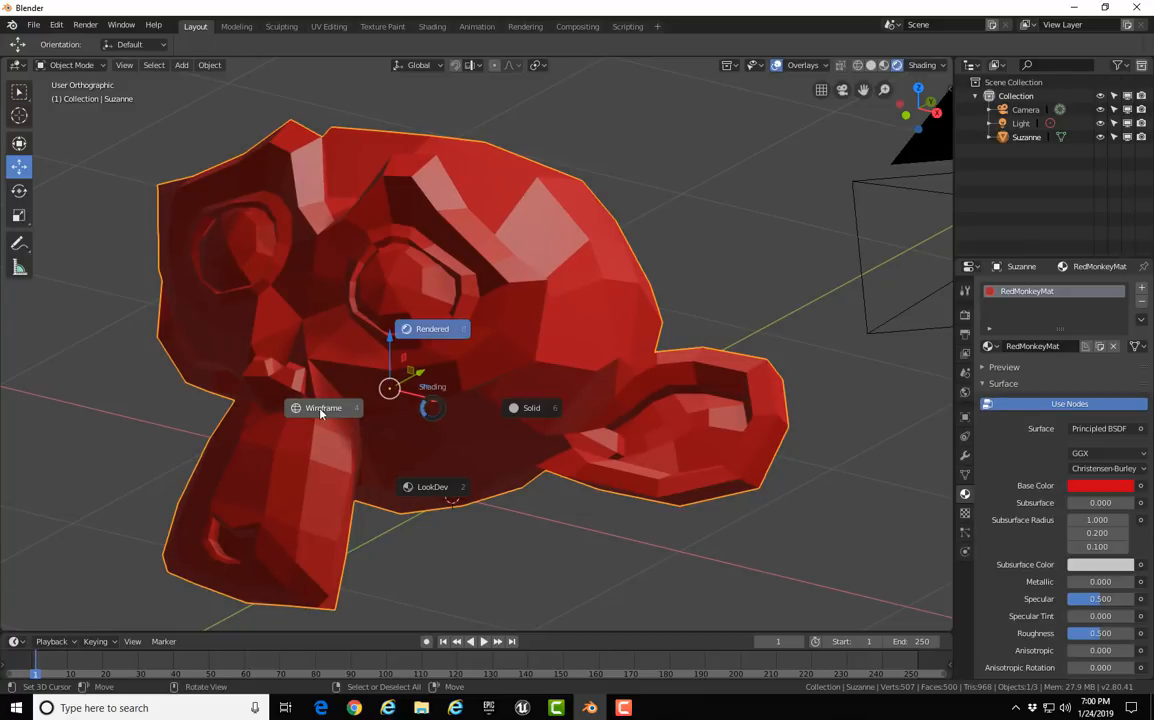
{"action": "left_click", "coordinate": [323, 407]}
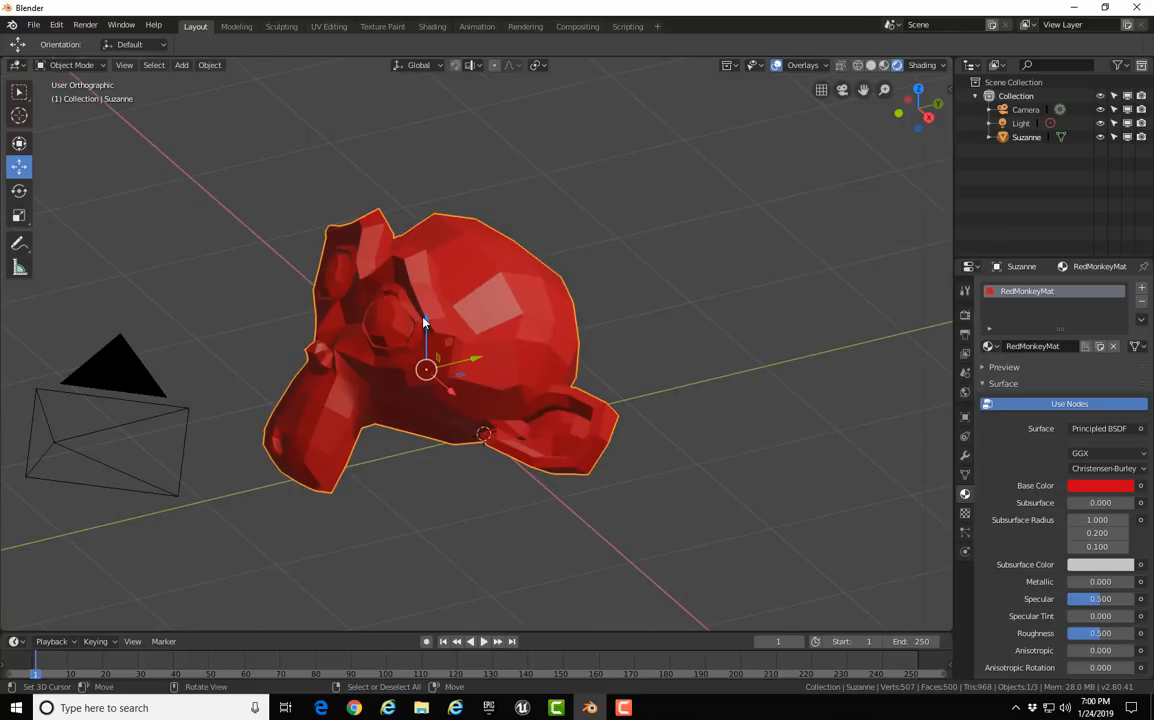
{"action": "mouse_move", "coordinate": [490, 334]}
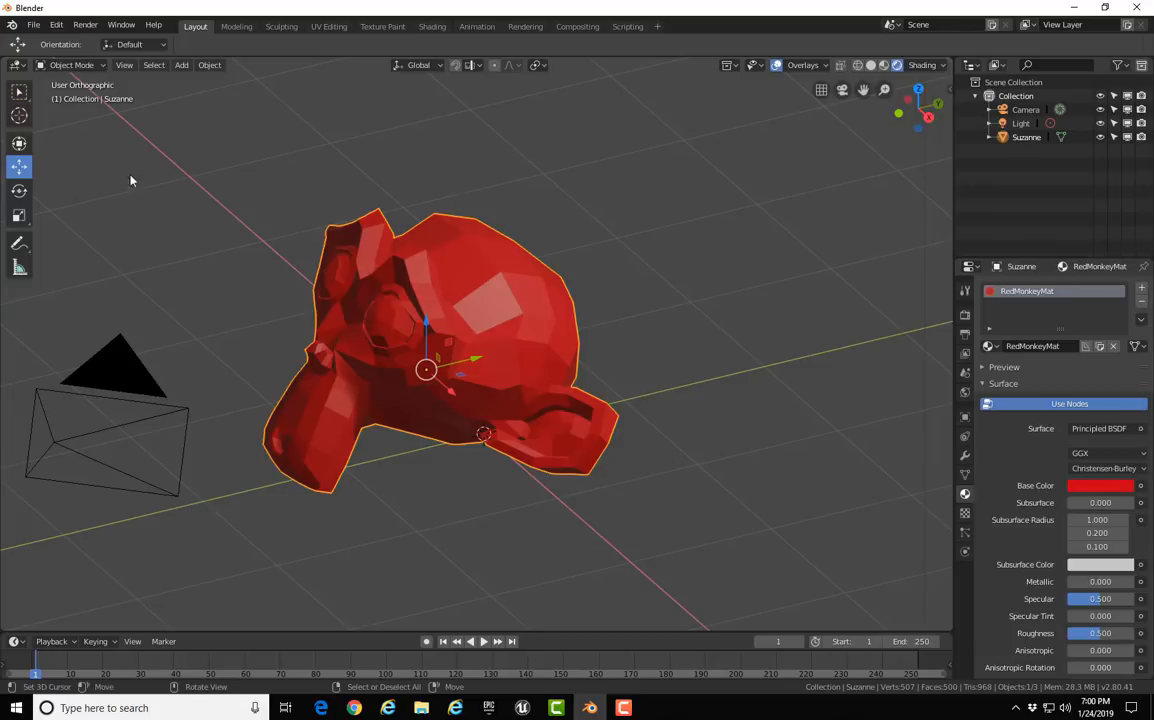
- Start an FBX export and set its orientation to -Y Forward, Z Up
{"action": "left_click", "coordinate": [34, 25]}
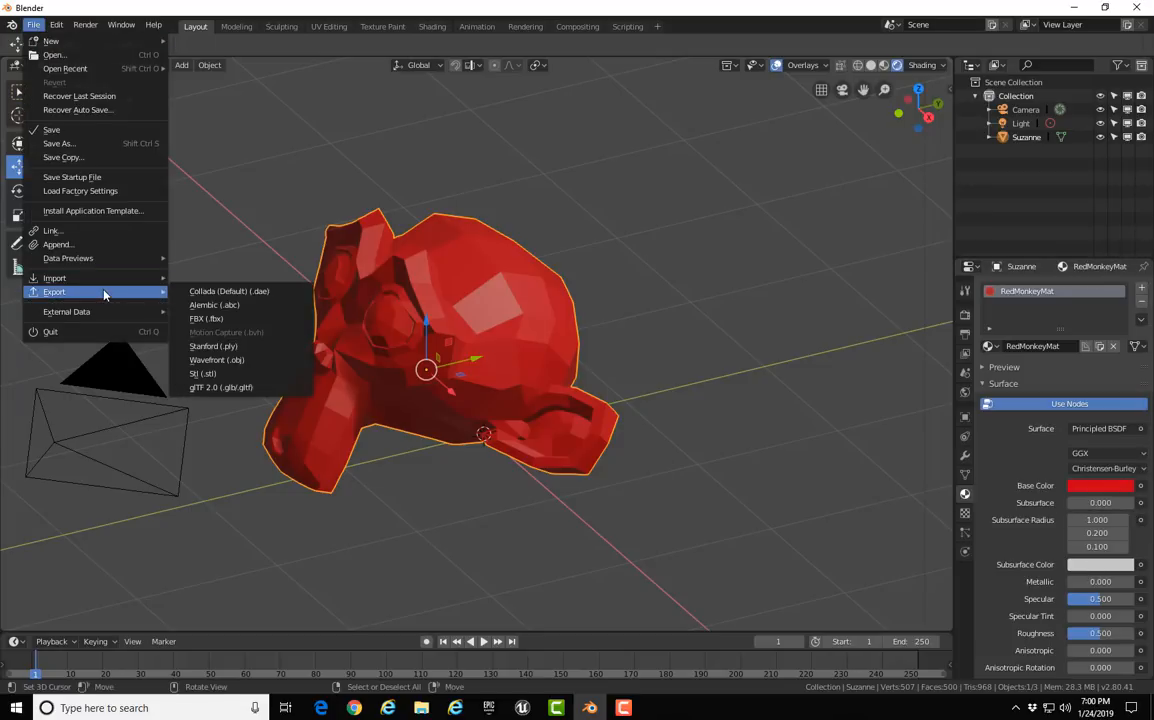
{"action": "mouse_move", "coordinate": [205, 318]}
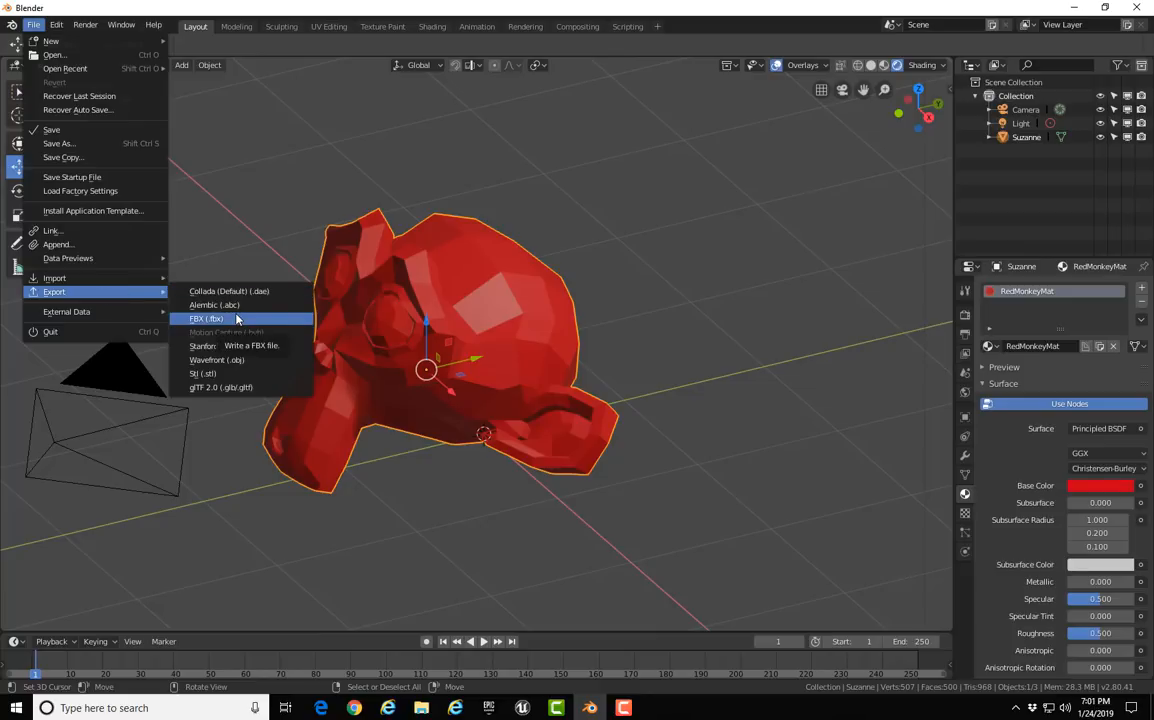
{"action": "left_click", "coordinate": [206, 318]}
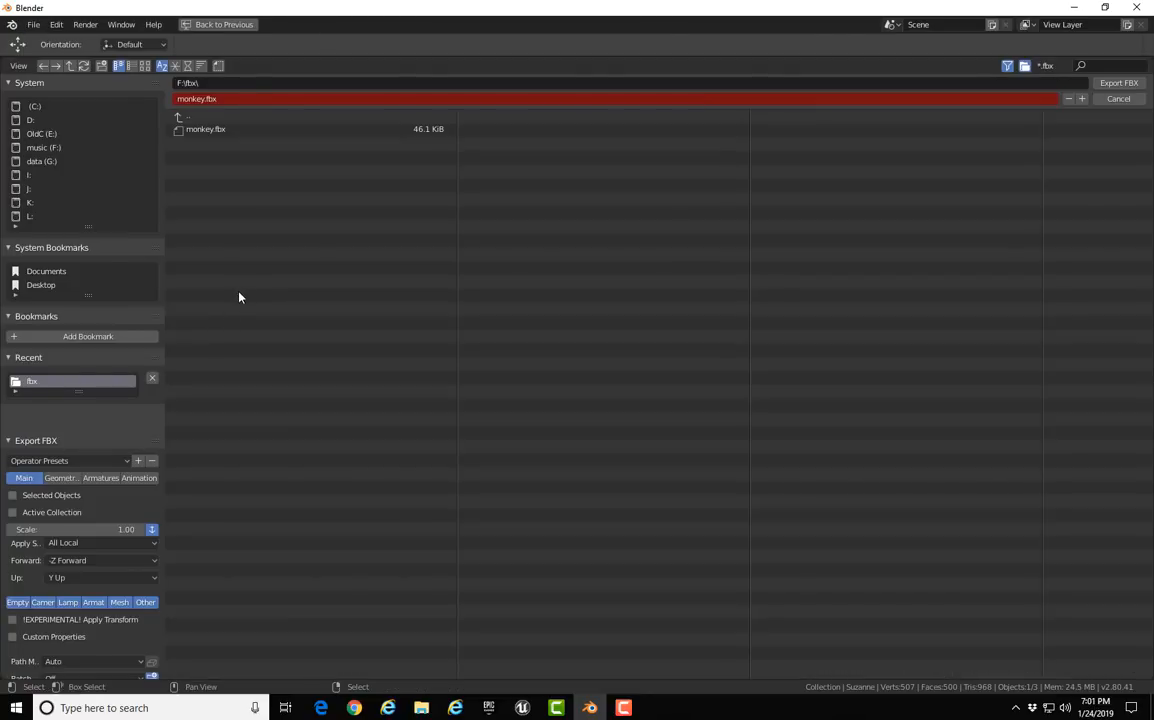
{"action": "mouse_move", "coordinate": [306, 164]}
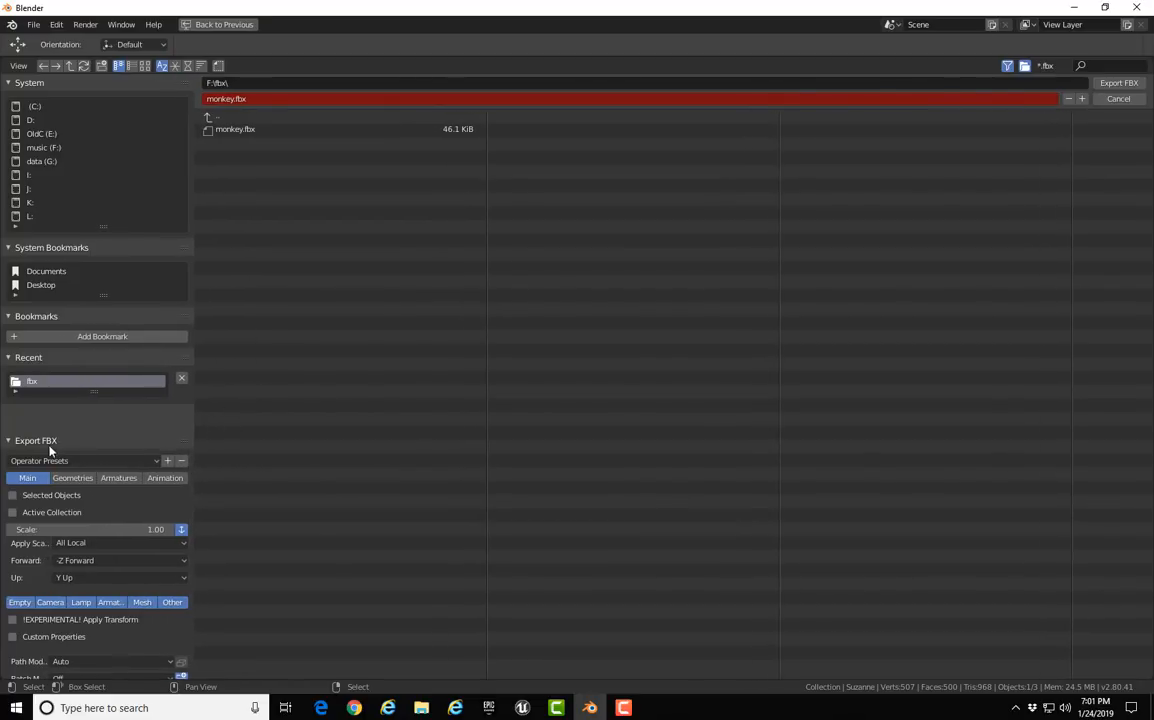
{"action": "mouse_move", "coordinate": [88, 475]}
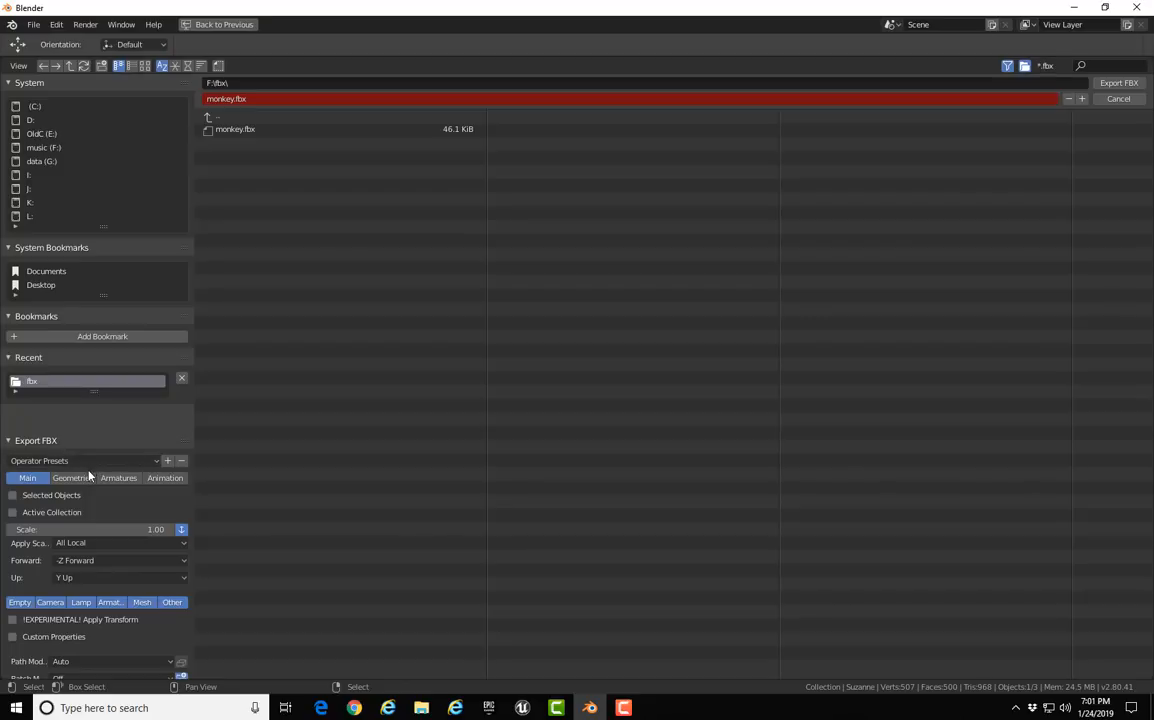
{"action": "mouse_move", "coordinate": [127, 574]}
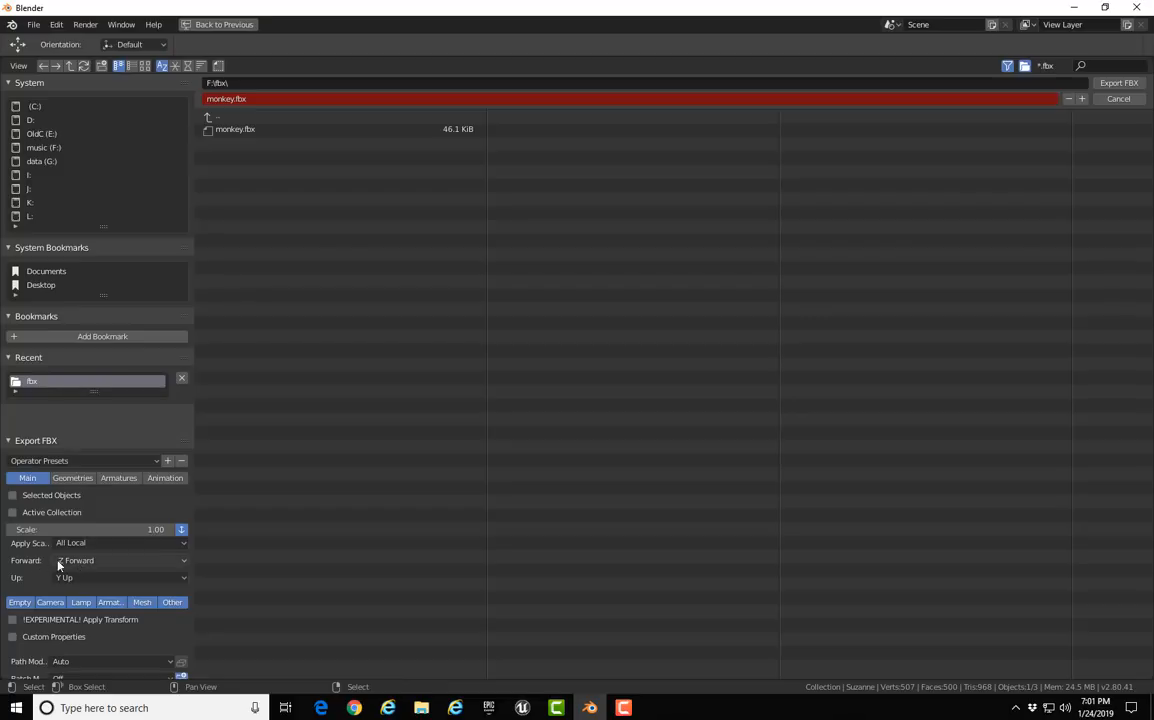
{"action": "left_click", "coordinate": [120, 560]}
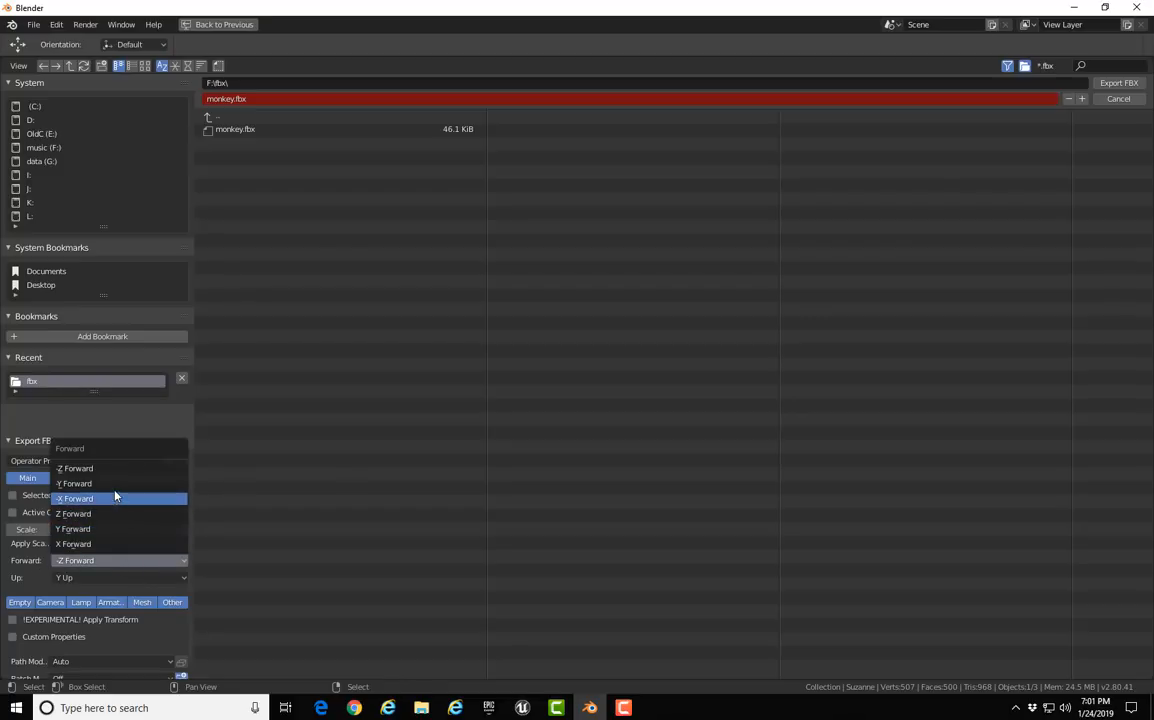
{"action": "left_click", "coordinate": [74, 483]}
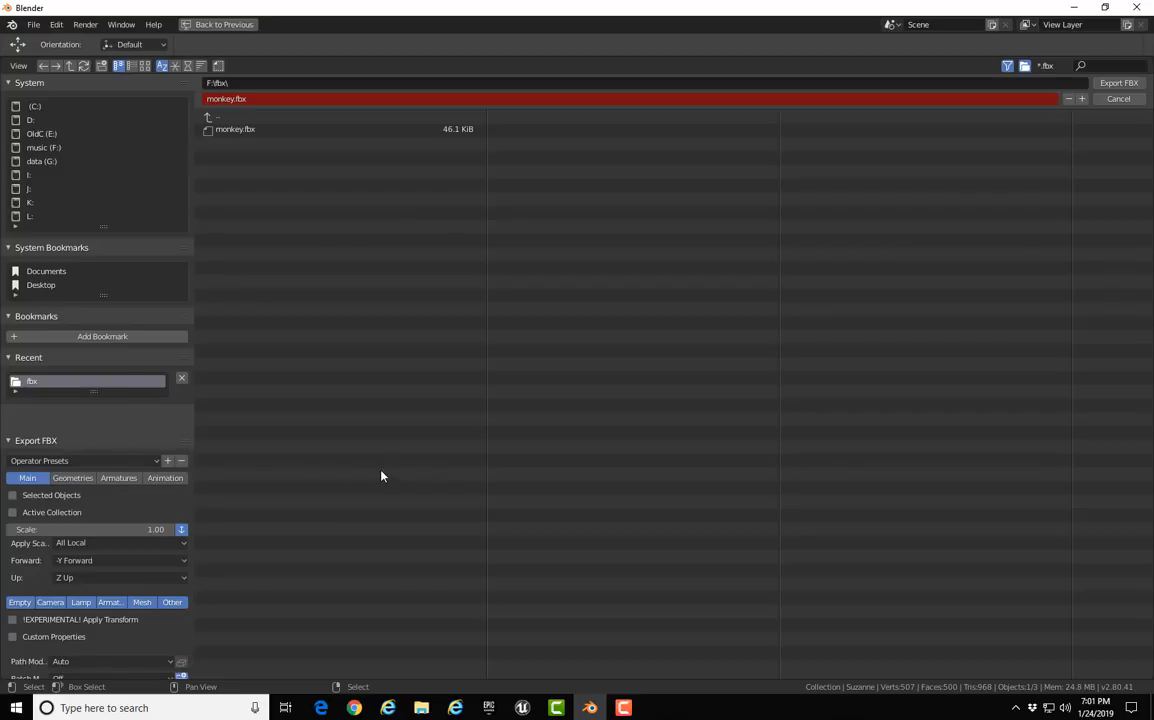
{"action": "mouse_move", "coordinate": [591, 621]}
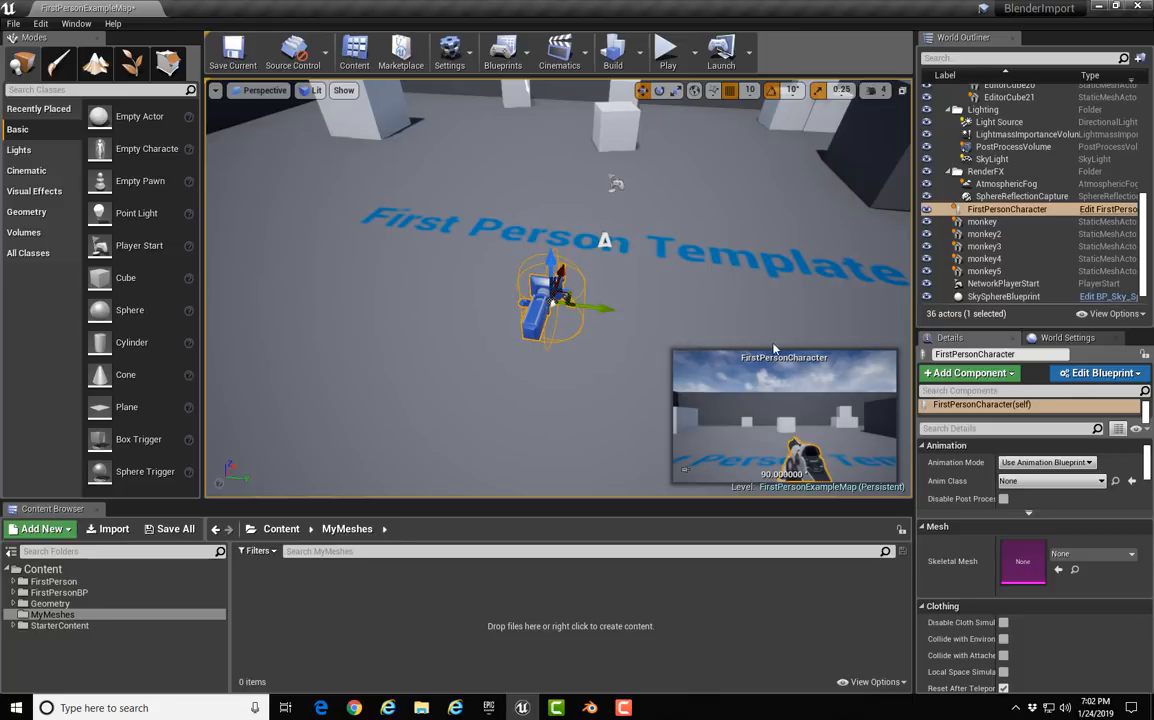
{"action": "mouse_move", "coordinate": [603, 322]}
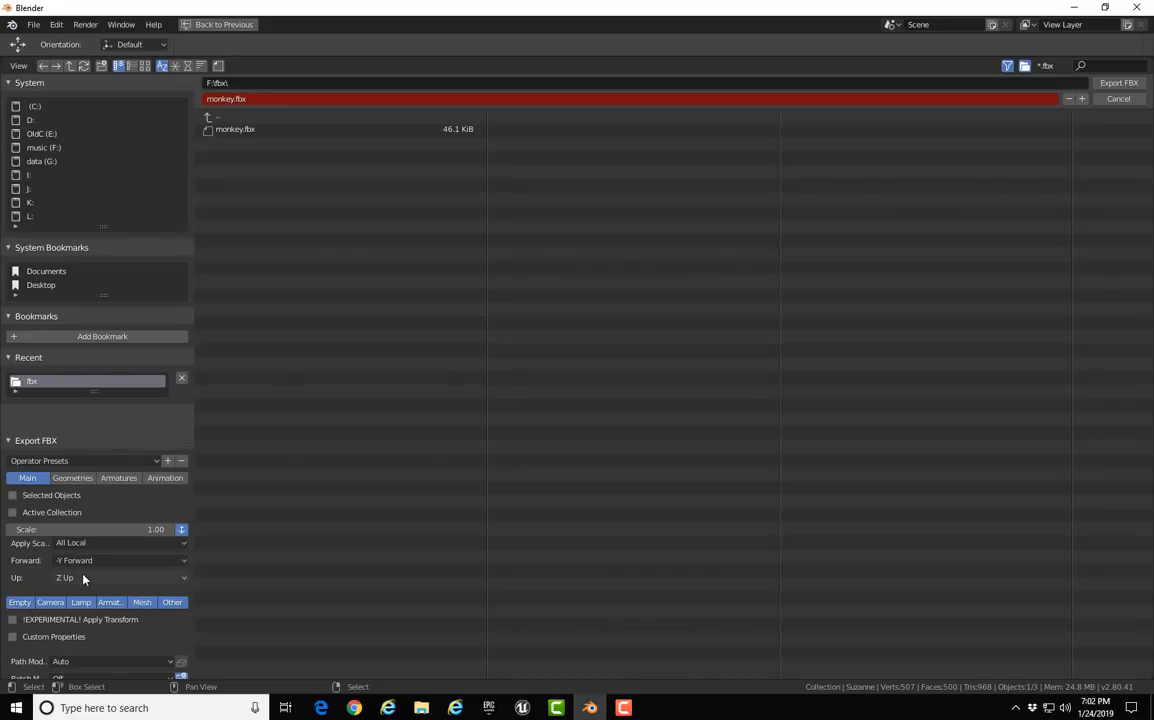
{"action": "mouse_move", "coordinate": [91, 576]}
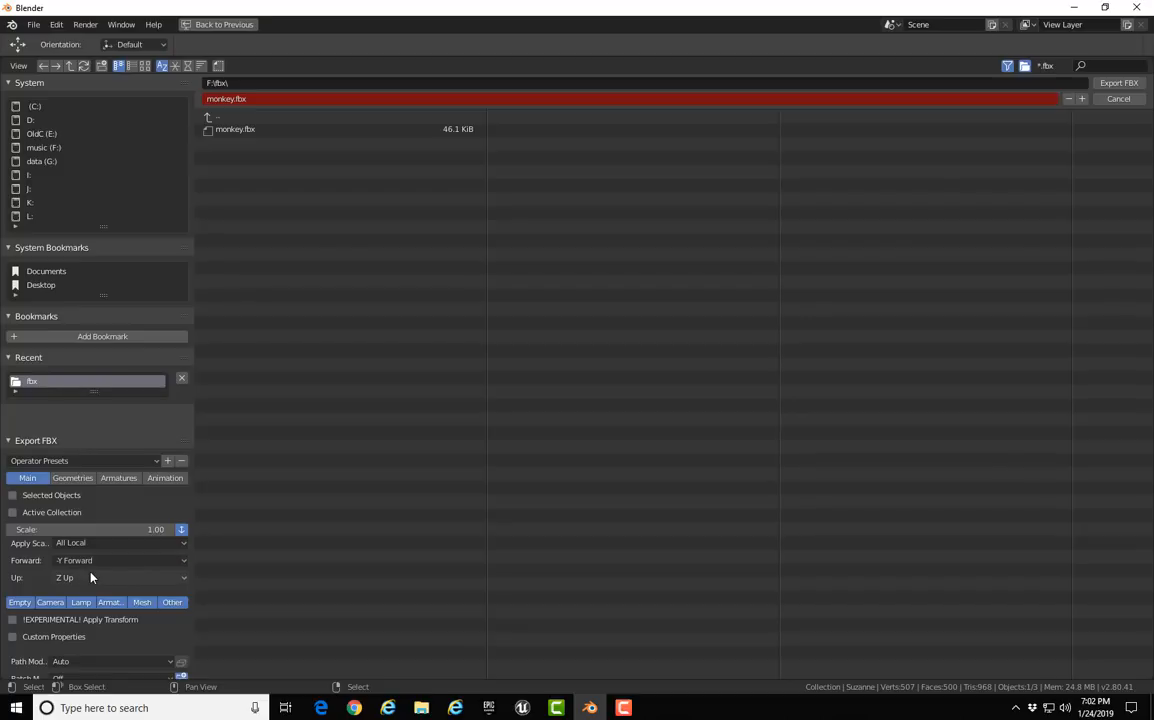
{"action": "mouse_move", "coordinate": [109, 601]}
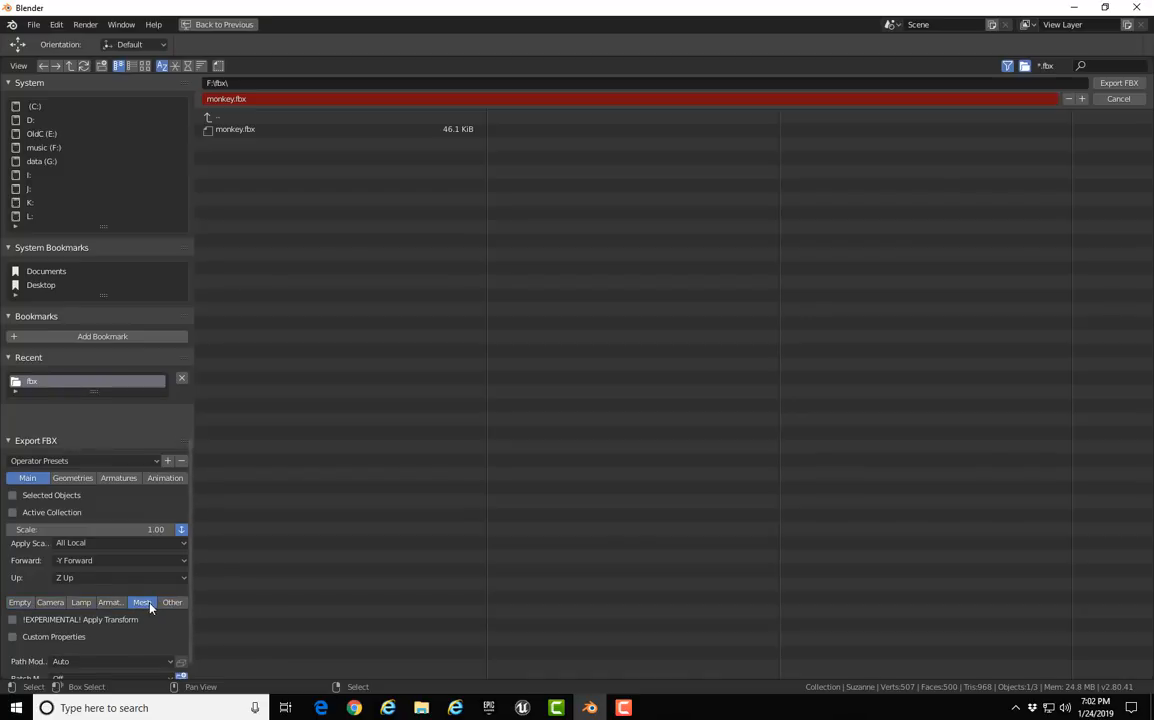
{"action": "mouse_move", "coordinate": [141, 602]}
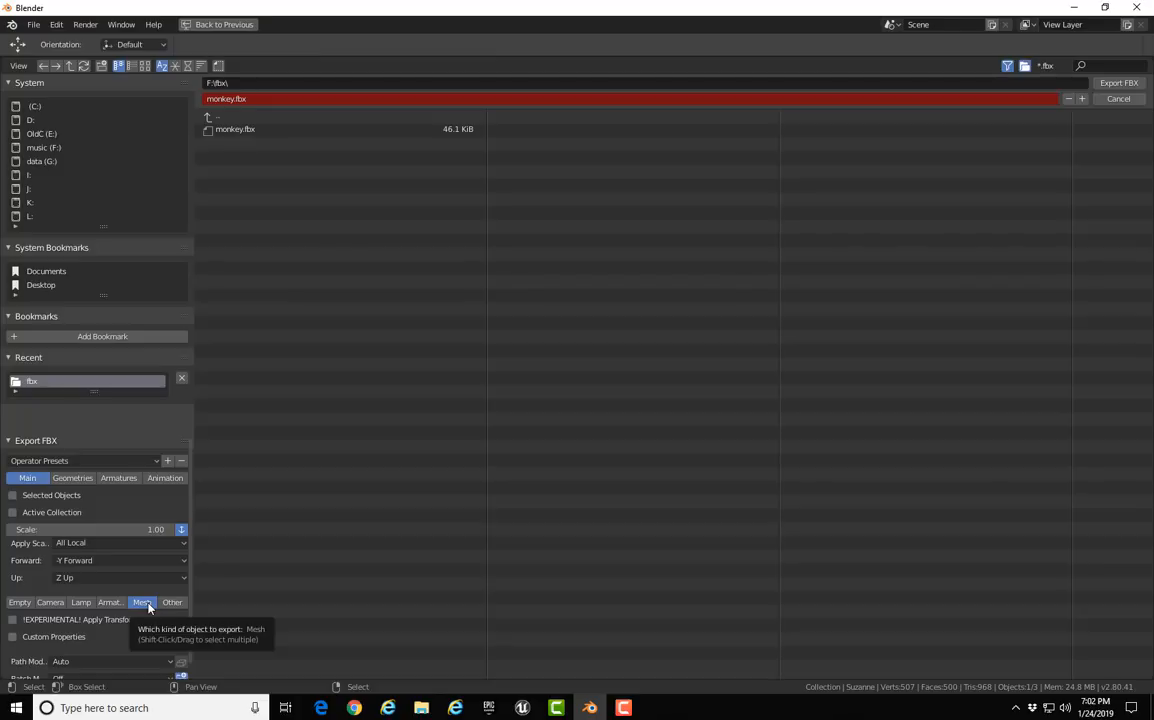
- Set the FBX export's geometry Smoothing to Face, back on the Main settings
{"action": "left_click", "coordinate": [72, 477]}
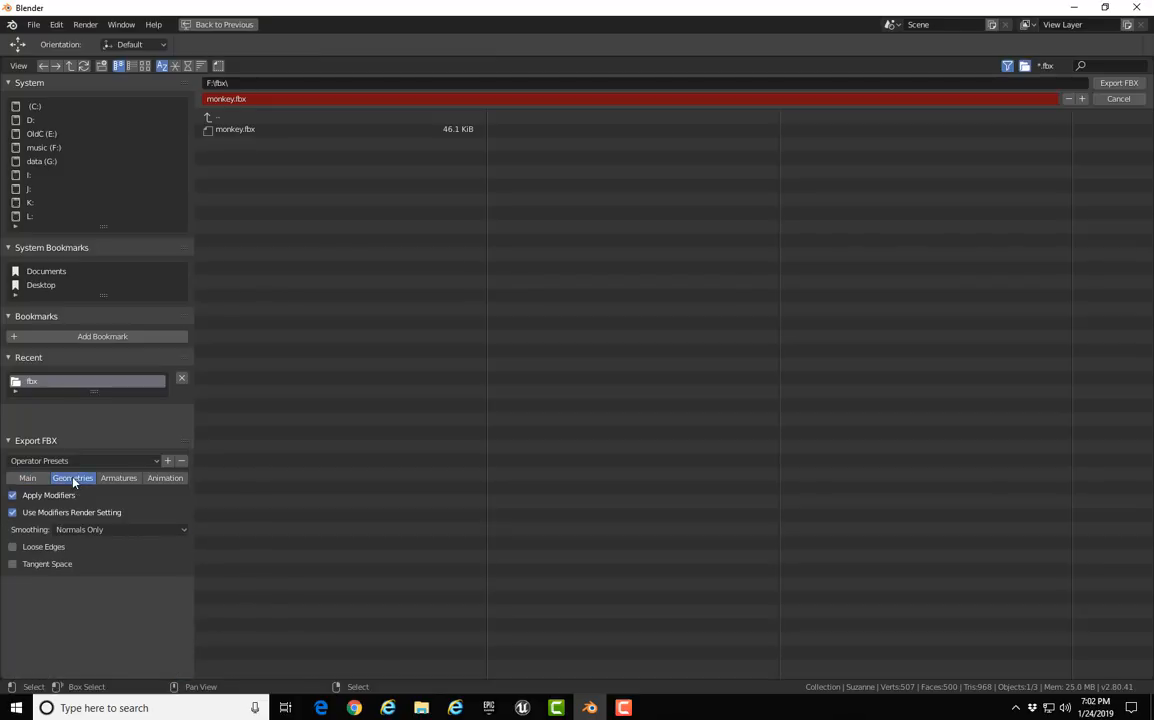
{"action": "left_click", "coordinate": [95, 529]}
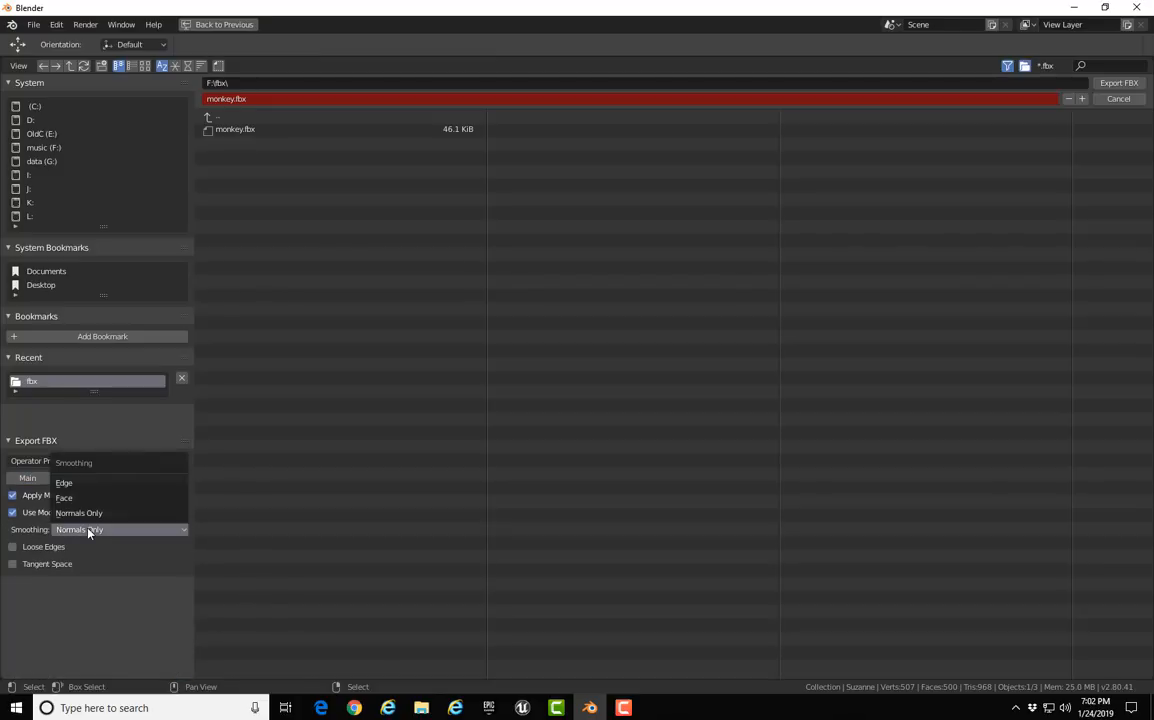
{"action": "mouse_move", "coordinate": [64, 497]}
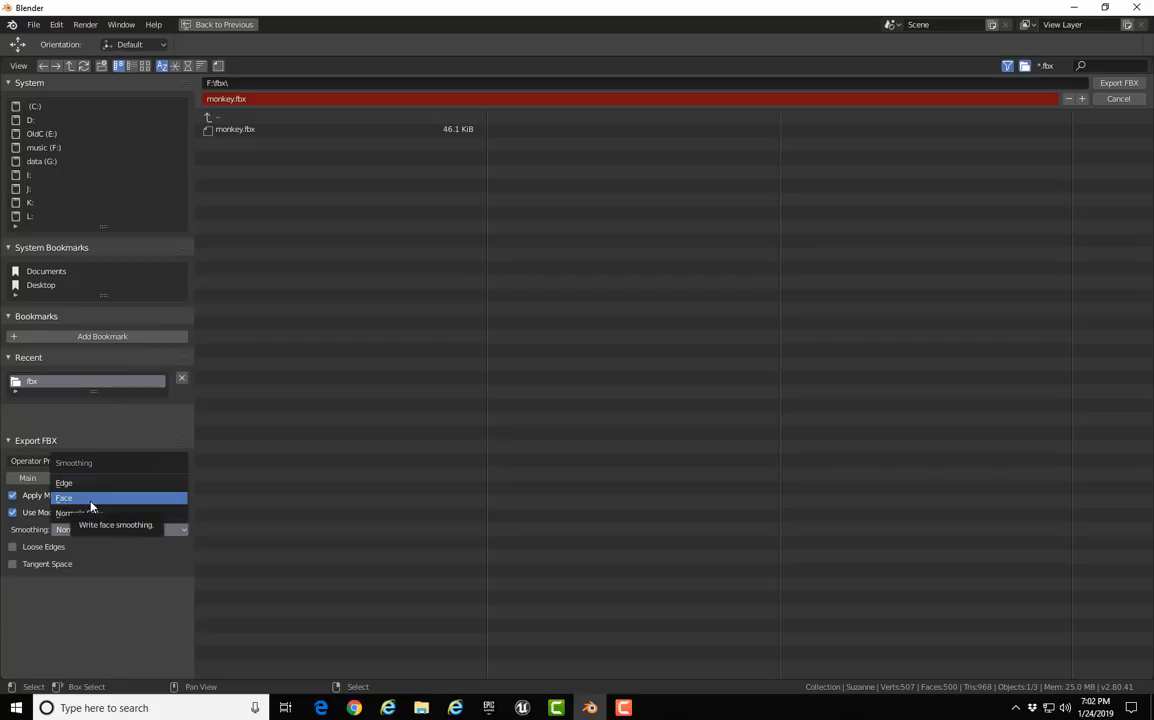
{"action": "left_click", "coordinate": [64, 497]}
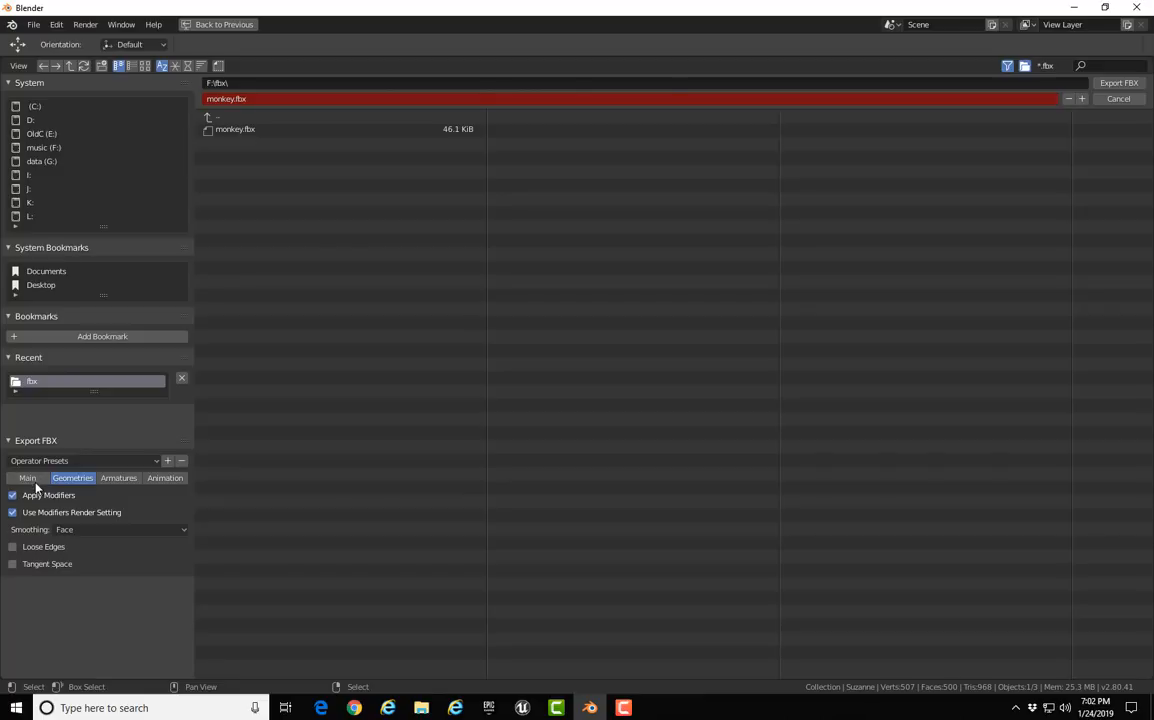
{"action": "left_click", "coordinate": [27, 477]}
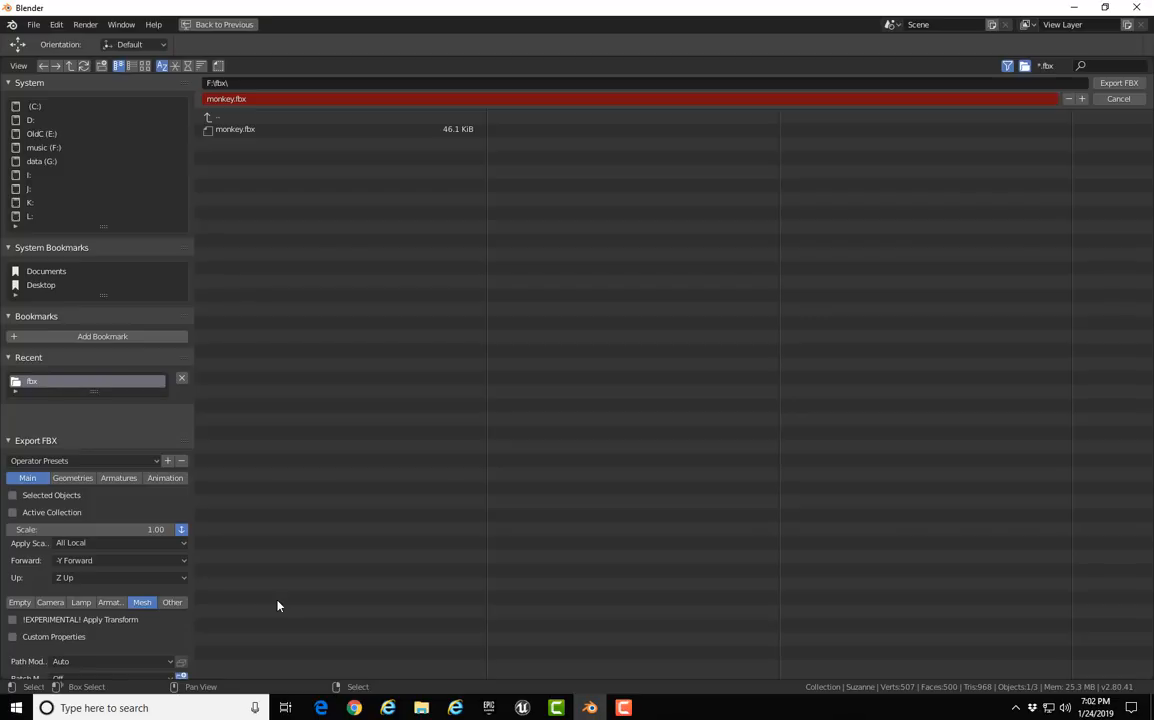
{"action": "mouse_move", "coordinate": [292, 543]}
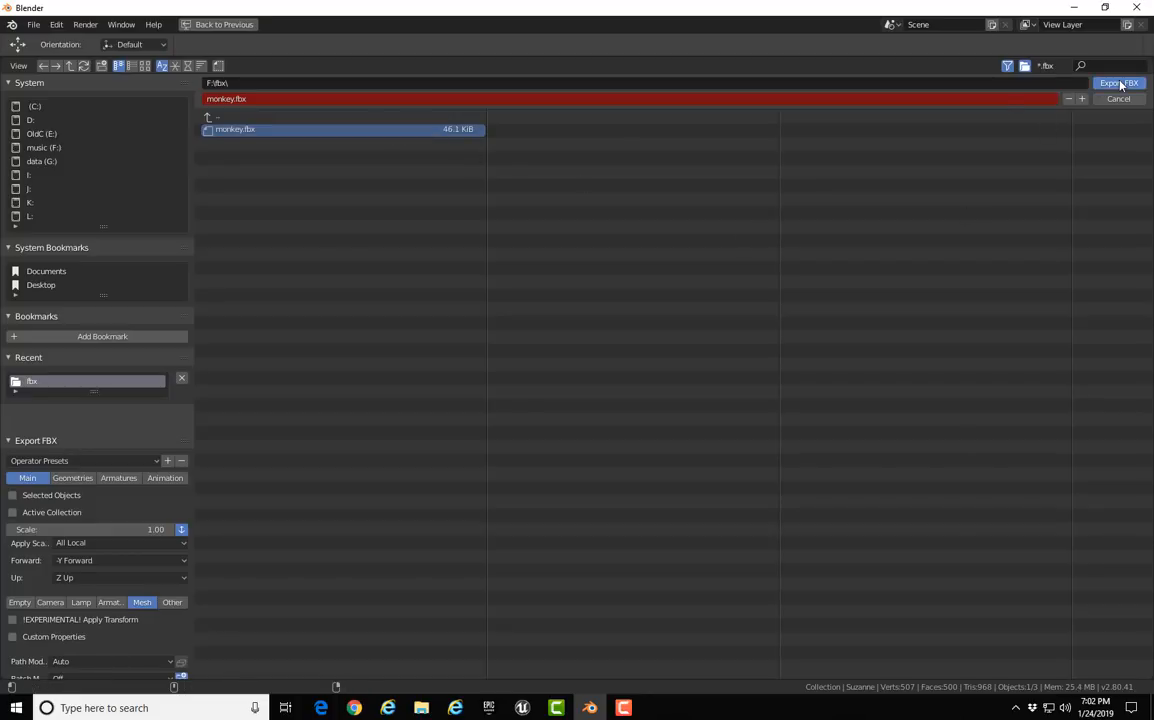
- Export monkey.fbx and switch over to the Unreal Engine editor
{"action": "left_click", "coordinate": [1119, 83]}
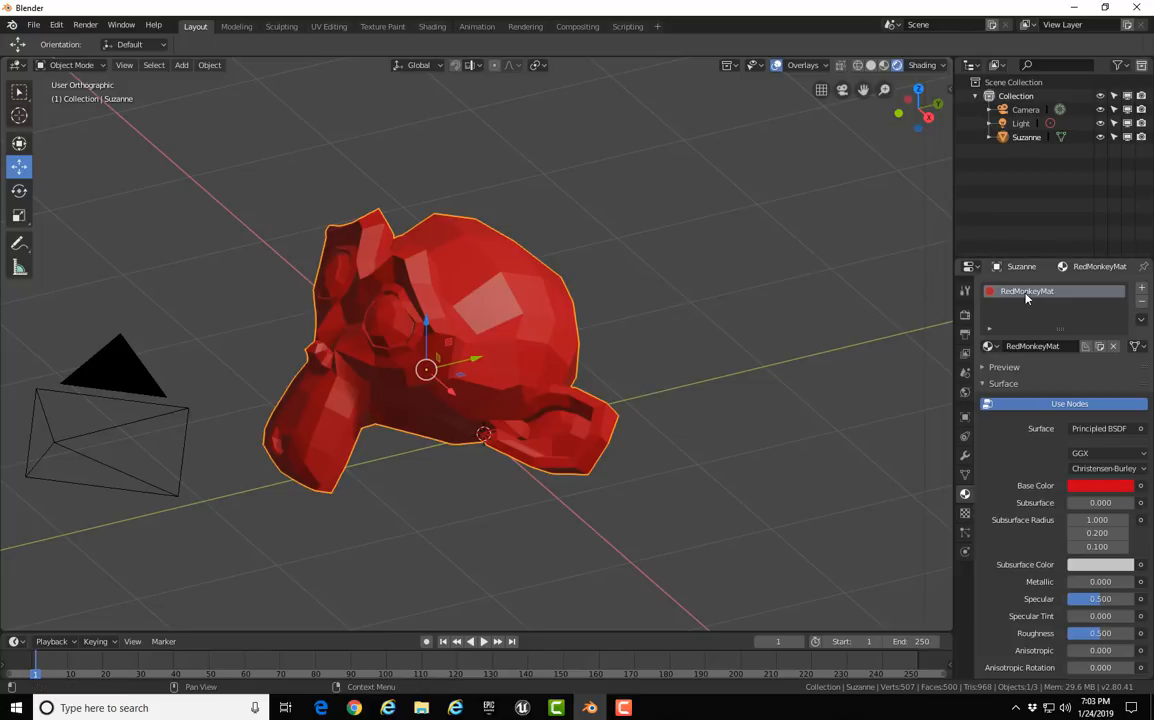
{"action": "mouse_move", "coordinate": [1030, 318]}
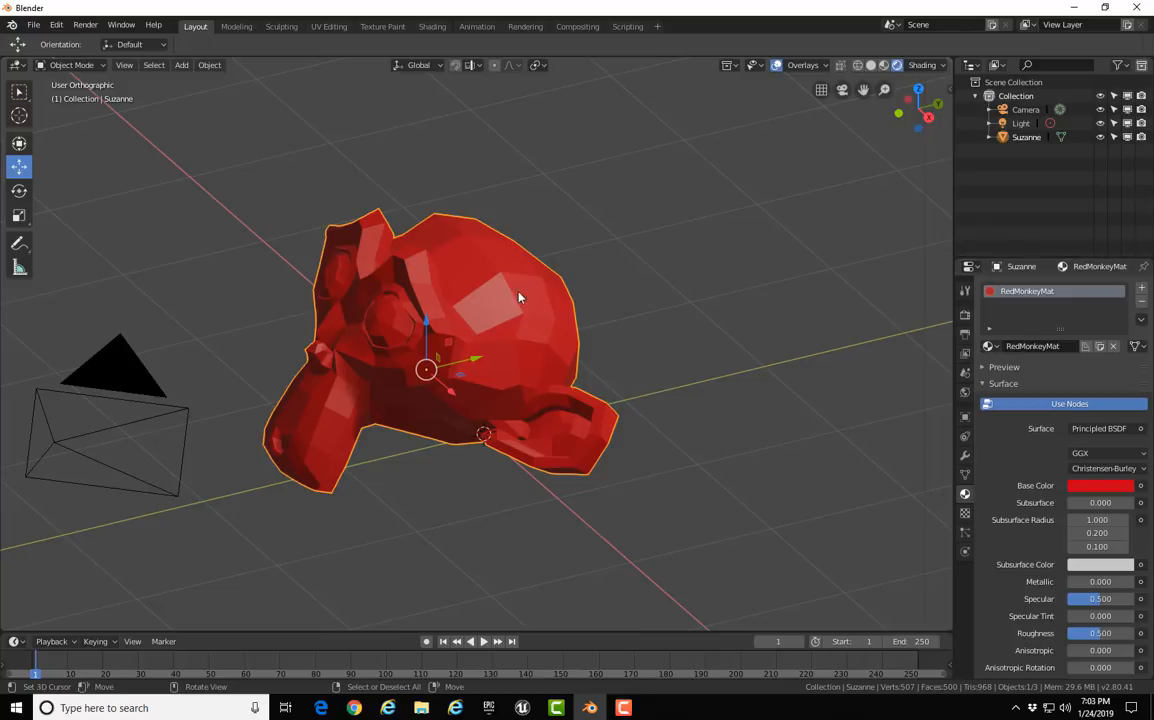
{"action": "mouse_move", "coordinate": [604, 333]}
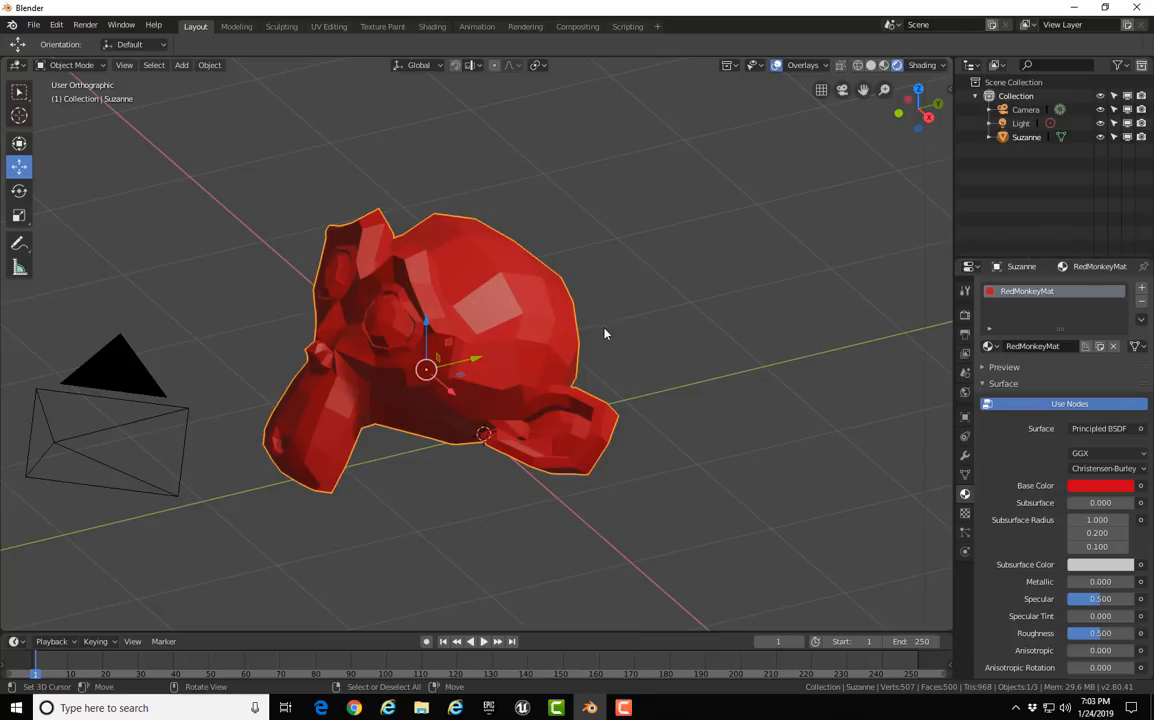
{"action": "mouse_move", "coordinate": [532, 329]}
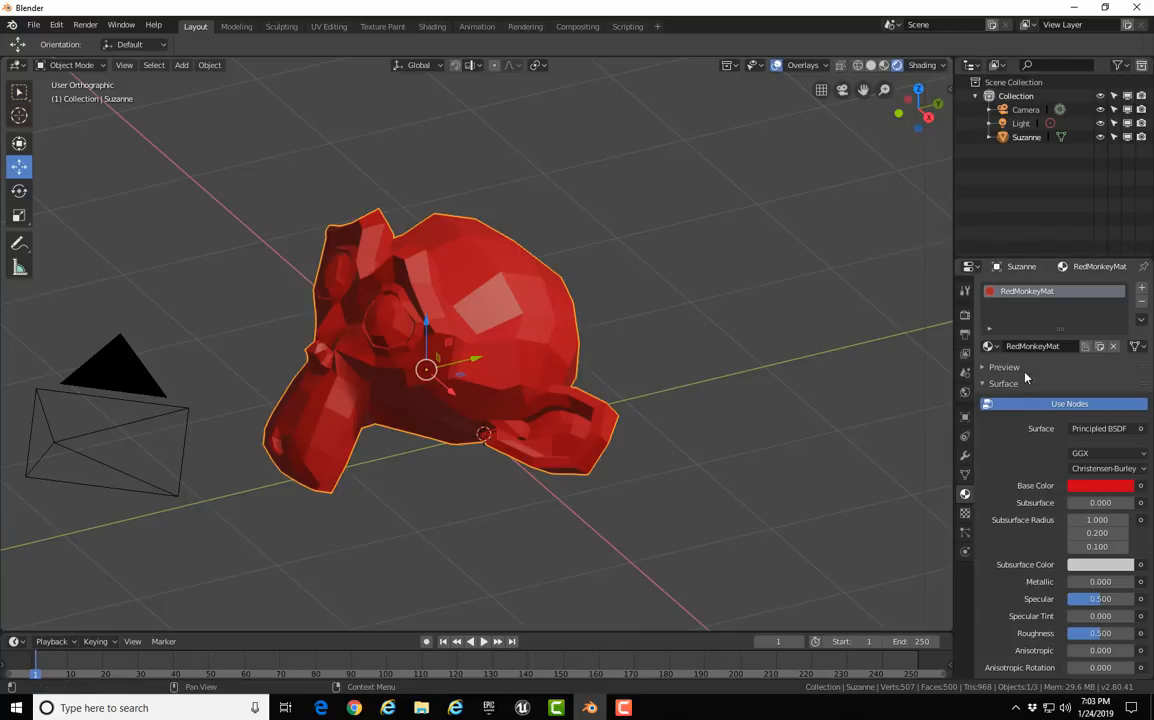
{"action": "mouse_move", "coordinate": [488, 293]}
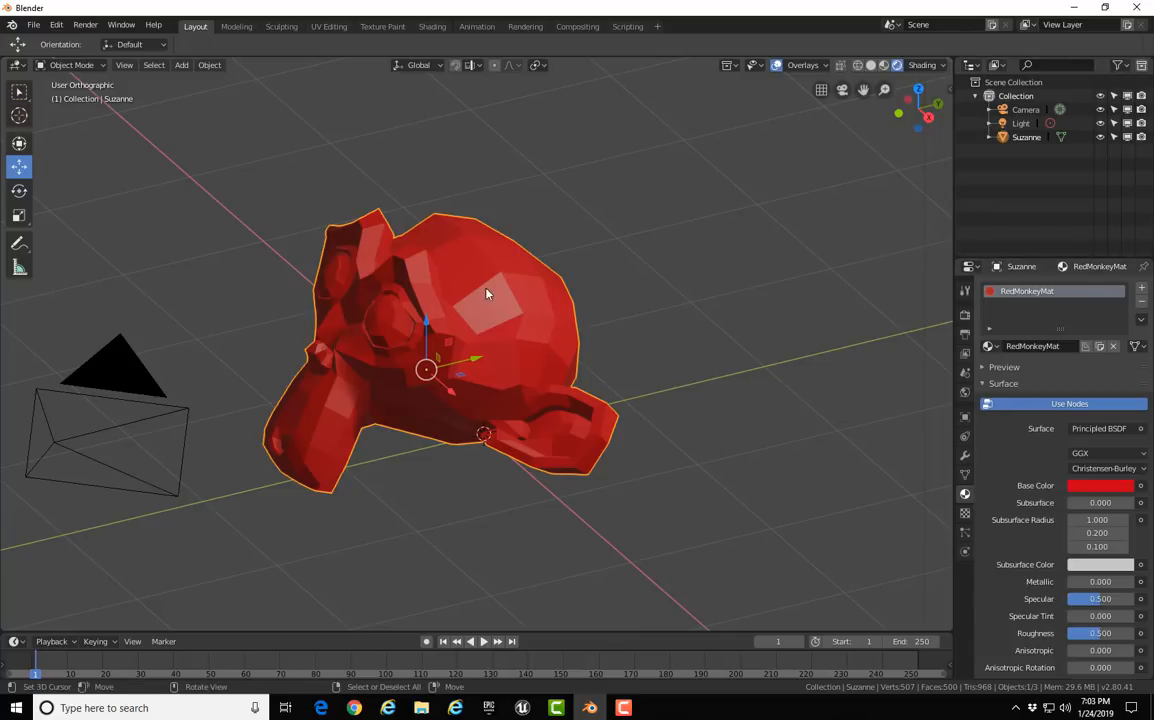
{"action": "mouse_move", "coordinate": [508, 283]}
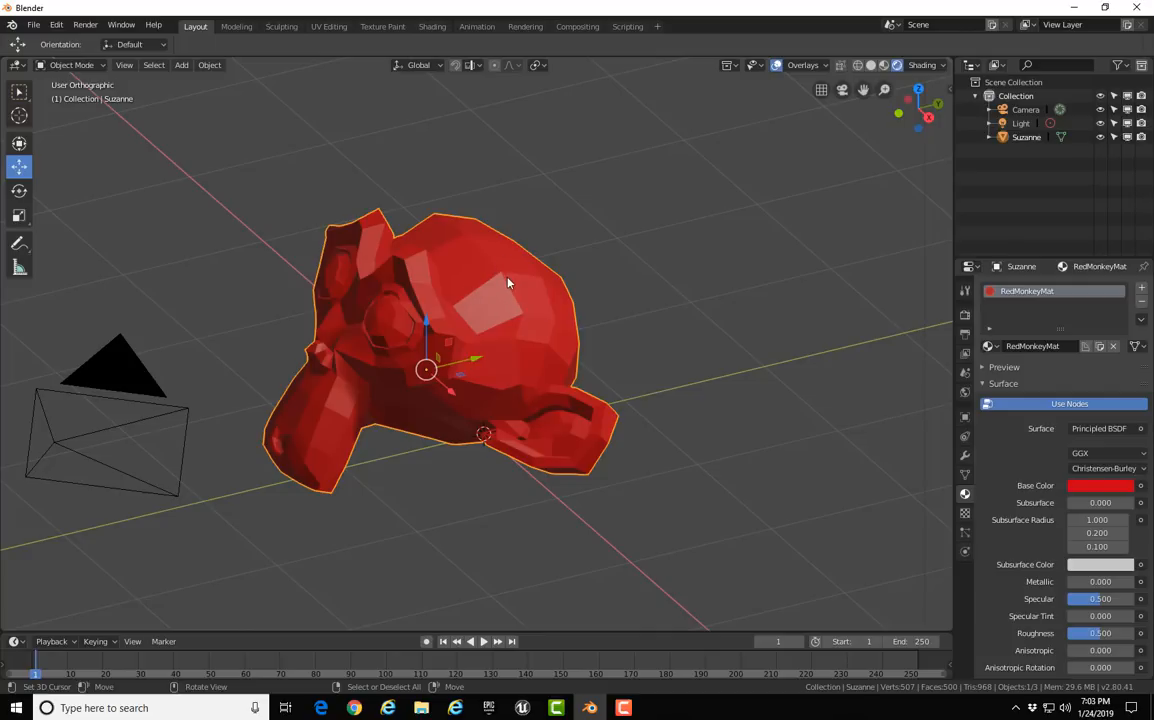
{"action": "mouse_move", "coordinate": [868, 419]}
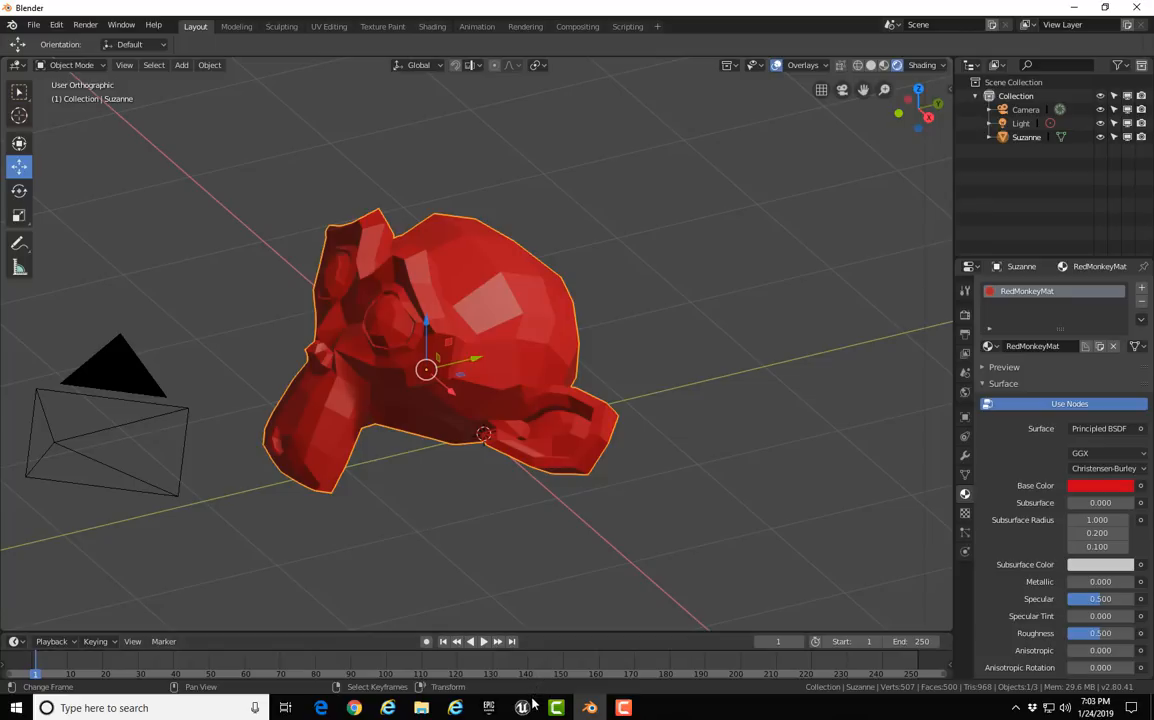
{"action": "left_click", "coordinate": [555, 707]}
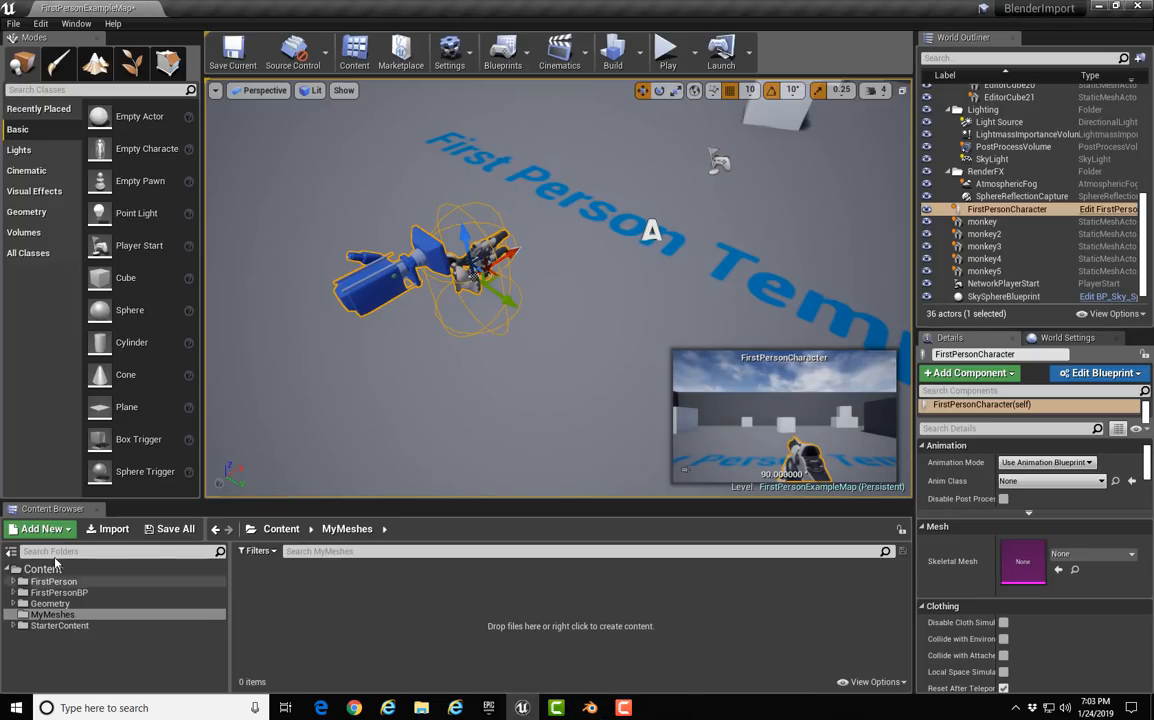
- Import monkey.fbx from the fbx folder into /Game/MyMeshes
{"action": "left_click", "coordinate": [43, 568]}
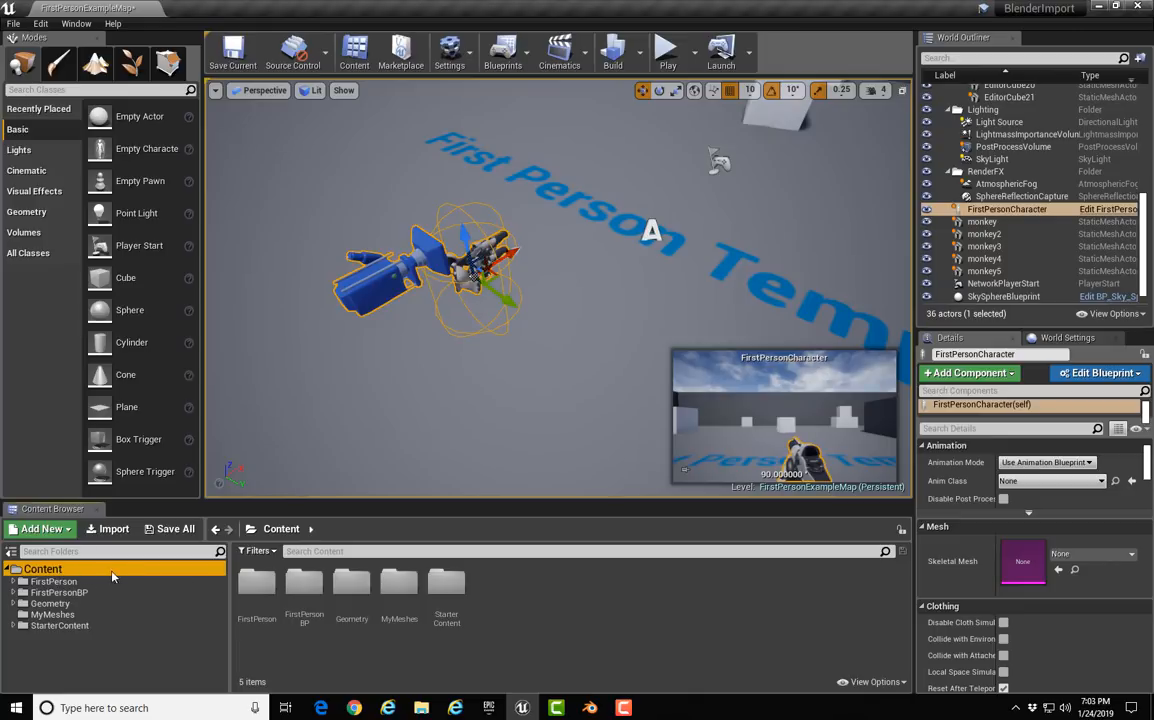
{"action": "left_click", "coordinate": [52, 614]}
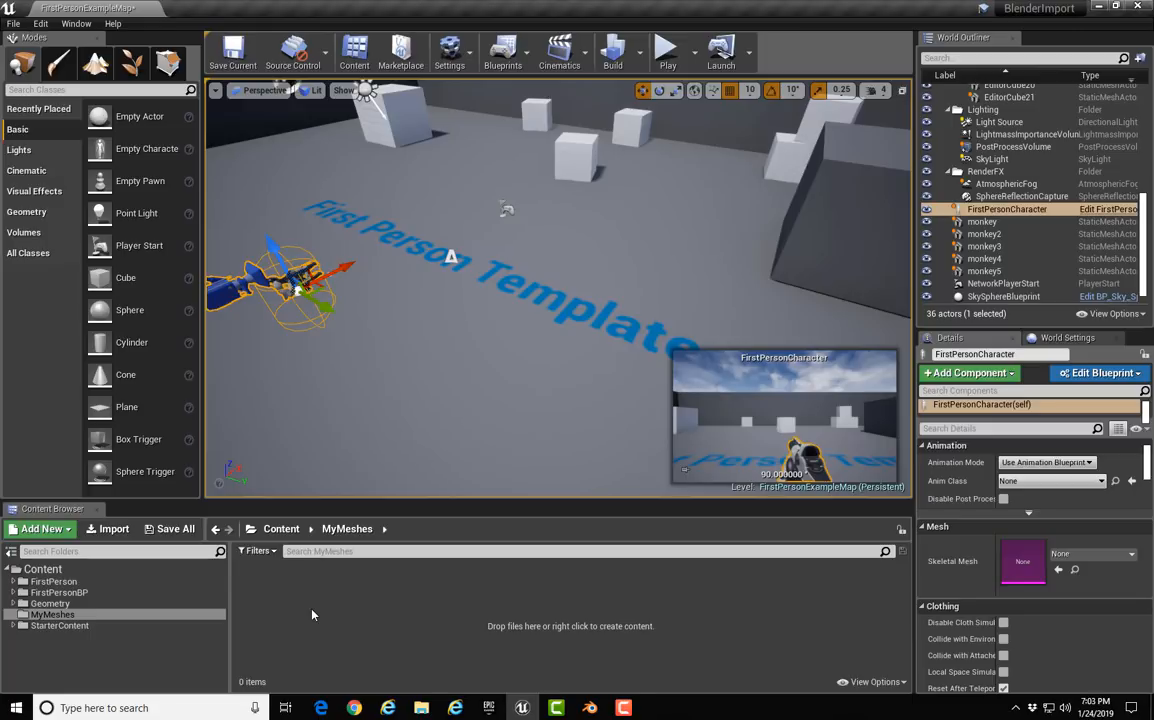
{"action": "right_click", "coordinate": [313, 614]}
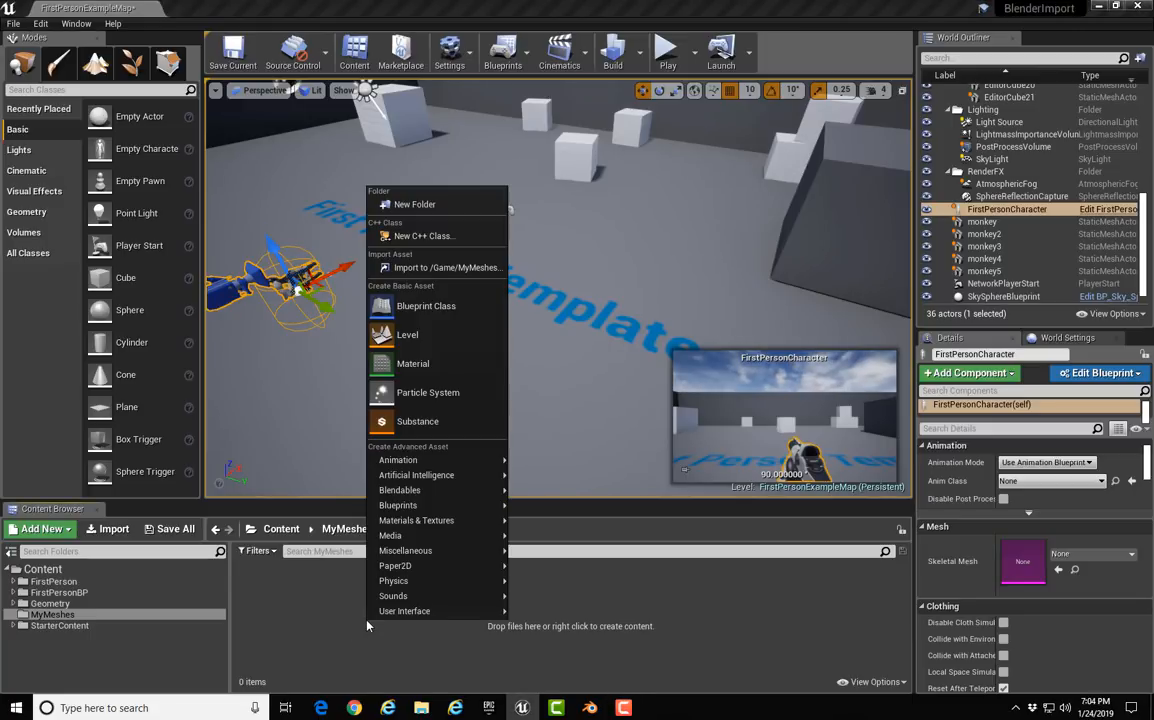
{"action": "mouse_move", "coordinate": [437, 267]}
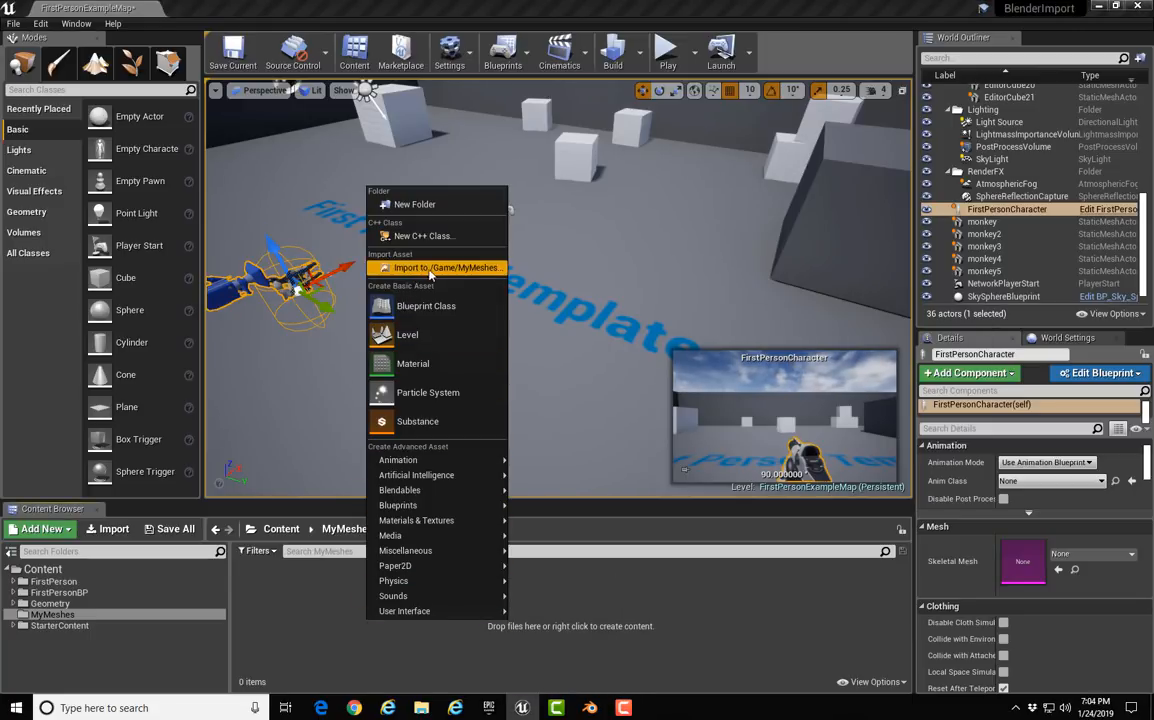
{"action": "mouse_move", "coordinate": [445, 267]}
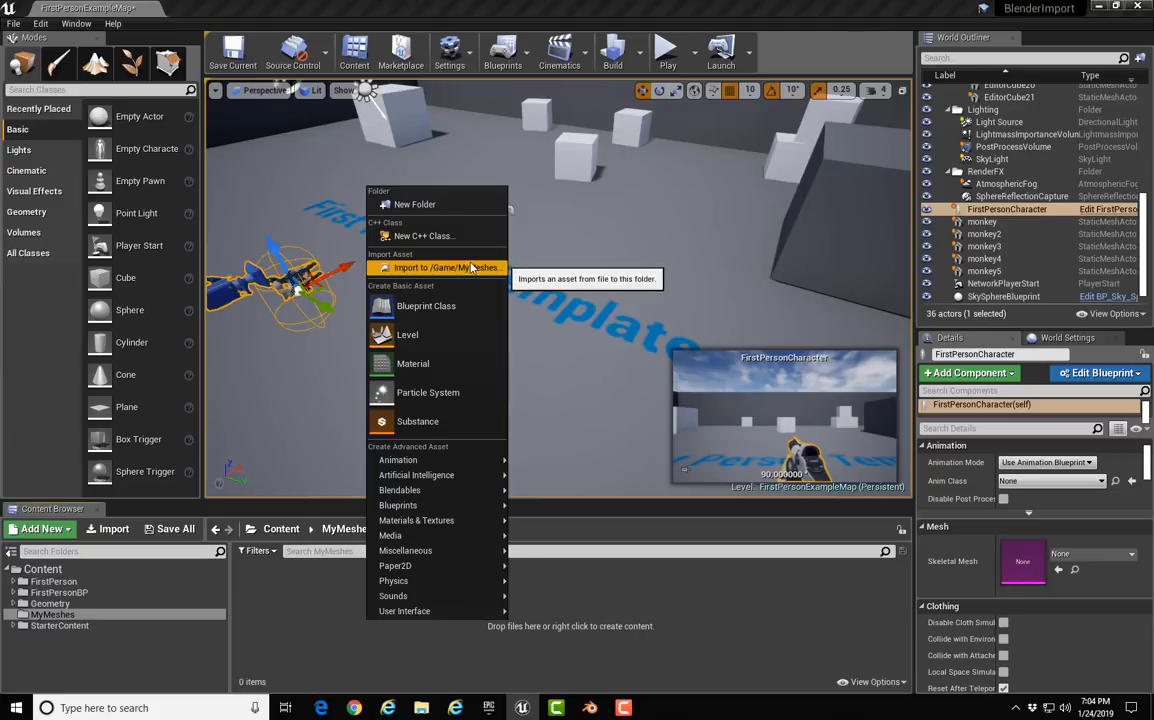
{"action": "mouse_move", "coordinate": [447, 268]}
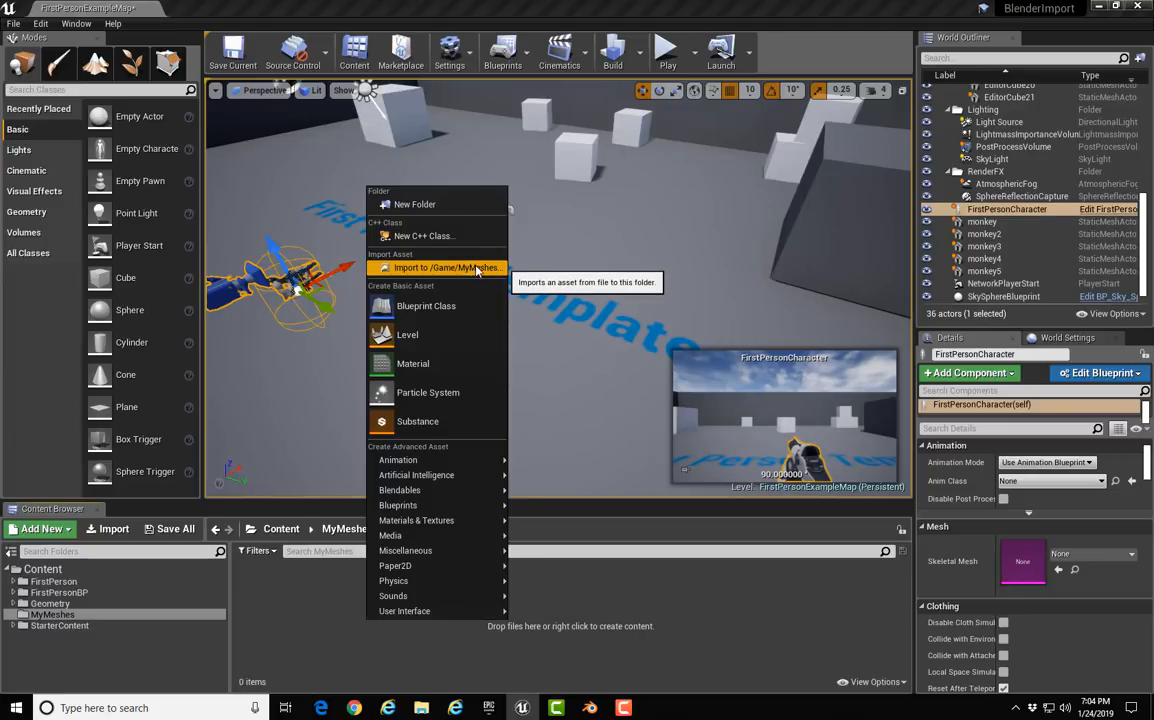
{"action": "left_click", "coordinate": [448, 267]}
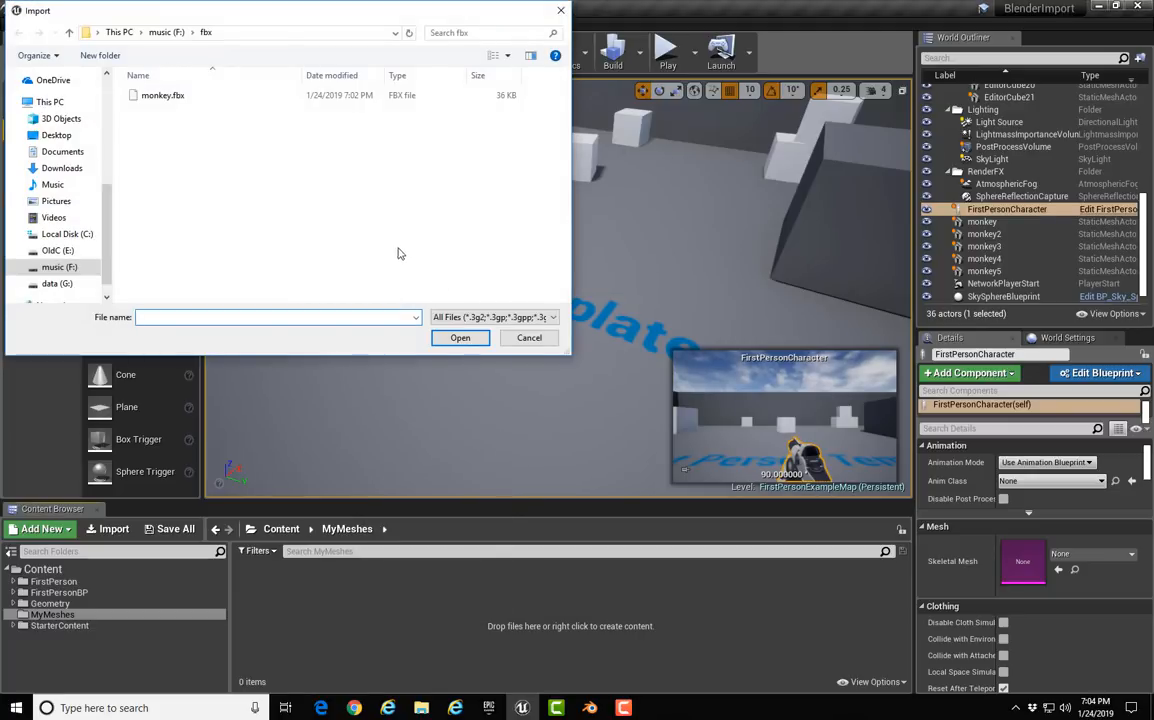
{"action": "left_click", "coordinate": [163, 95]}
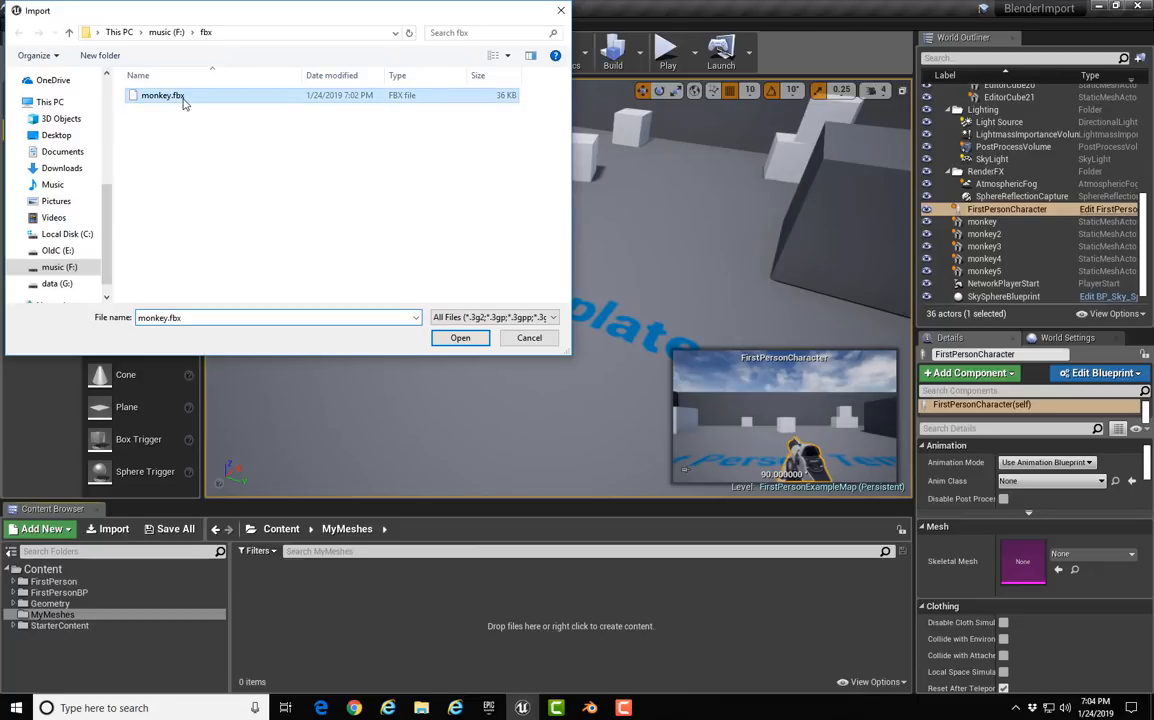
{"action": "left_click", "coordinate": [460, 337]}
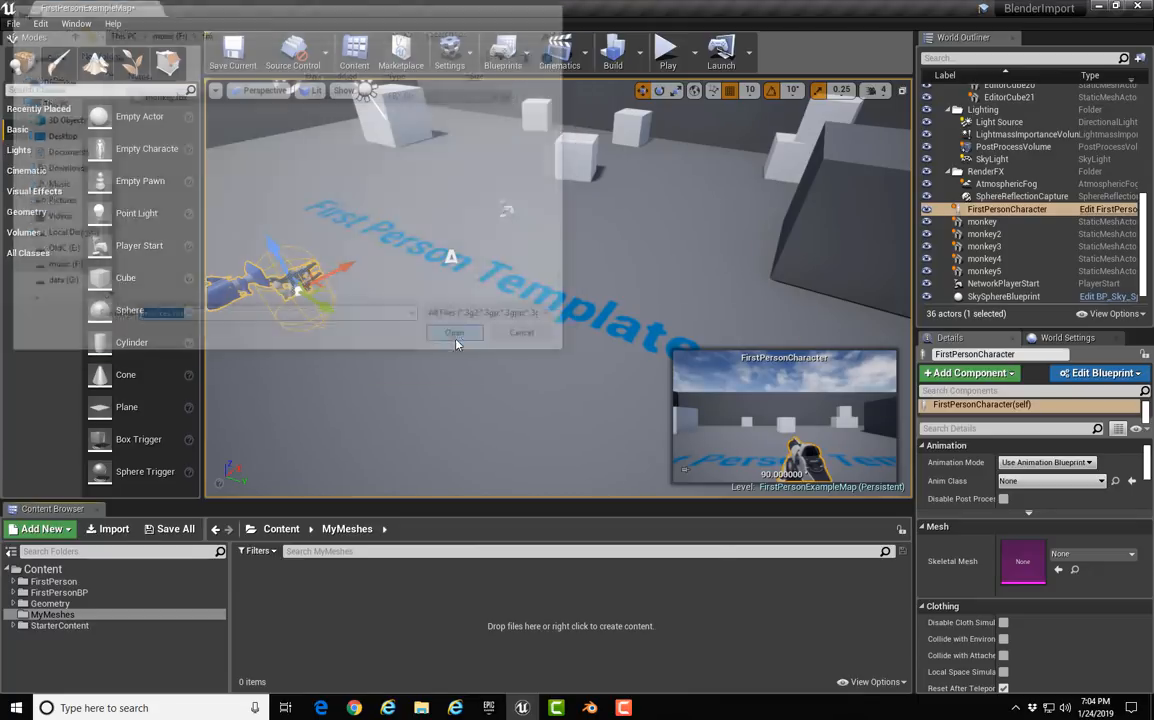
- Confirm the FBX import options and open the monkey static mesh in the Static Mesh Editor
{"action": "left_click", "coordinate": [454, 332]}
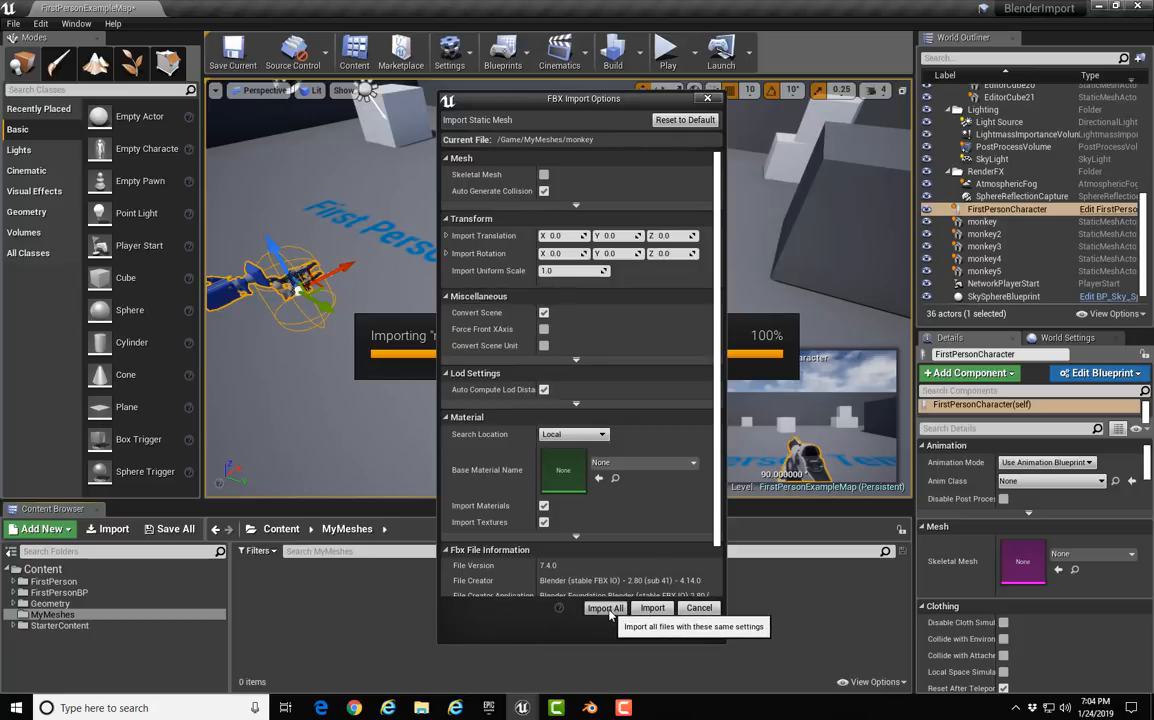
{"action": "left_click", "coordinate": [605, 608]}
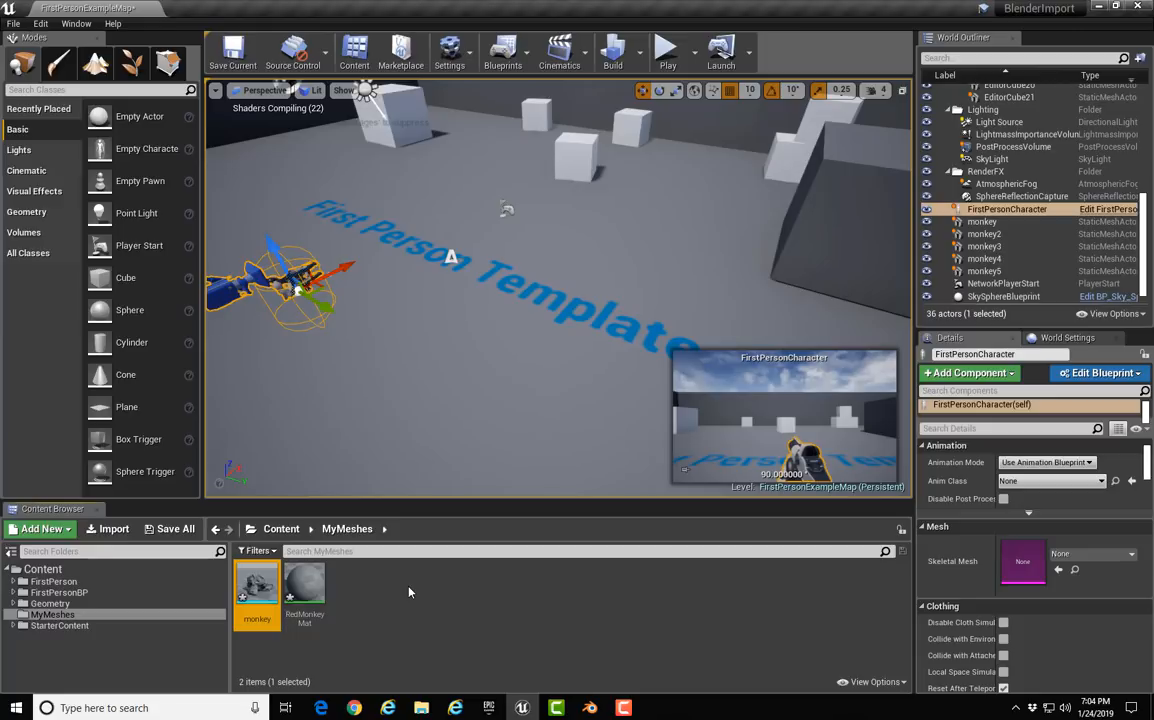
{"action": "mouse_move", "coordinate": [404, 597]}
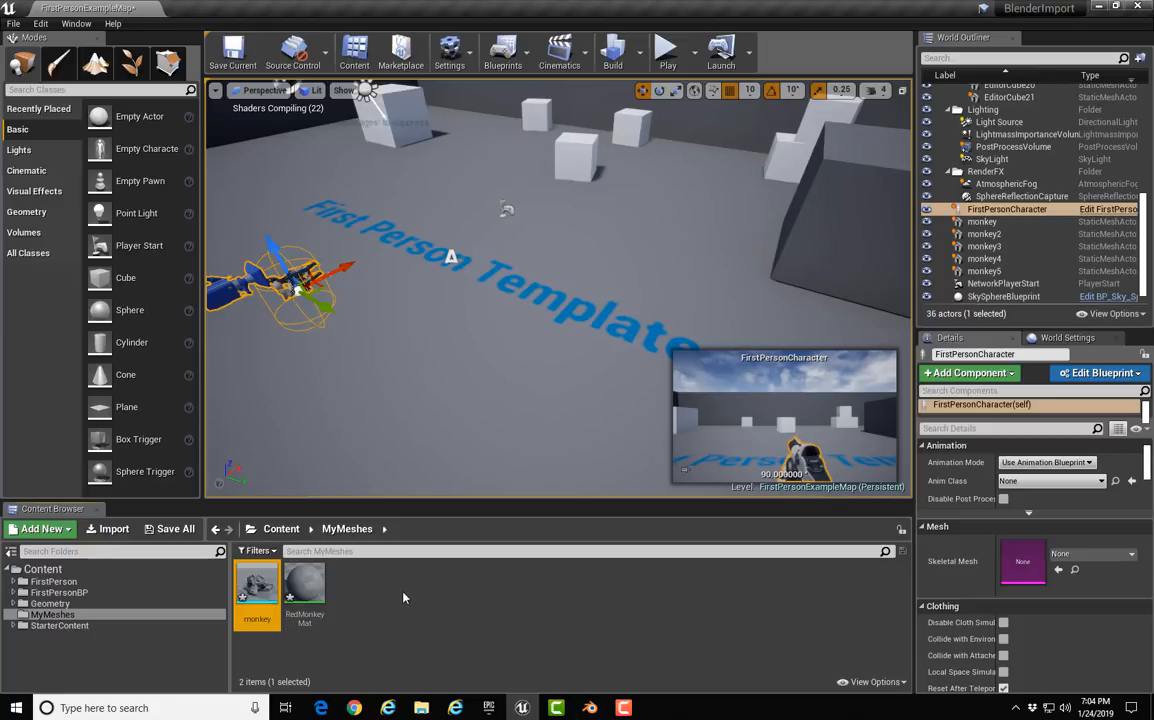
{"action": "mouse_move", "coordinate": [310, 597]}
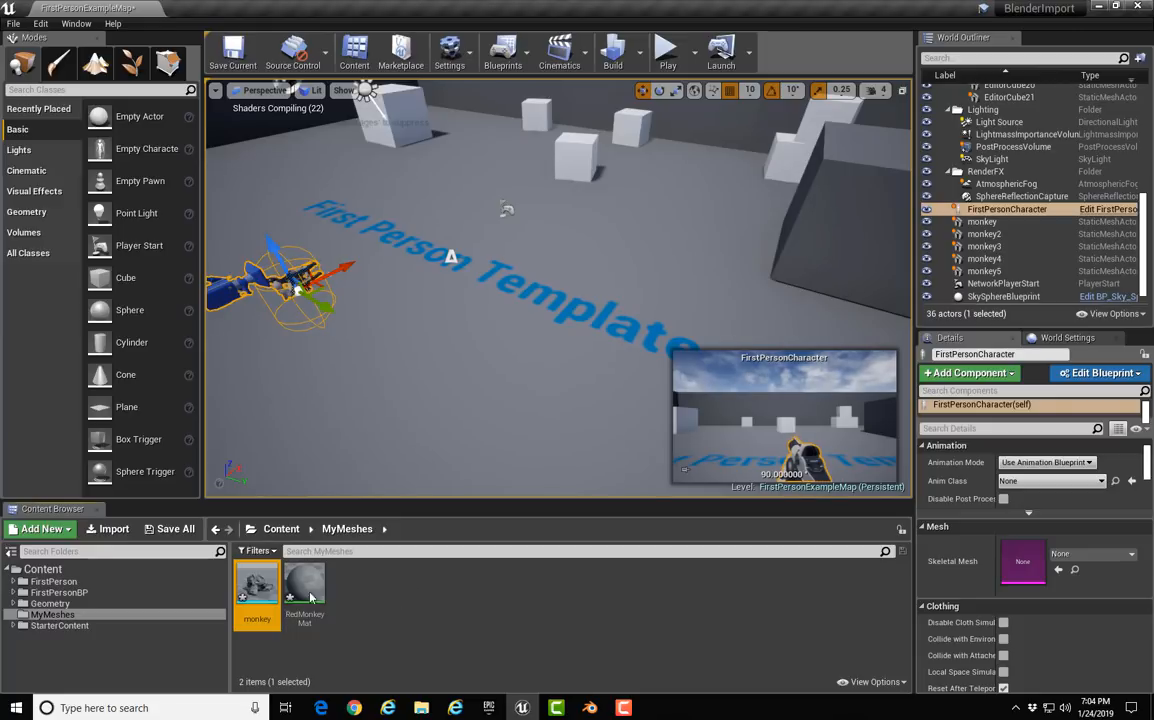
{"action": "mouse_move", "coordinate": [257, 590]}
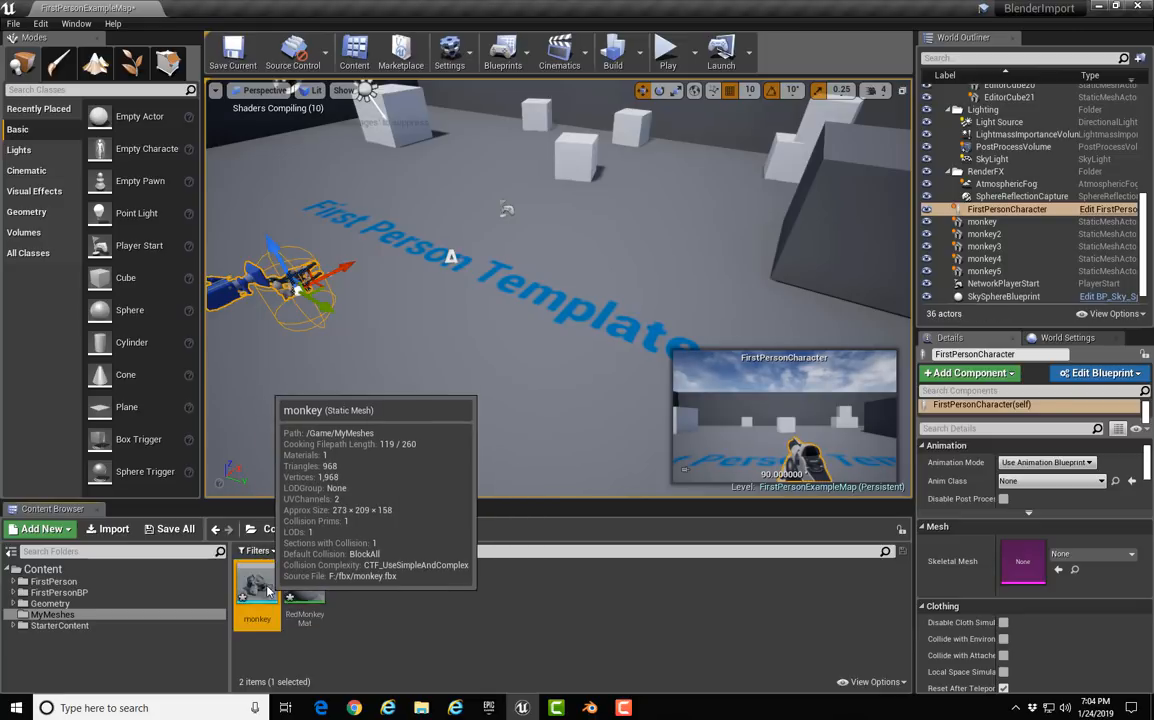
{"action": "double_click", "coordinate": [257, 585]}
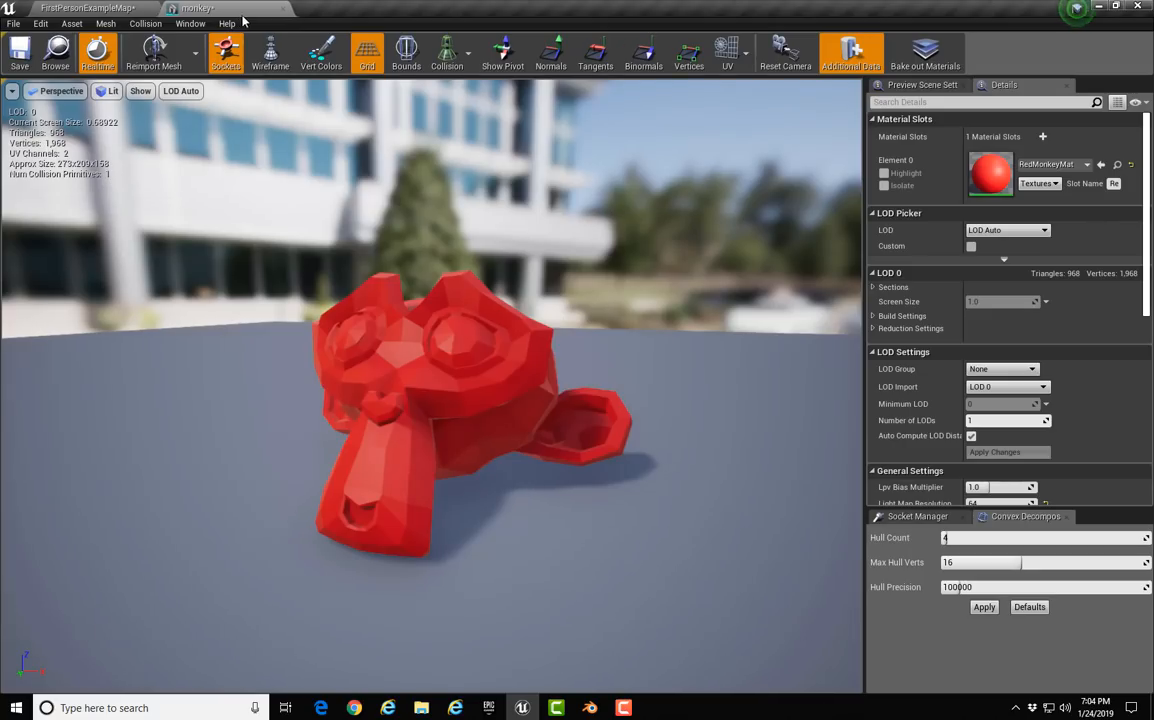
{"action": "mouse_move", "coordinate": [447, 52]}
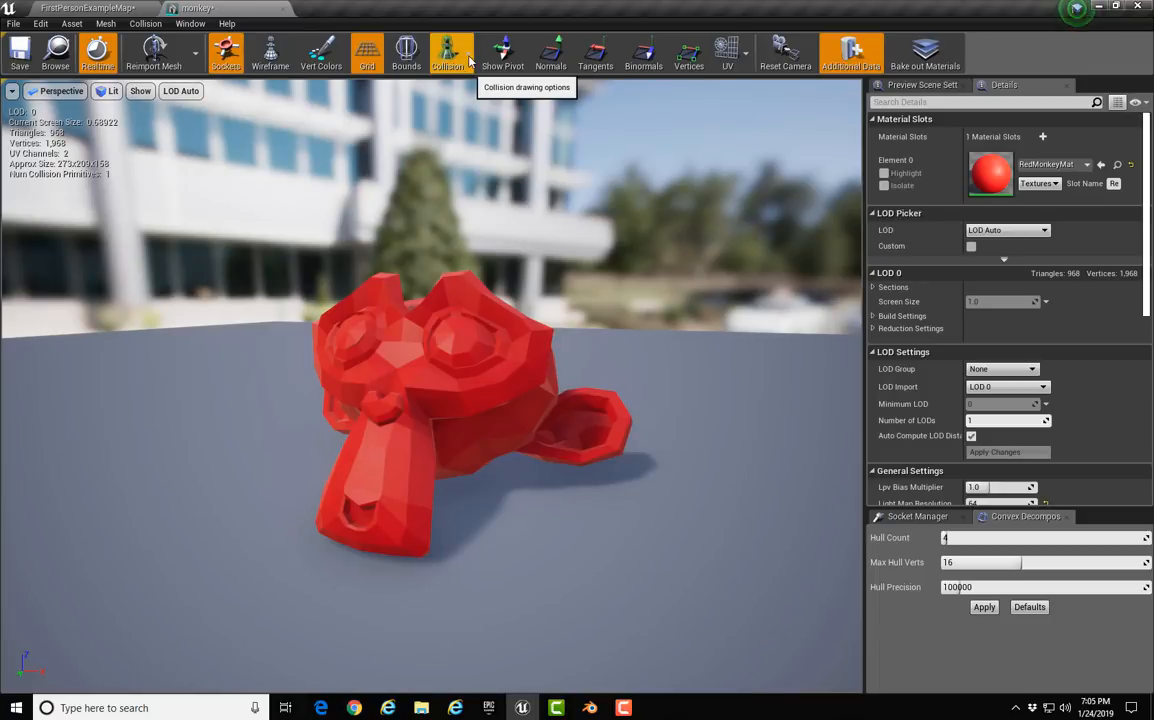
- Turn on Simple Collision display for the monkey mesh from the Collision dropdown
{"action": "left_click", "coordinate": [449, 52]}
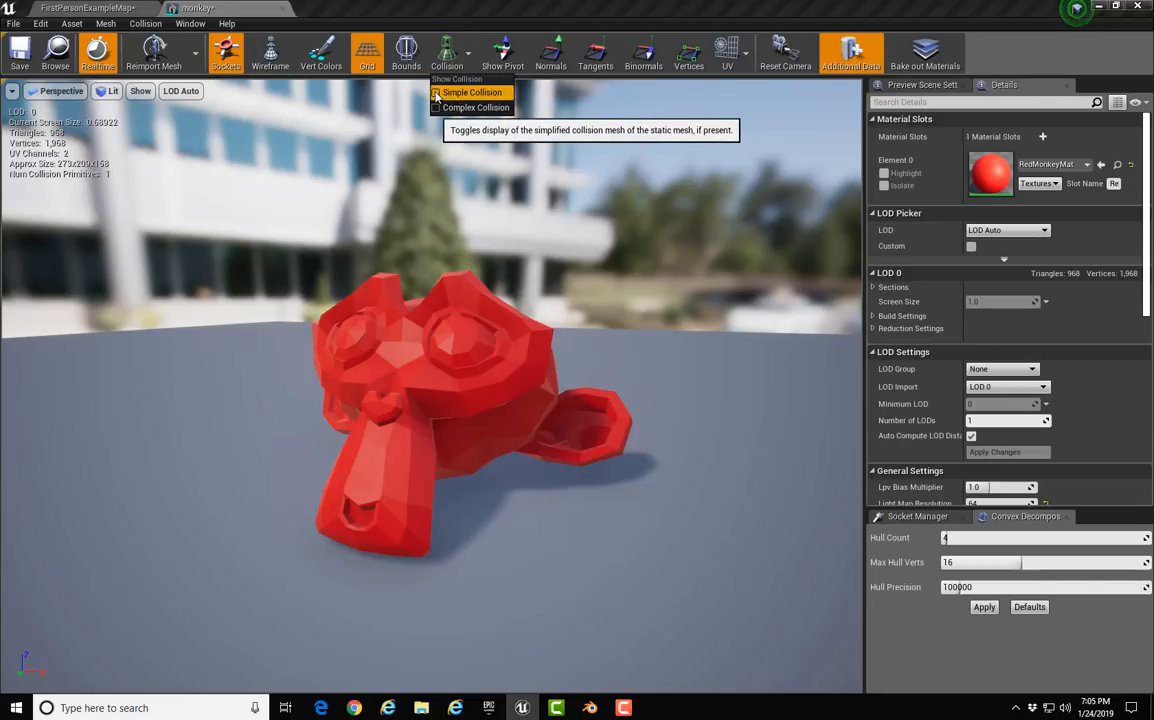
{"action": "left_click", "coordinate": [436, 92]}
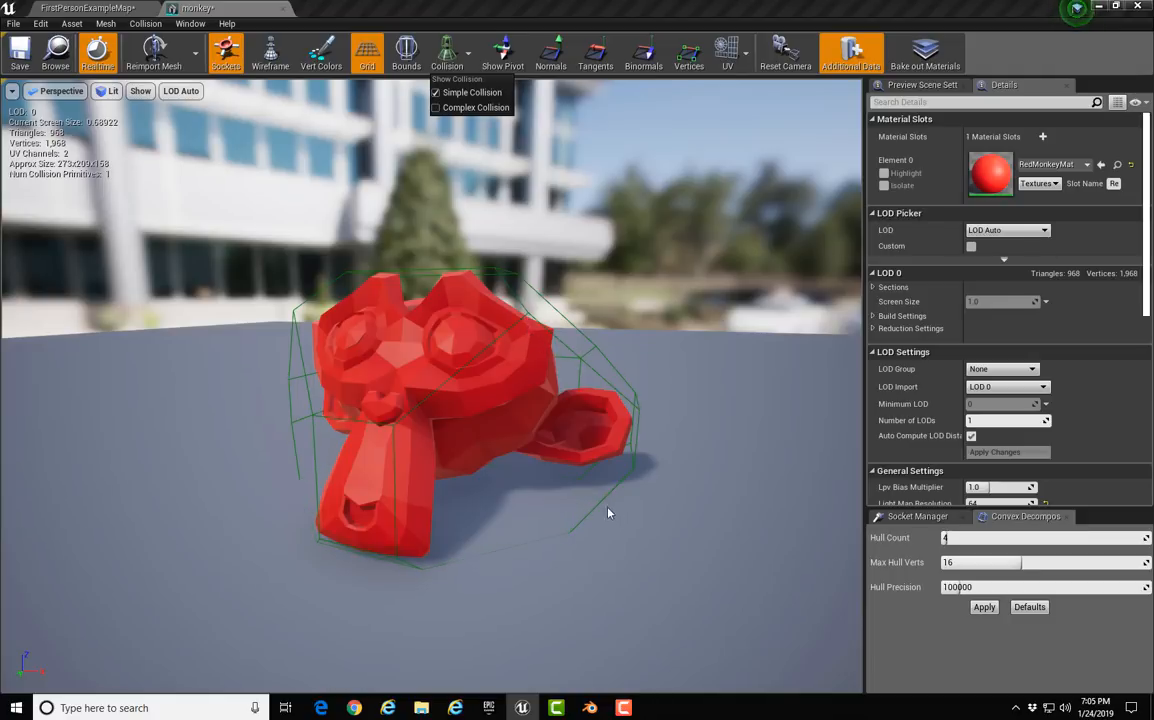
{"action": "mouse_move", "coordinate": [363, 326]}
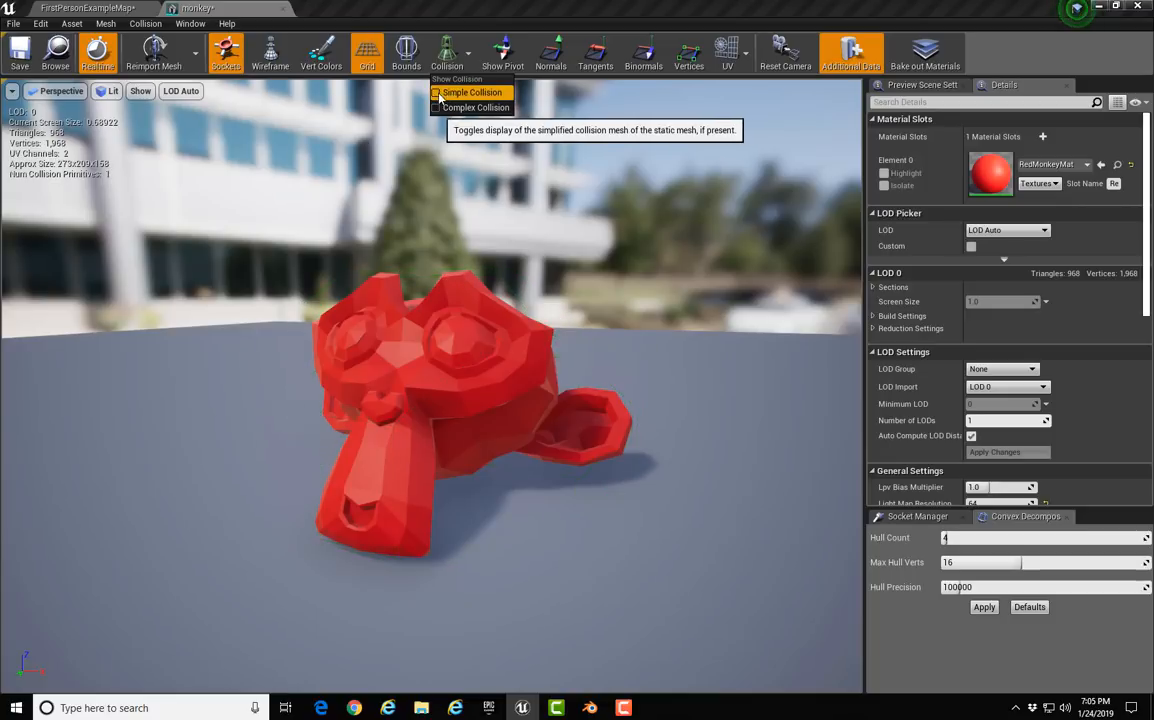
{"action": "left_click", "coordinate": [436, 107]}
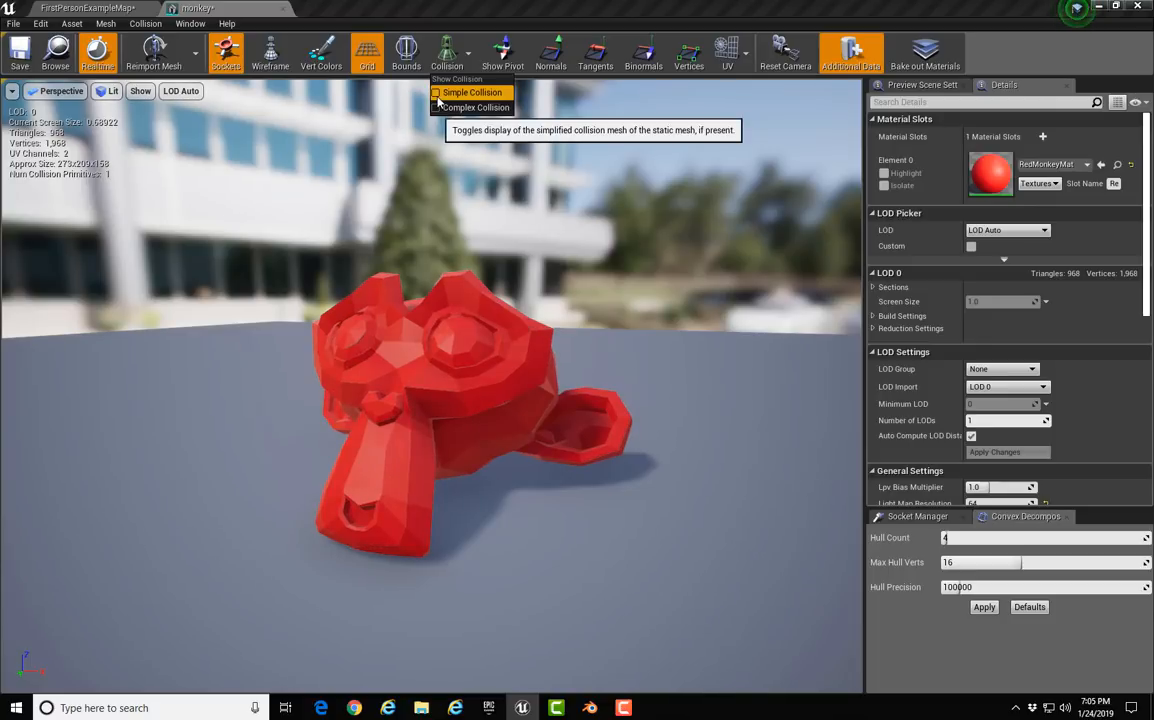
{"action": "left_click", "coordinate": [436, 92]}
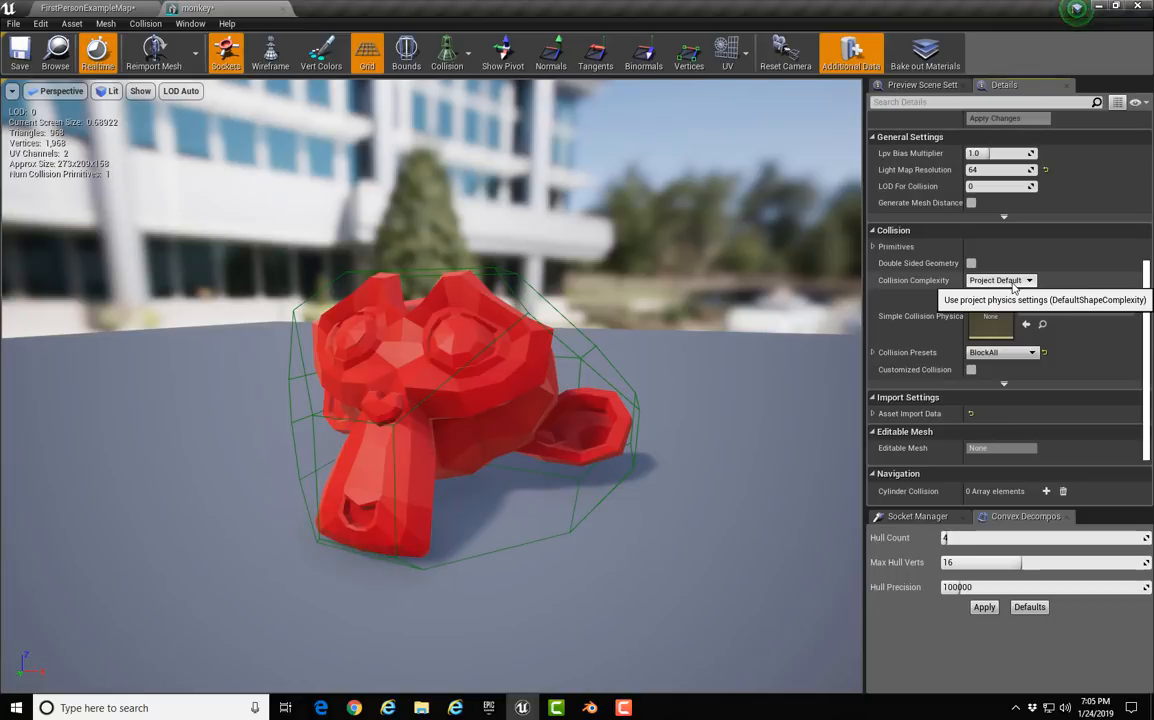
{"action": "left_click", "coordinate": [1000, 280]}
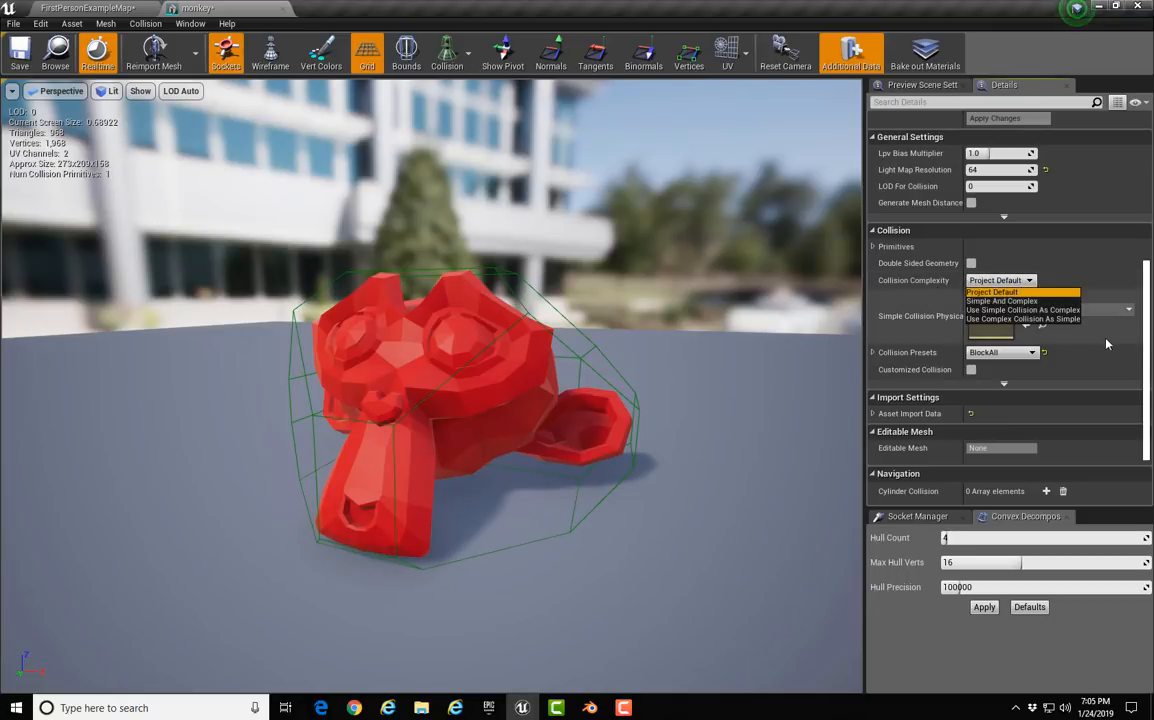
{"action": "mouse_move", "coordinate": [1005, 319]}
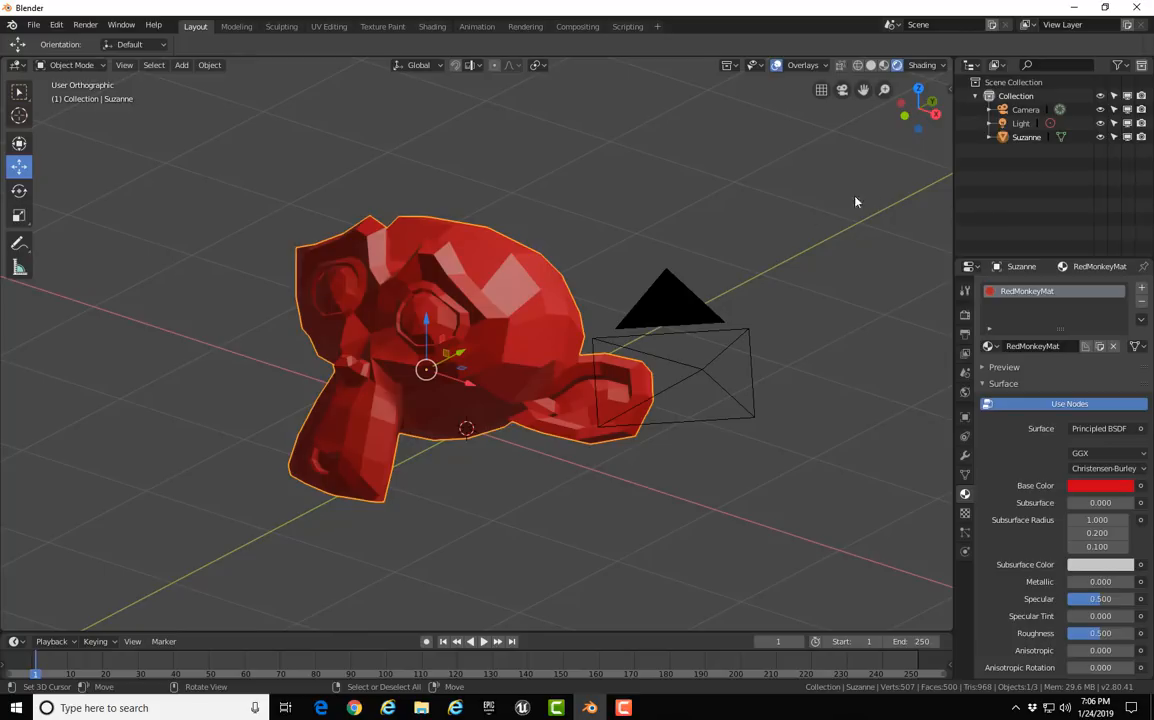
{"action": "mouse_move", "coordinate": [457, 348]}
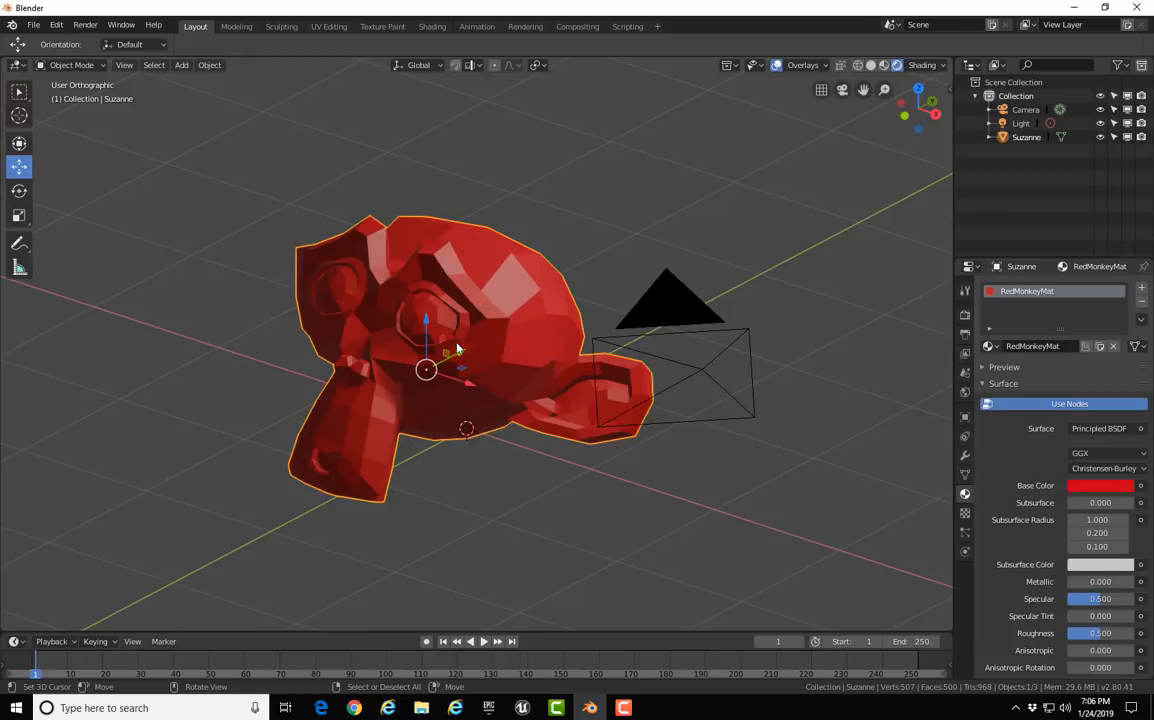
- Add a UV sphere over Suzanne in Blender and rename it UCX_Suzanne_00
{"action": "left_click", "coordinate": [181, 65]}
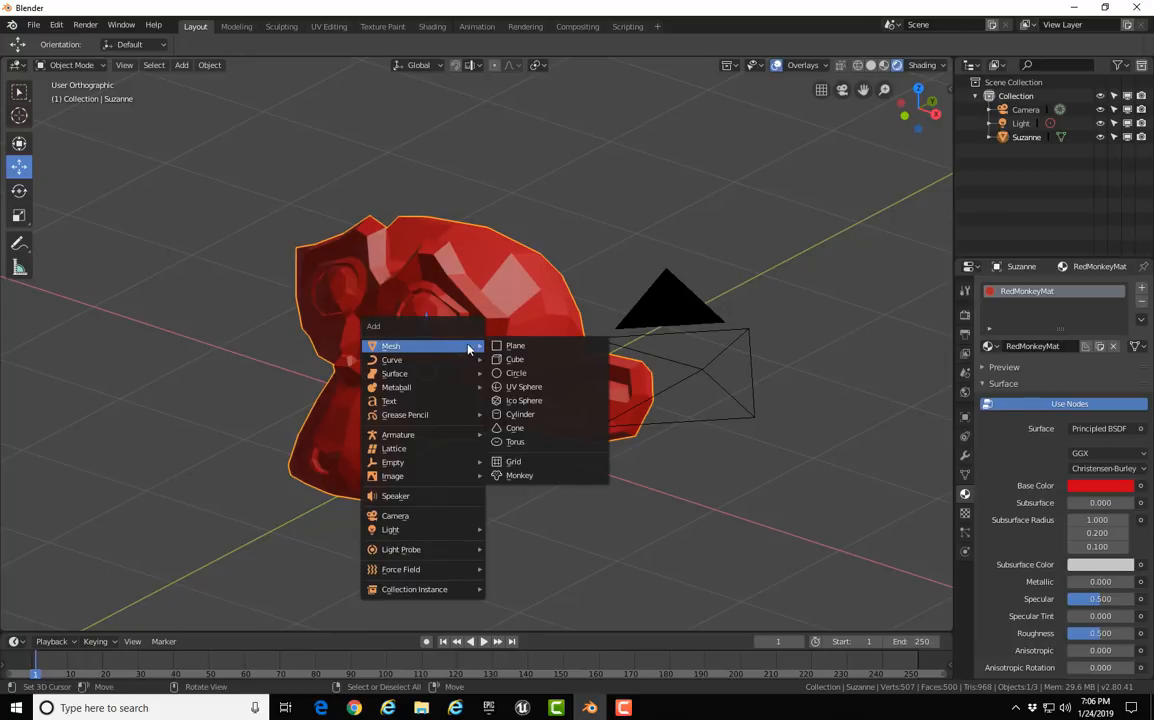
{"action": "left_click", "coordinate": [524, 387]}
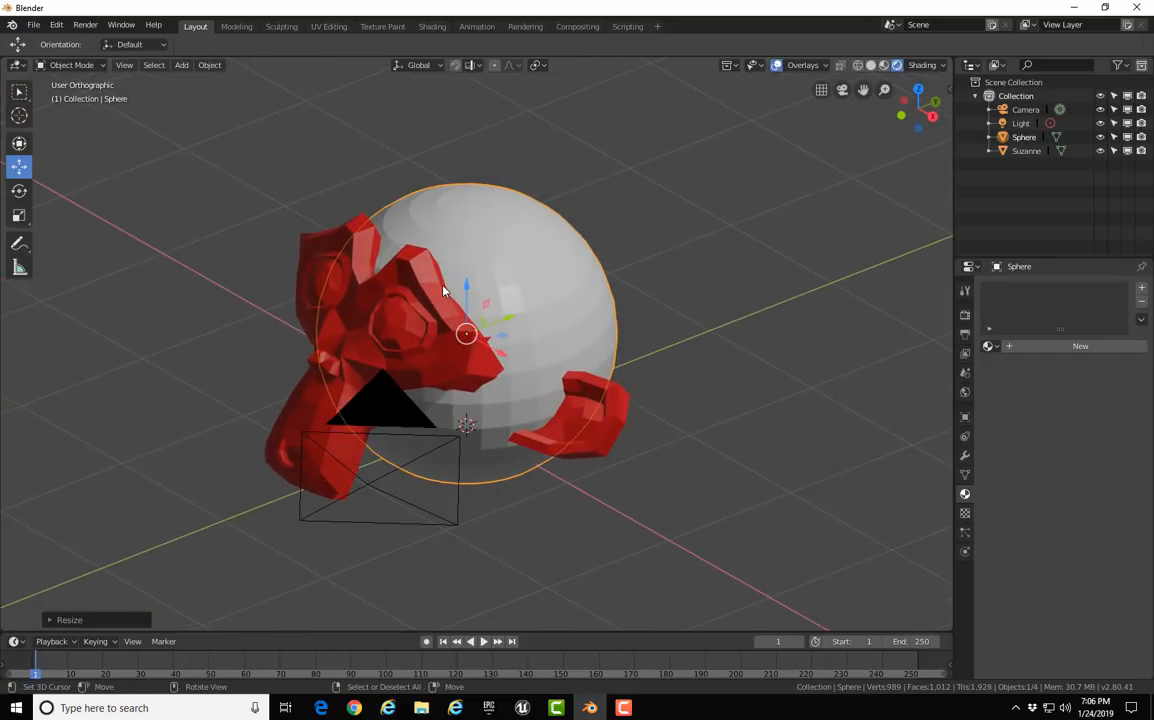
{"action": "mouse_move", "coordinate": [443, 305]}
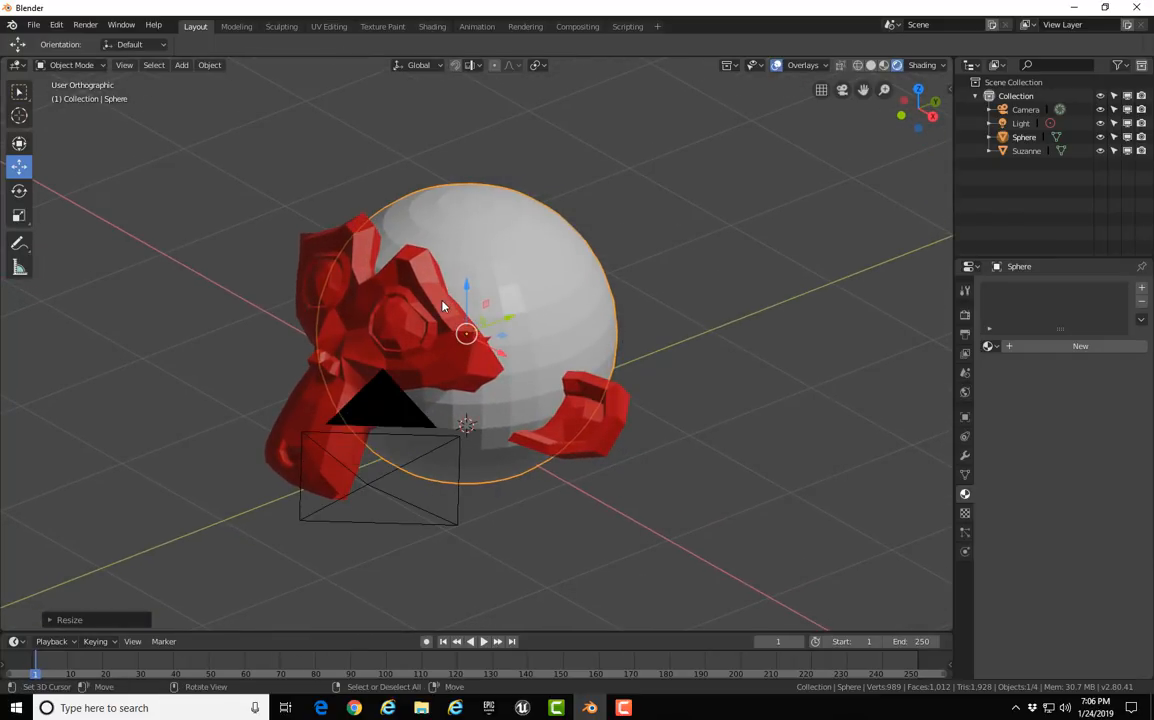
{"action": "left_click", "coordinate": [1024, 136]}
{"action": "type", "text": "UCX_Suzanne_00"}
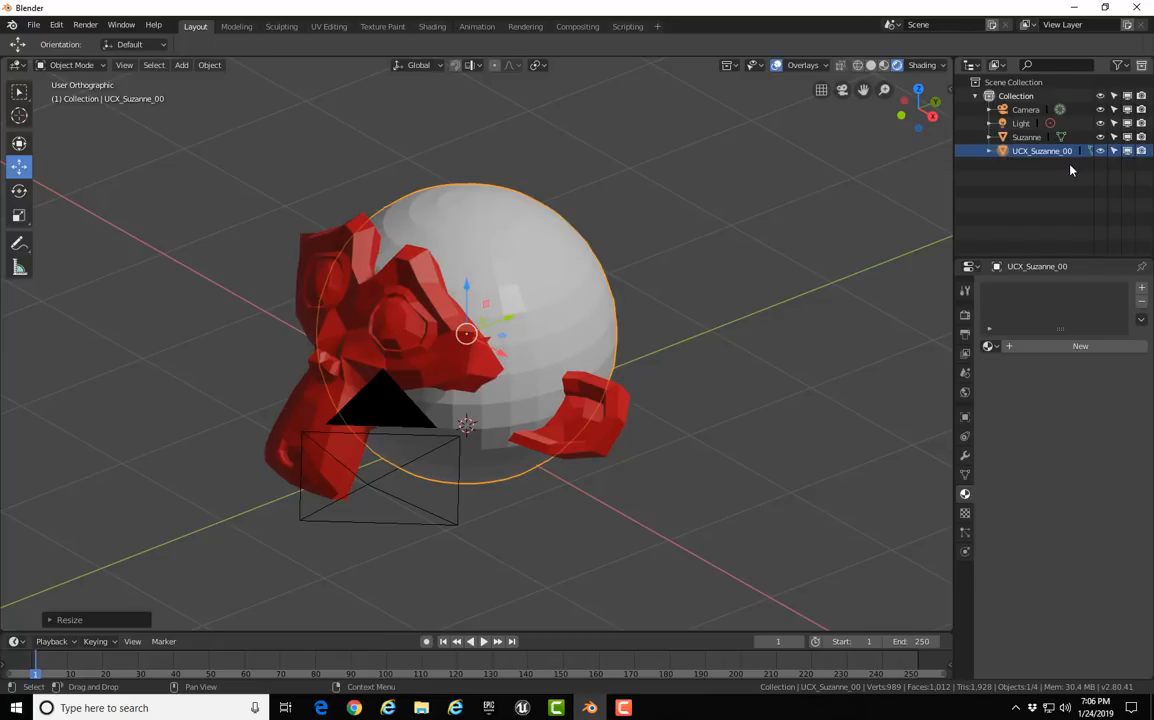
{"action": "mouse_move", "coordinate": [1065, 167]}
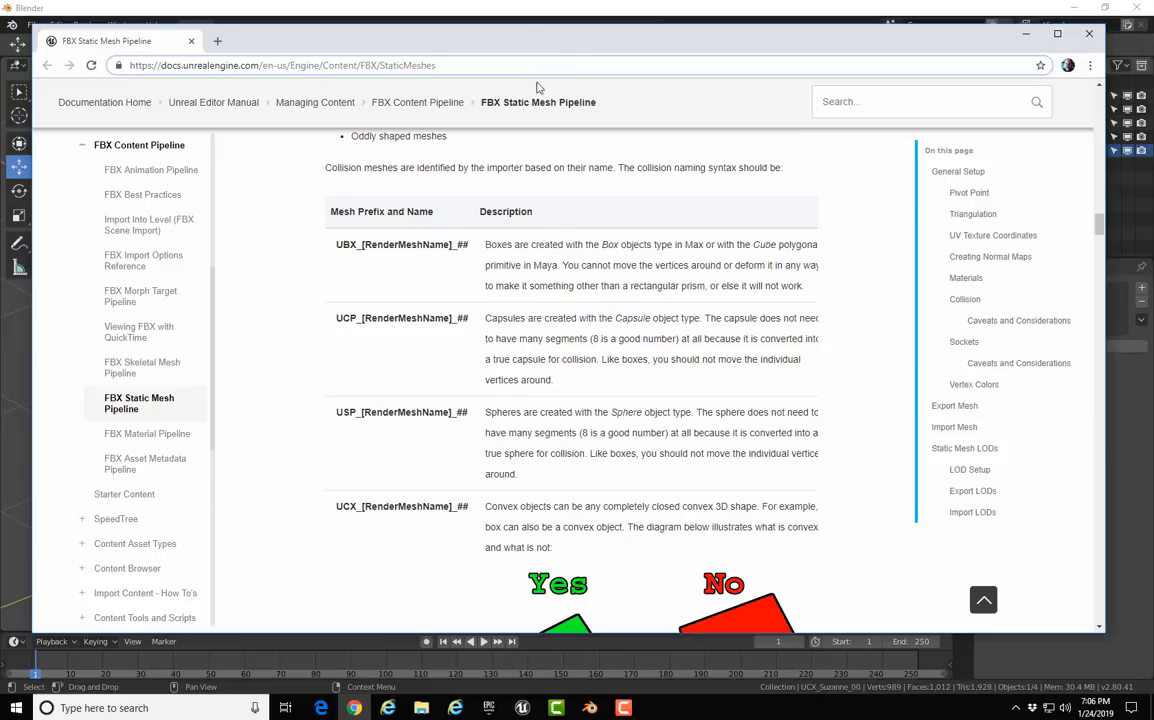
{"action": "mouse_move", "coordinate": [548, 114]}
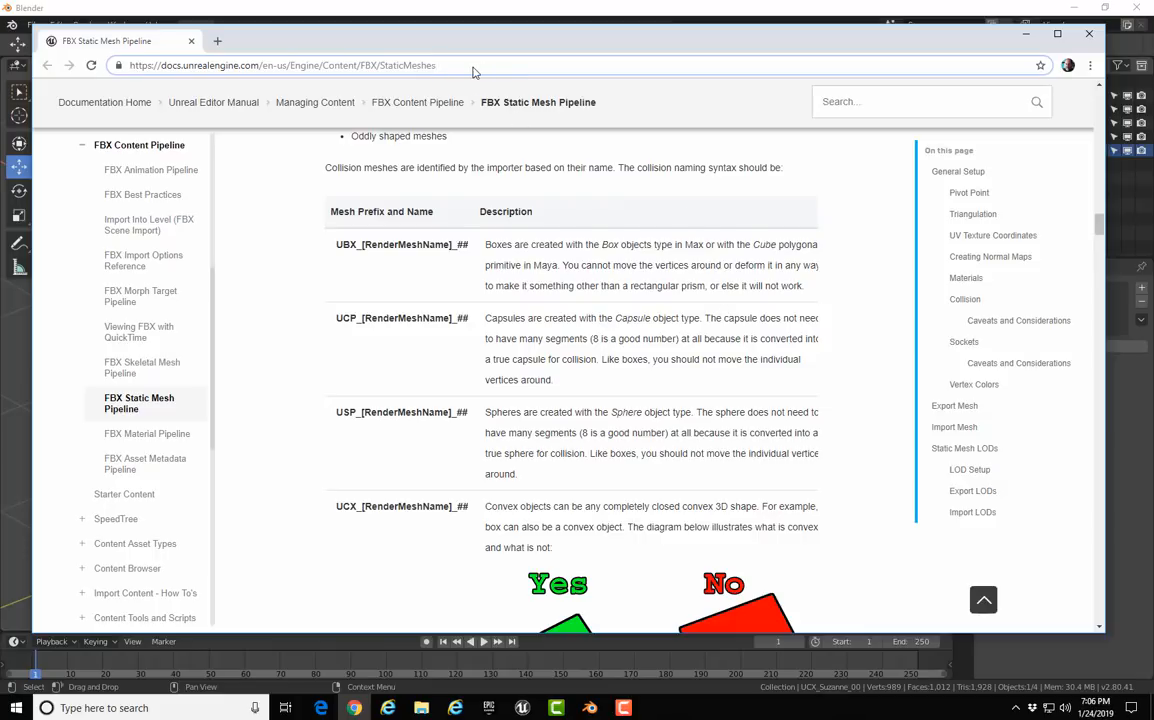
- Review the FBX collision prefix docs past the UCX row to the convex diagram
{"action": "left_click", "coordinate": [280, 65]}
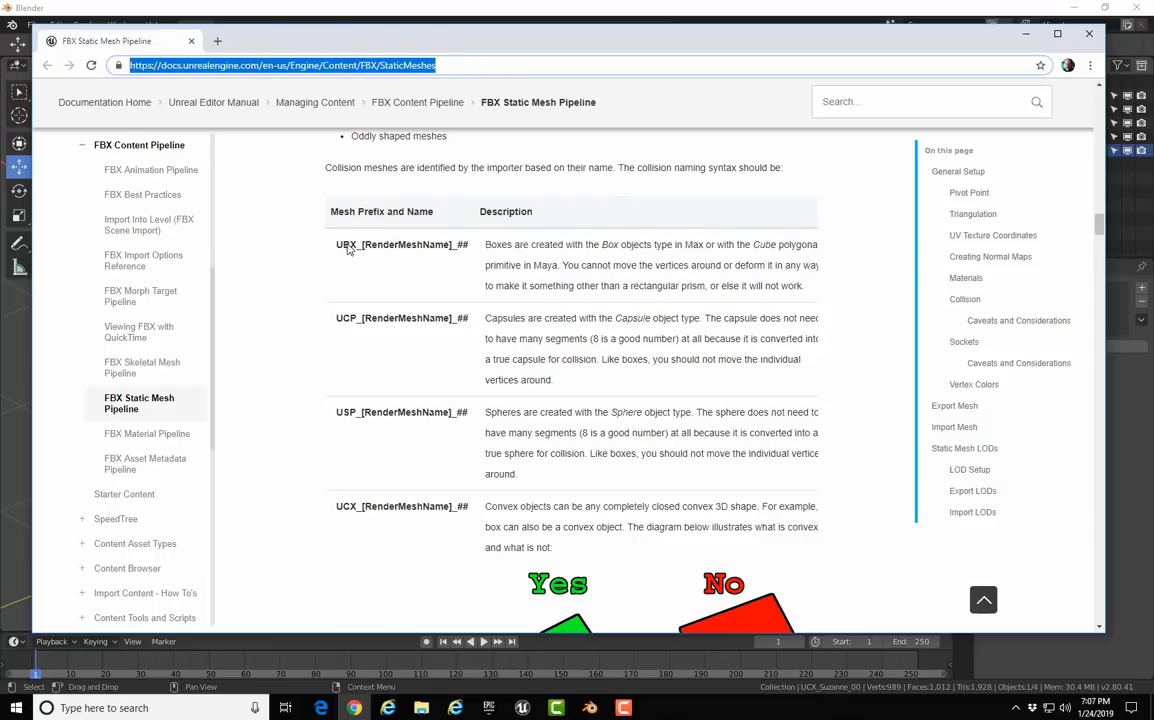
{"action": "mouse_move", "coordinate": [607, 262]}
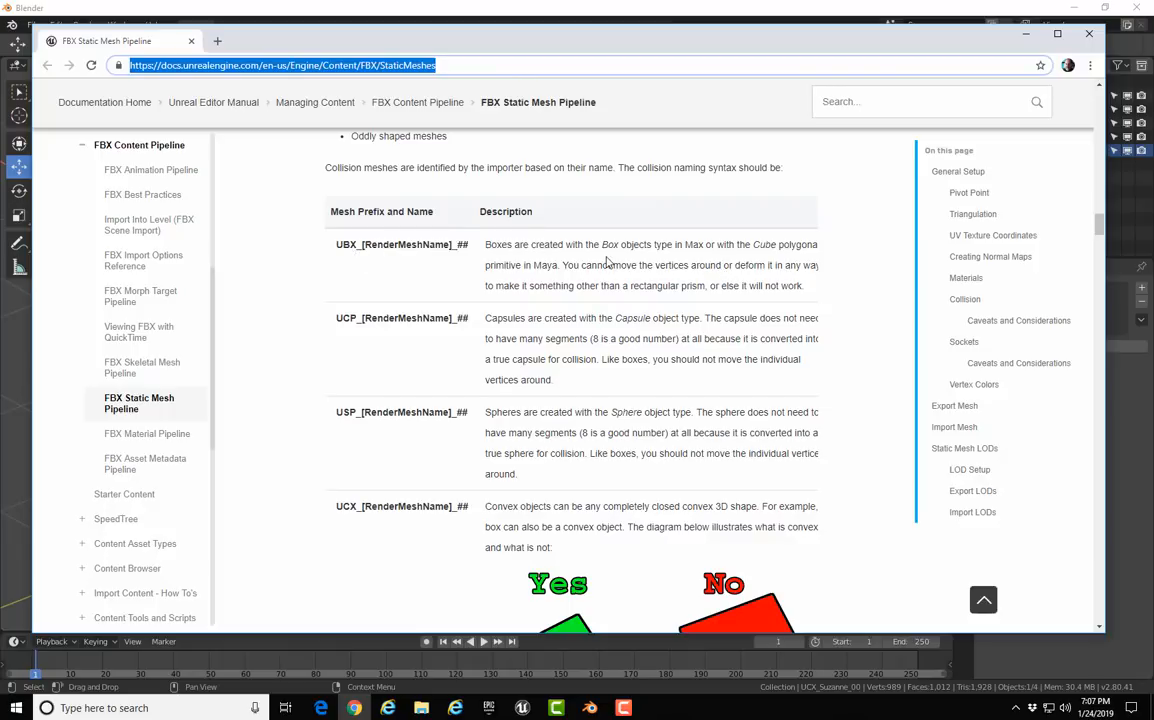
{"action": "mouse_move", "coordinate": [567, 338]}
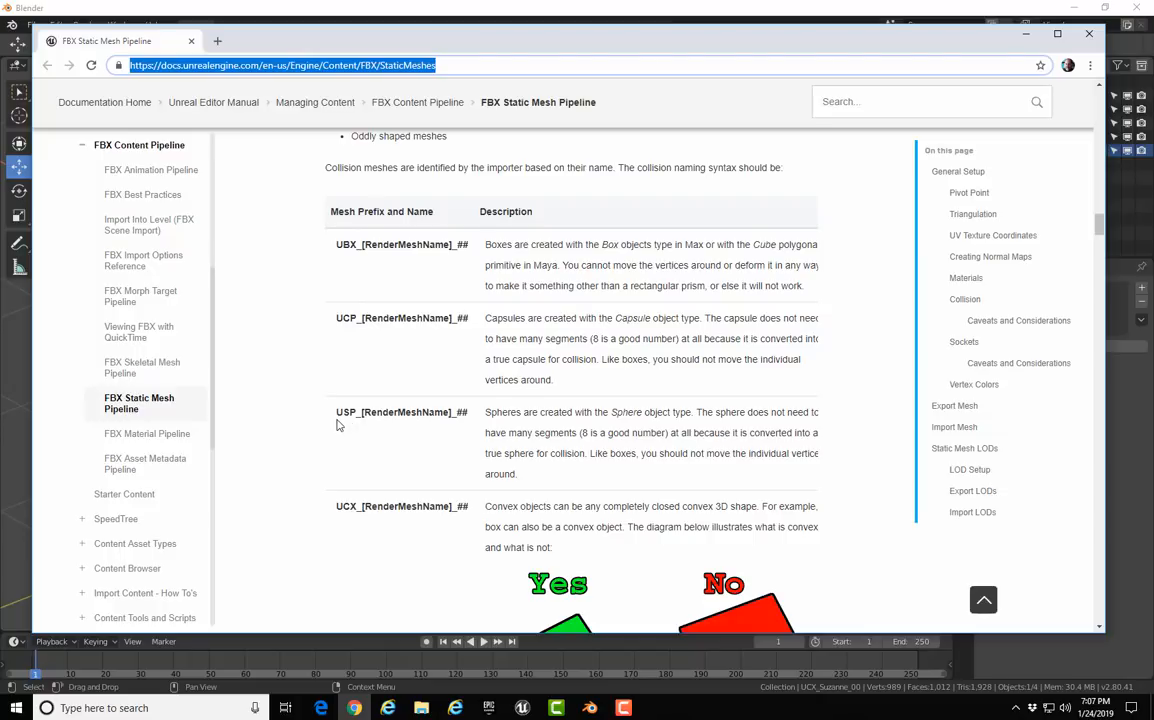
{"action": "mouse_move", "coordinate": [539, 447]}
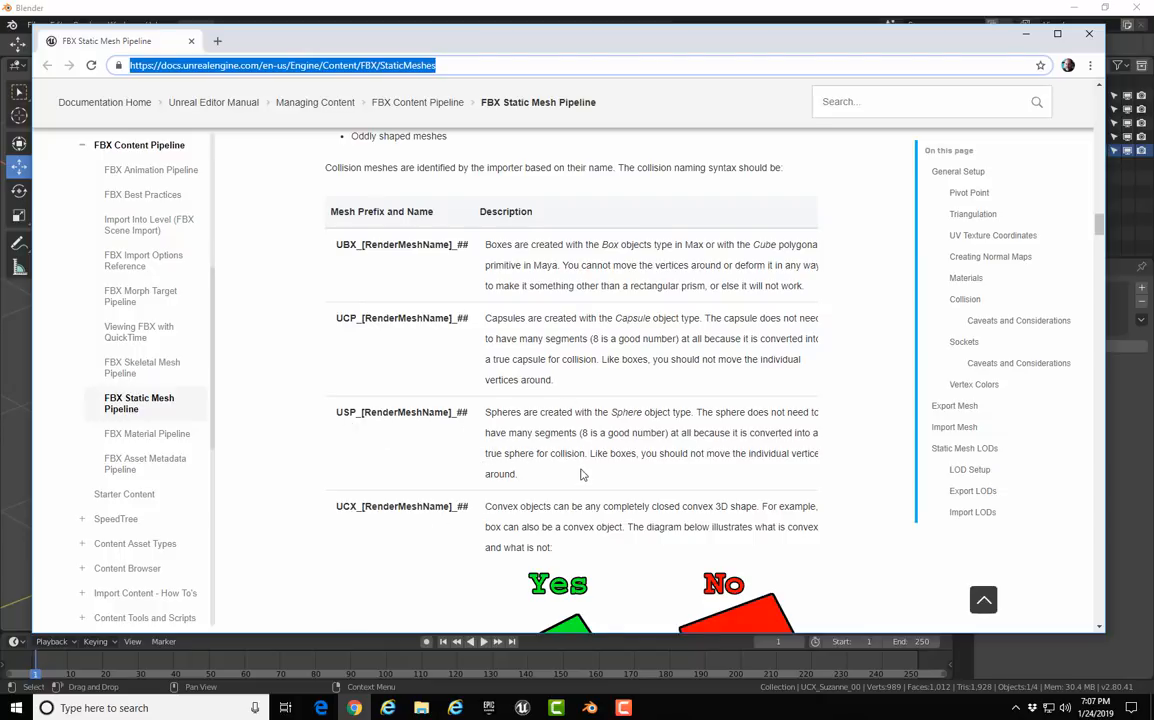
{"action": "scroll", "scroll_direction": "down", "scroll_amount": 3}
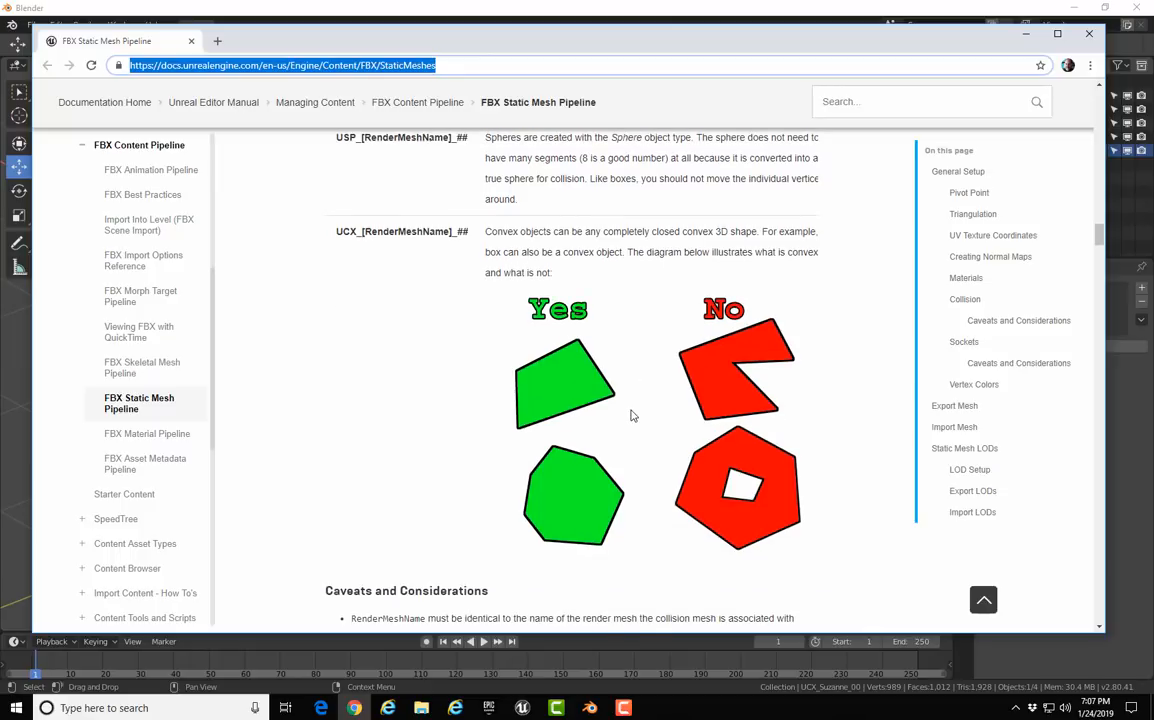
{"action": "scroll", "scroll_direction": "up", "scroll_amount": 3}
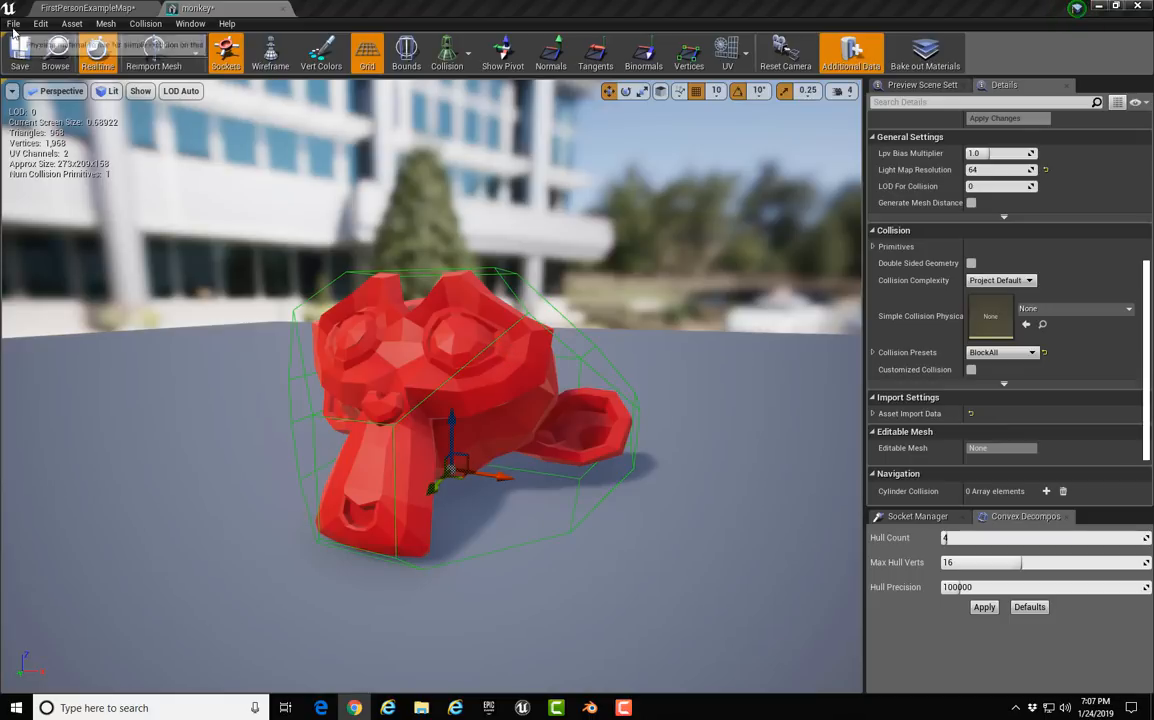
- Back in the level, enable Simulate Physics on monkey6 and play the level
{"action": "left_click", "coordinate": [85, 8]}
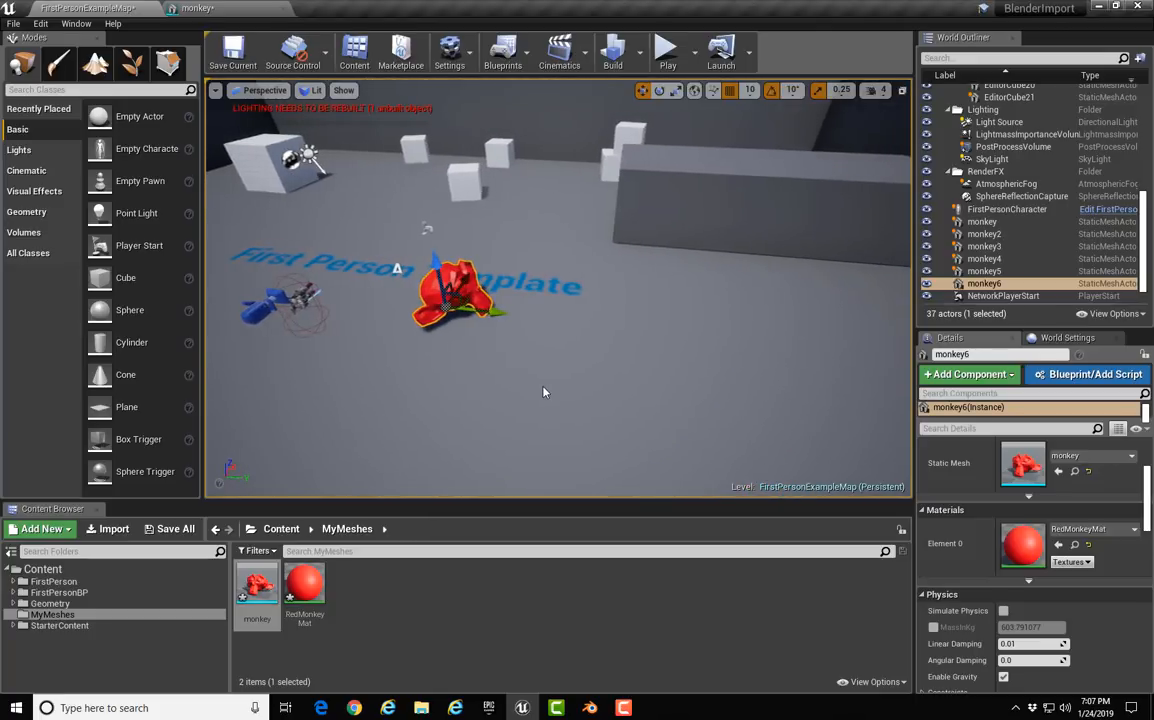
{"action": "left_click", "coordinate": [667, 48]}
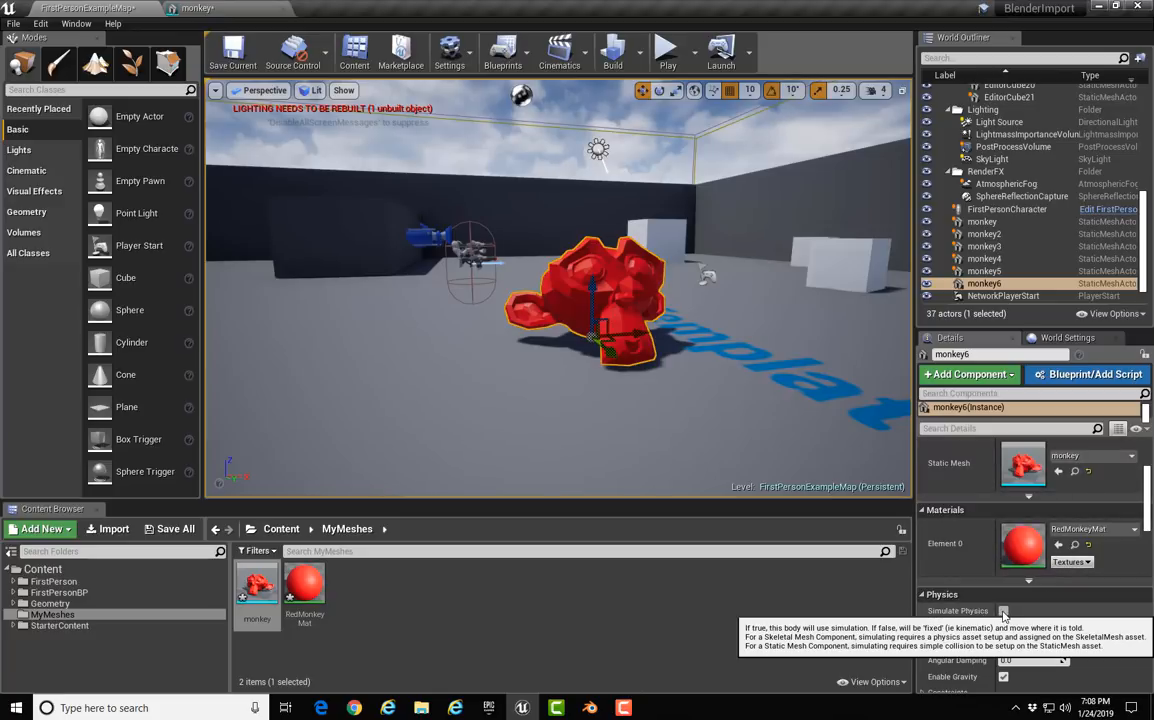
{"action": "left_click", "coordinate": [1004, 610]}
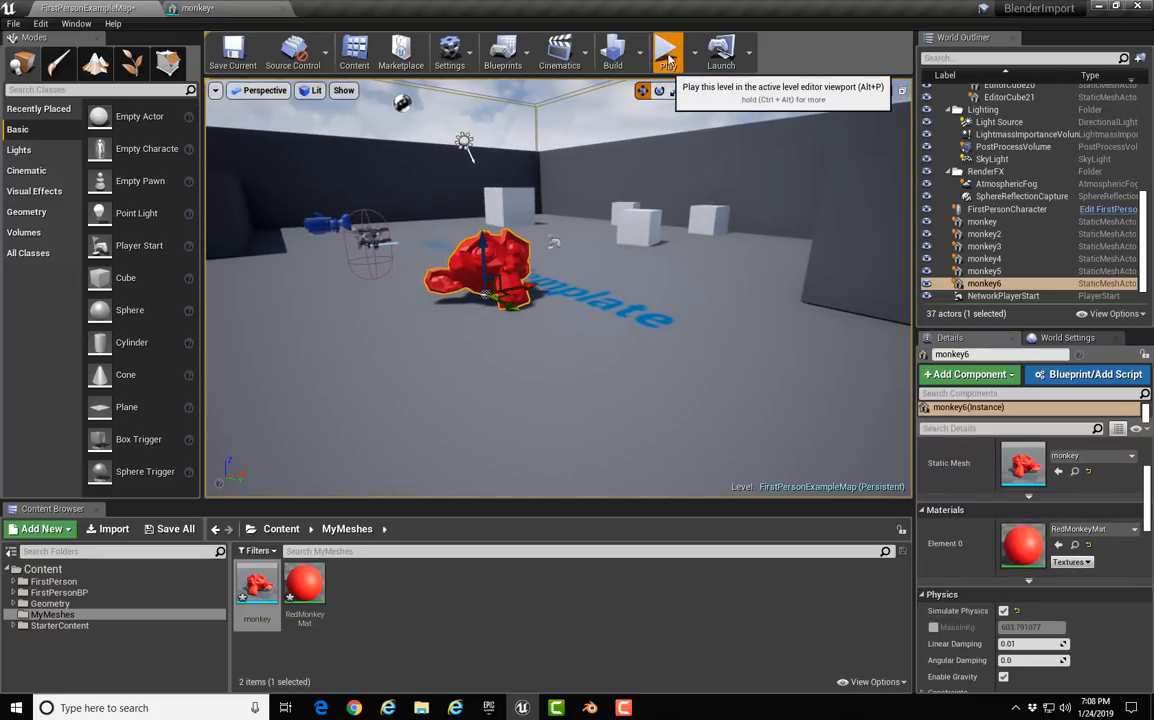
{"action": "left_click", "coordinate": [667, 50]}
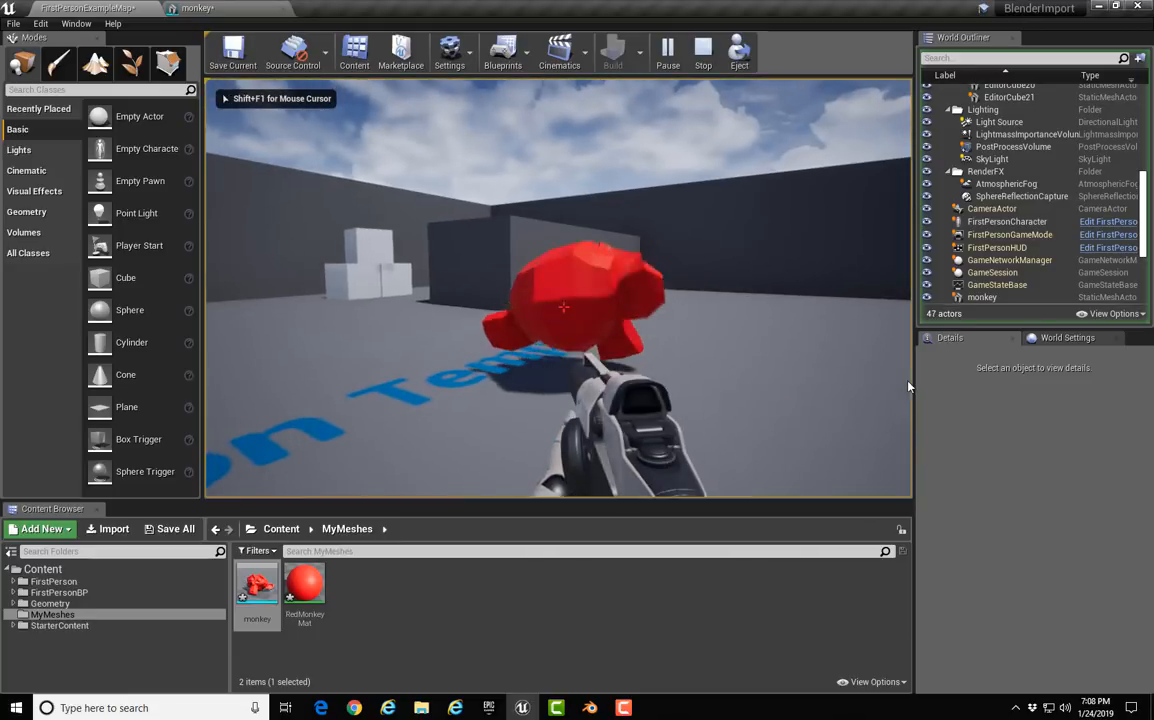